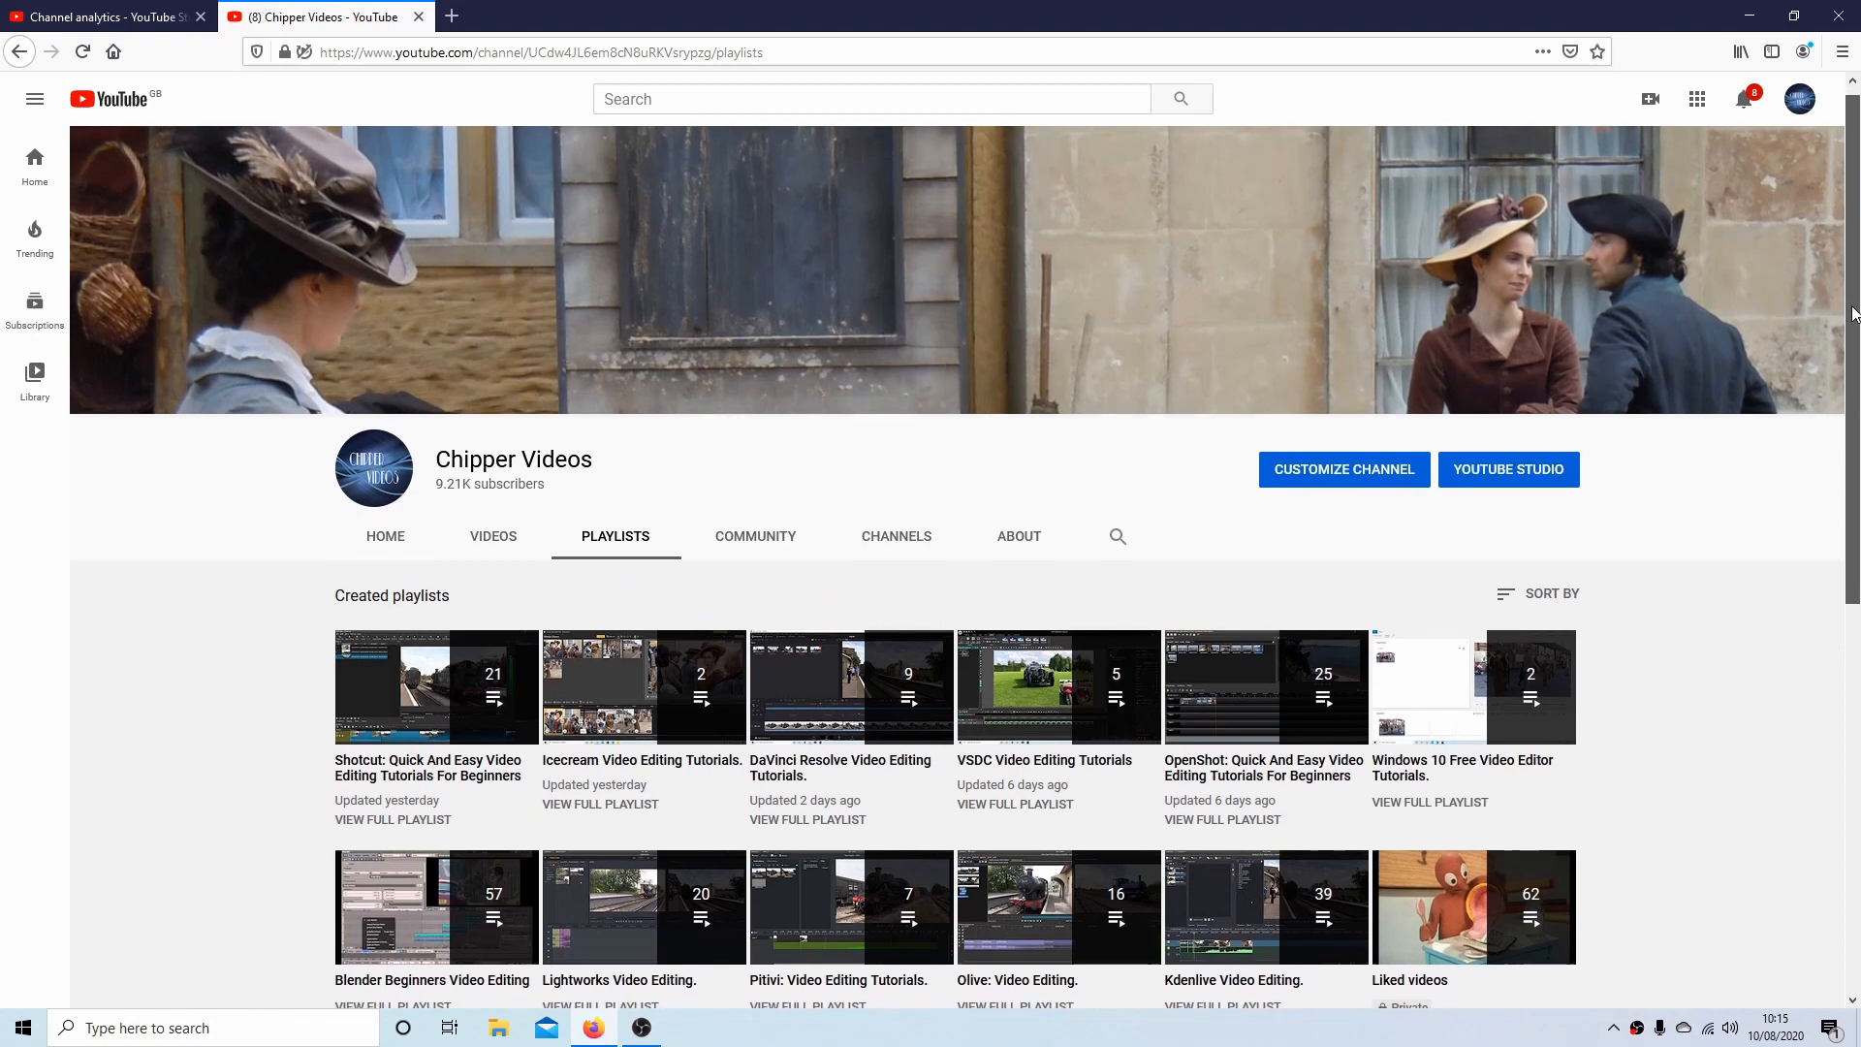
Set the train clip's split point at 0:07.70, giving 7.70- and 6.63-second parts.
scroll(down, 3)
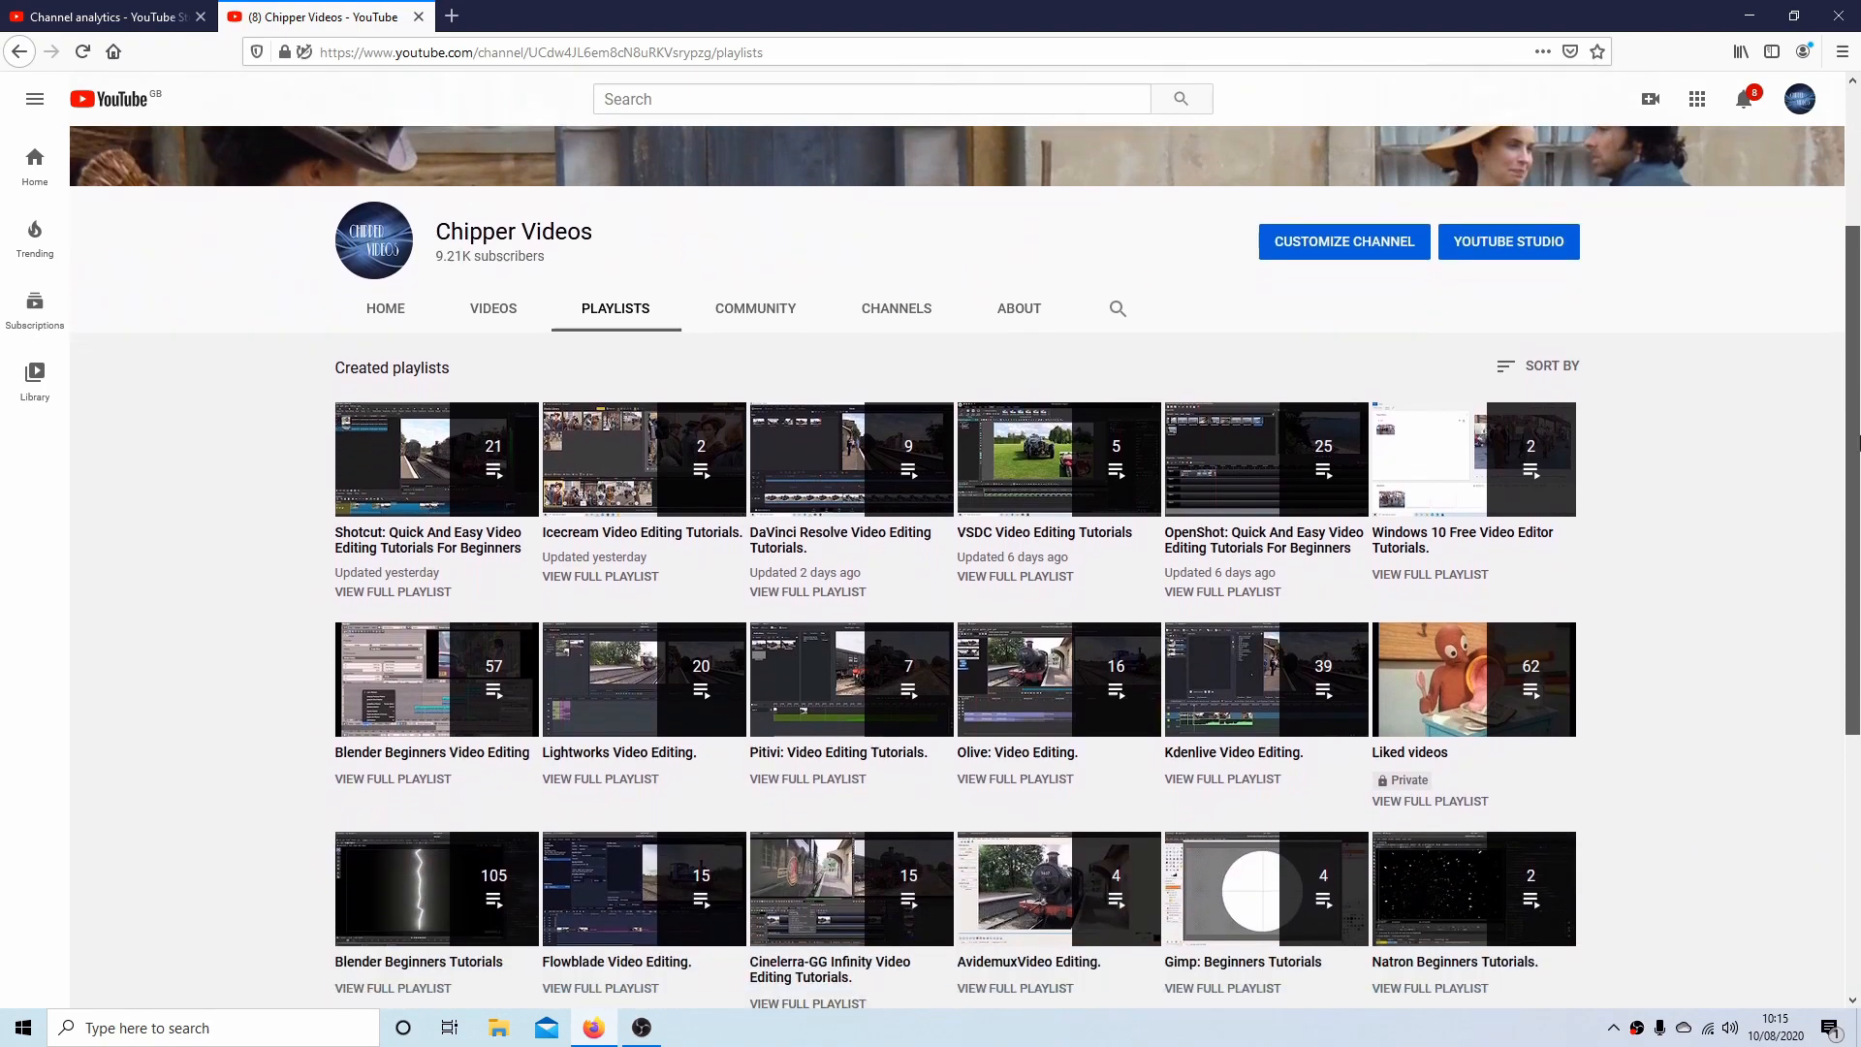
click(592, 1027)
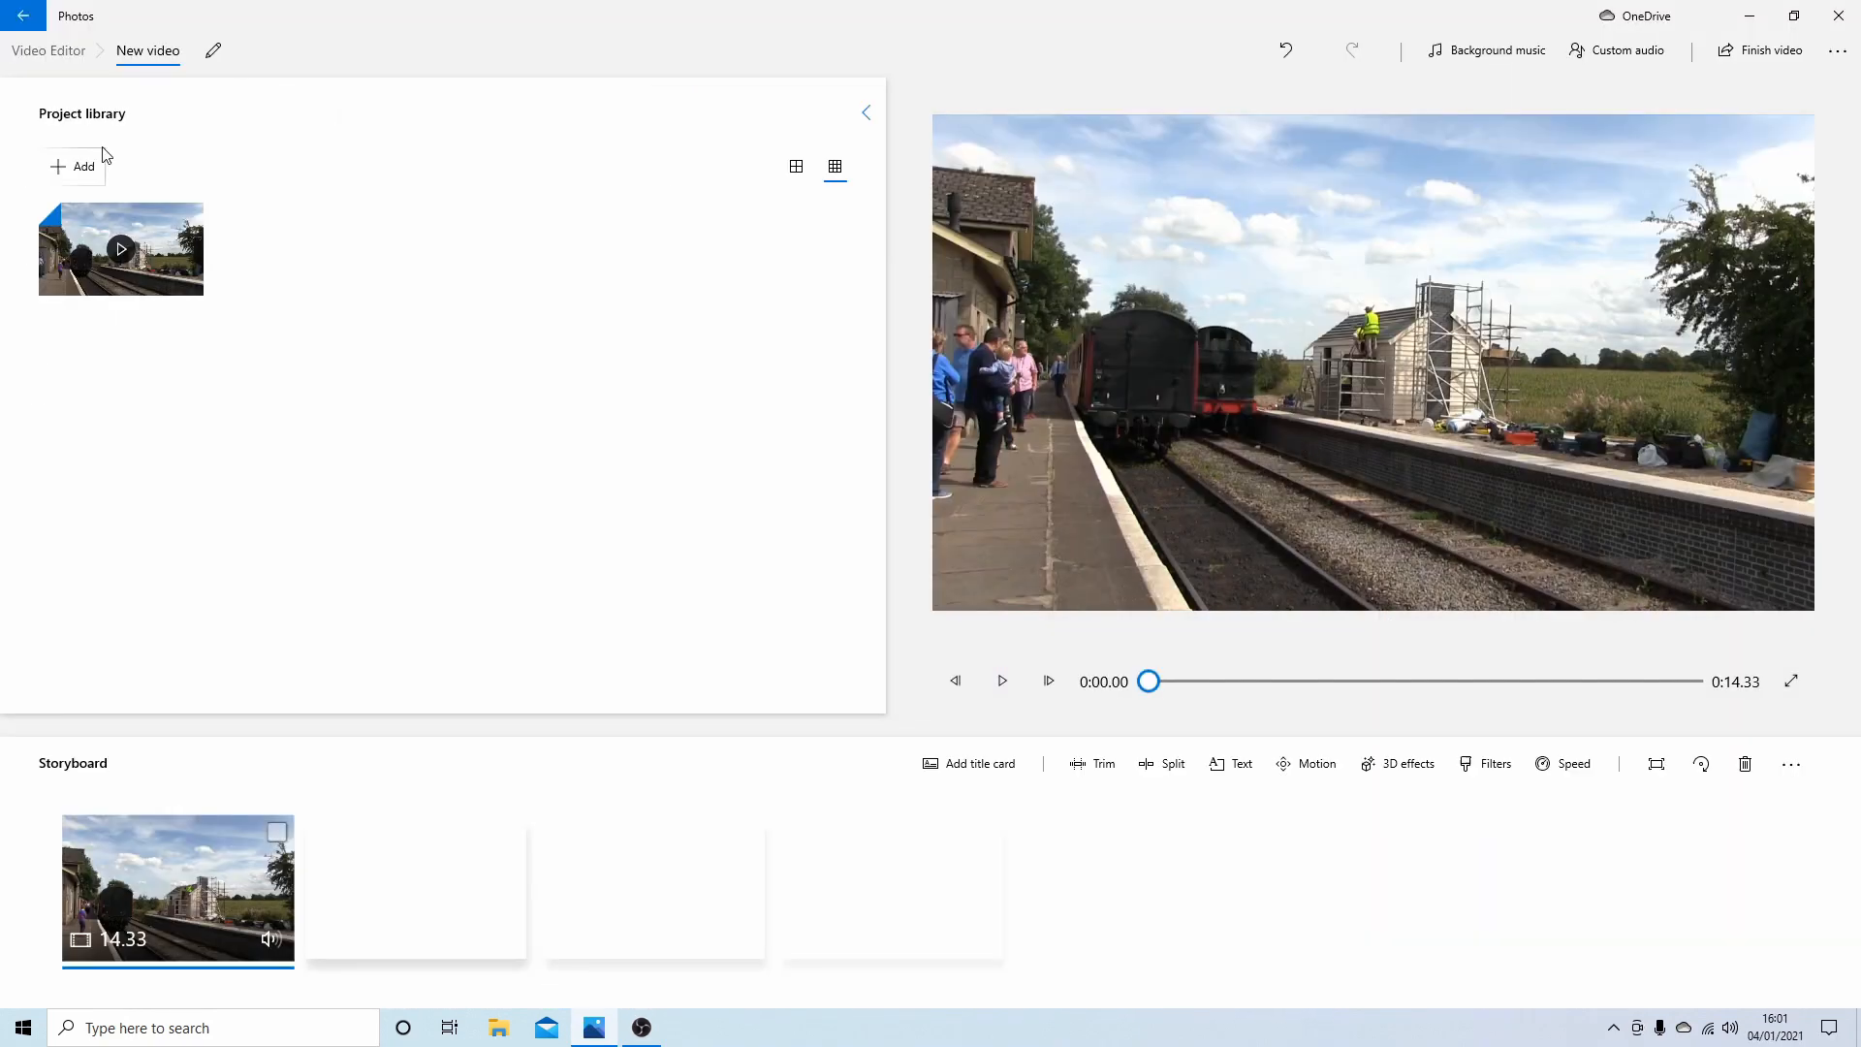
mouse_move(694, 723)
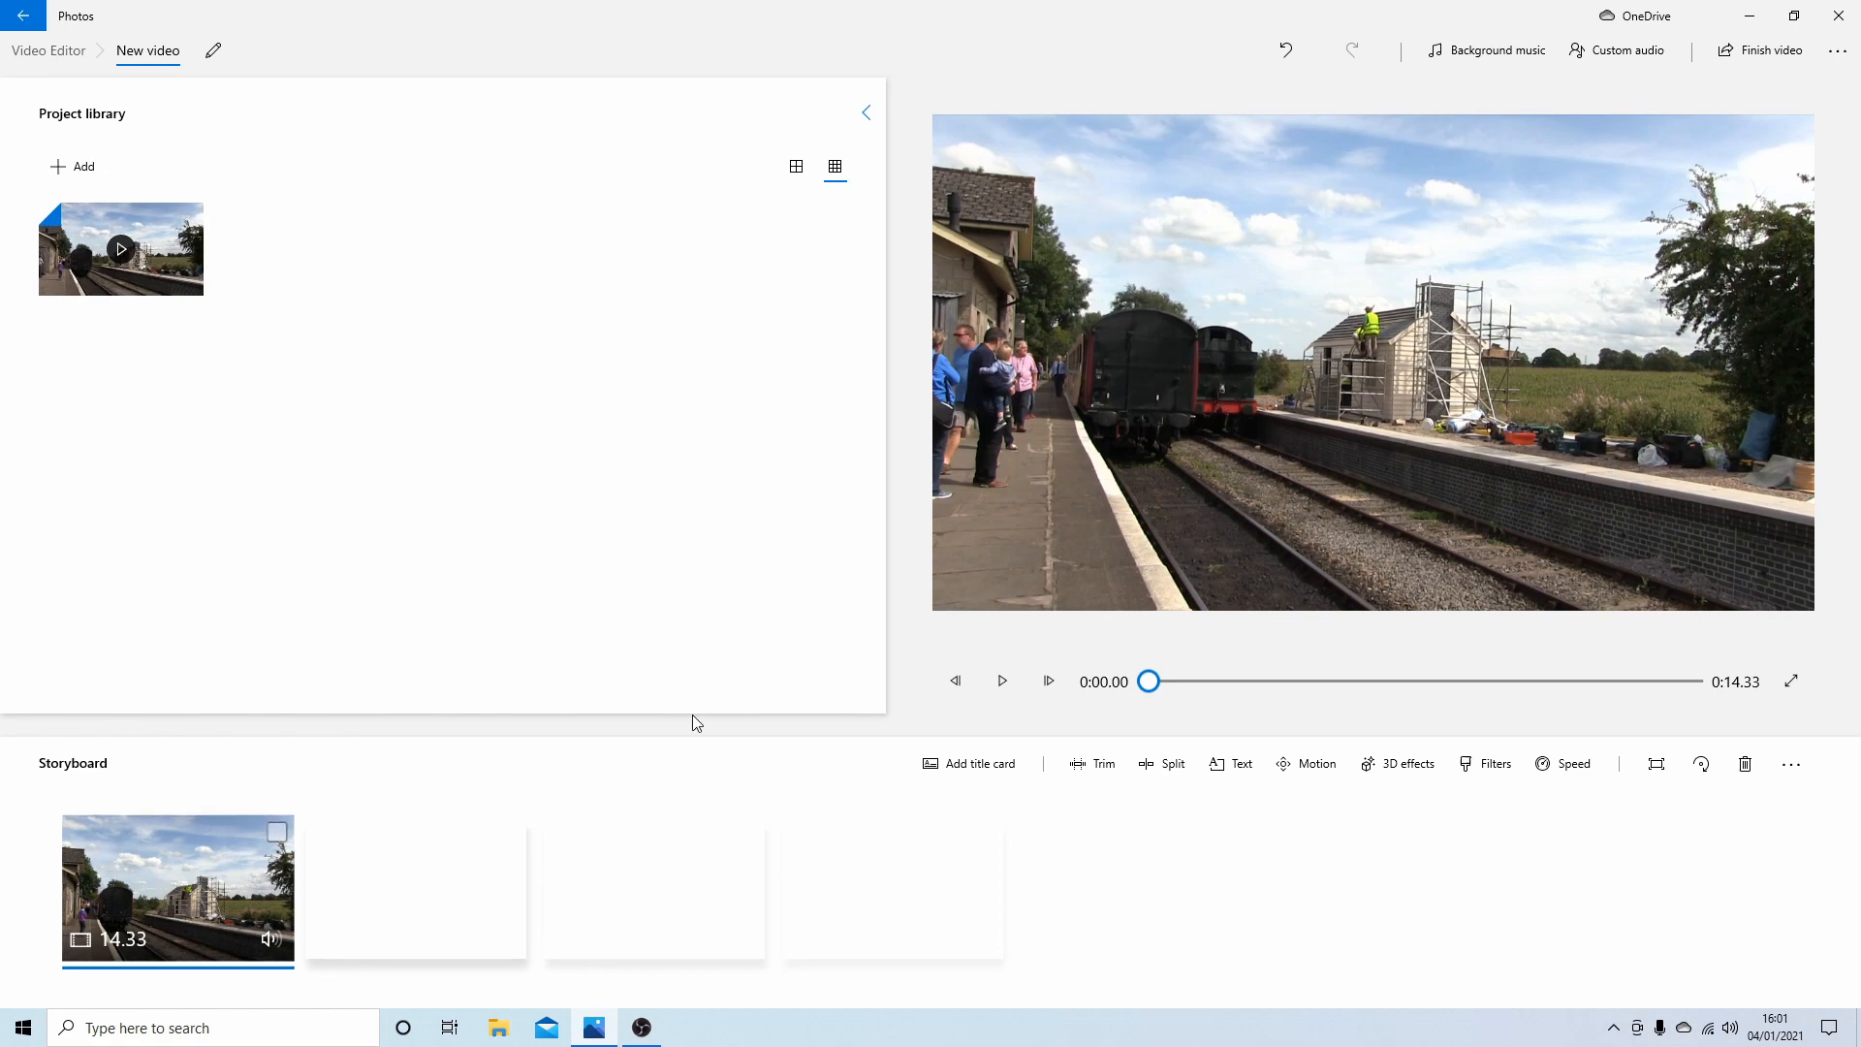
mouse_move(347, 887)
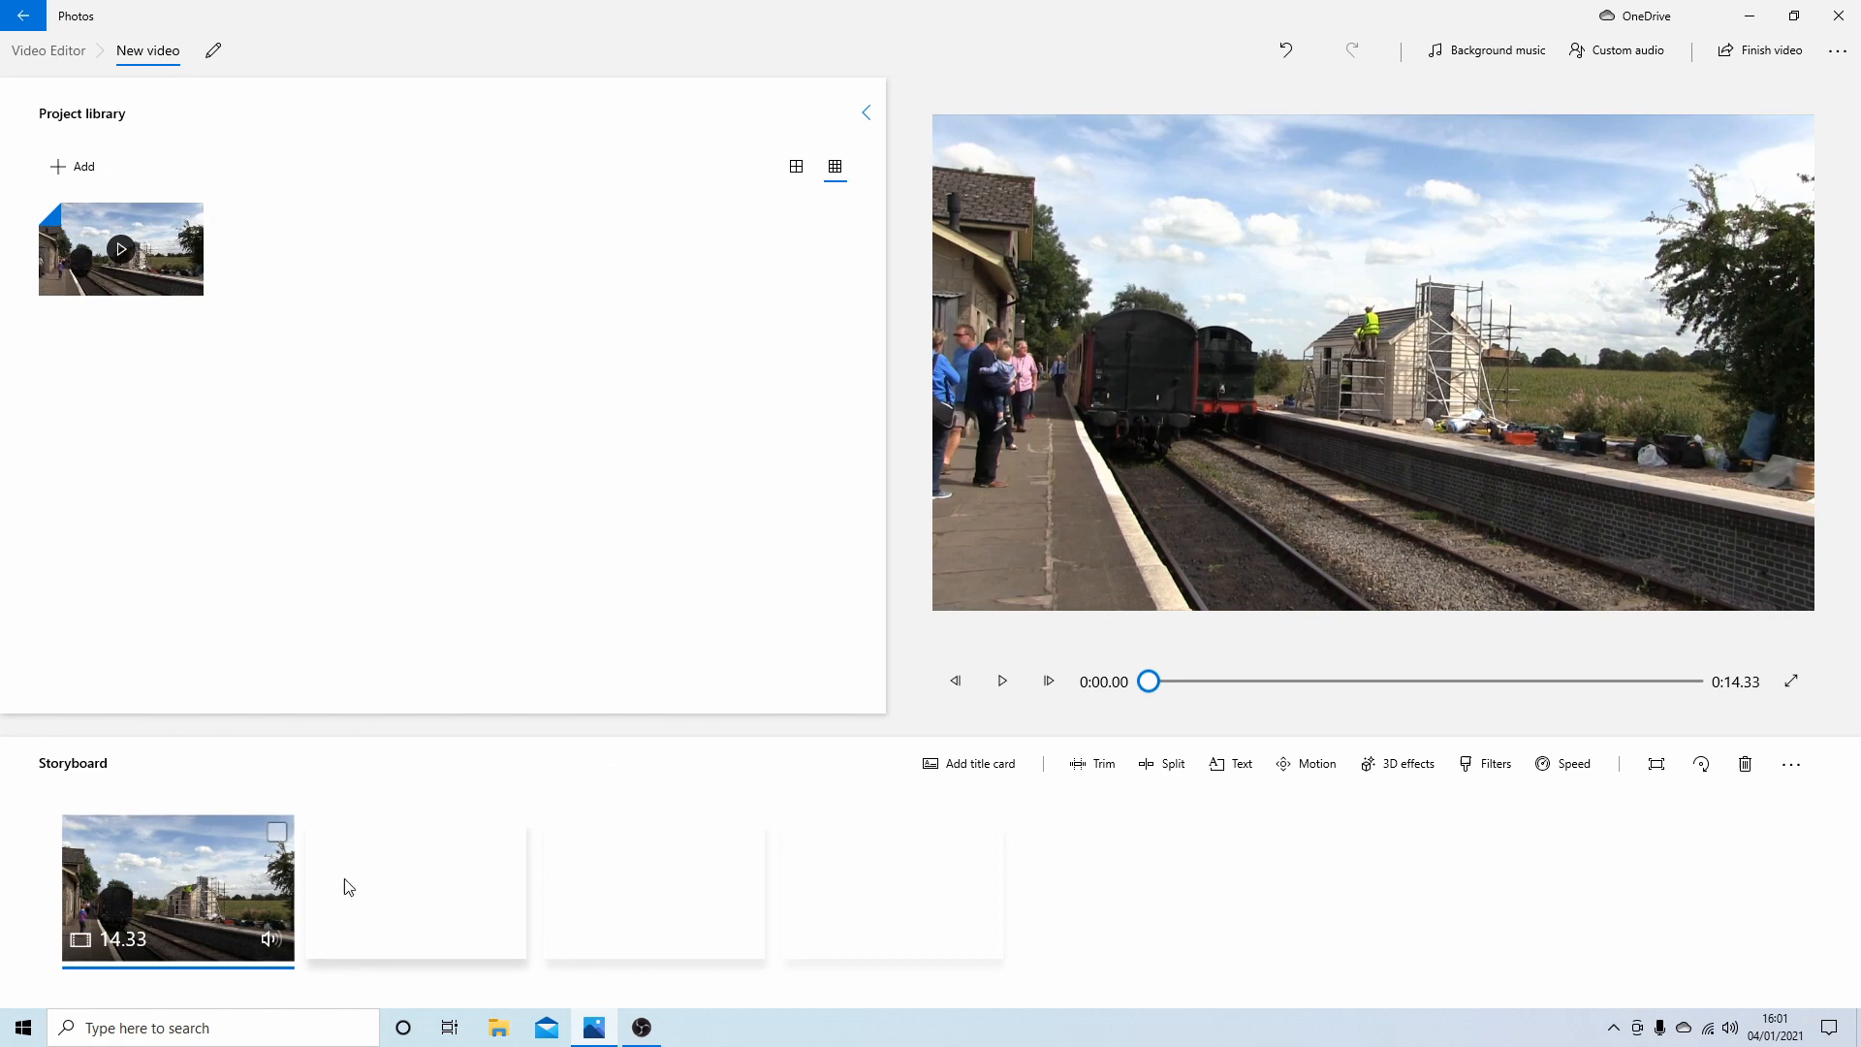
mouse_move(190, 890)
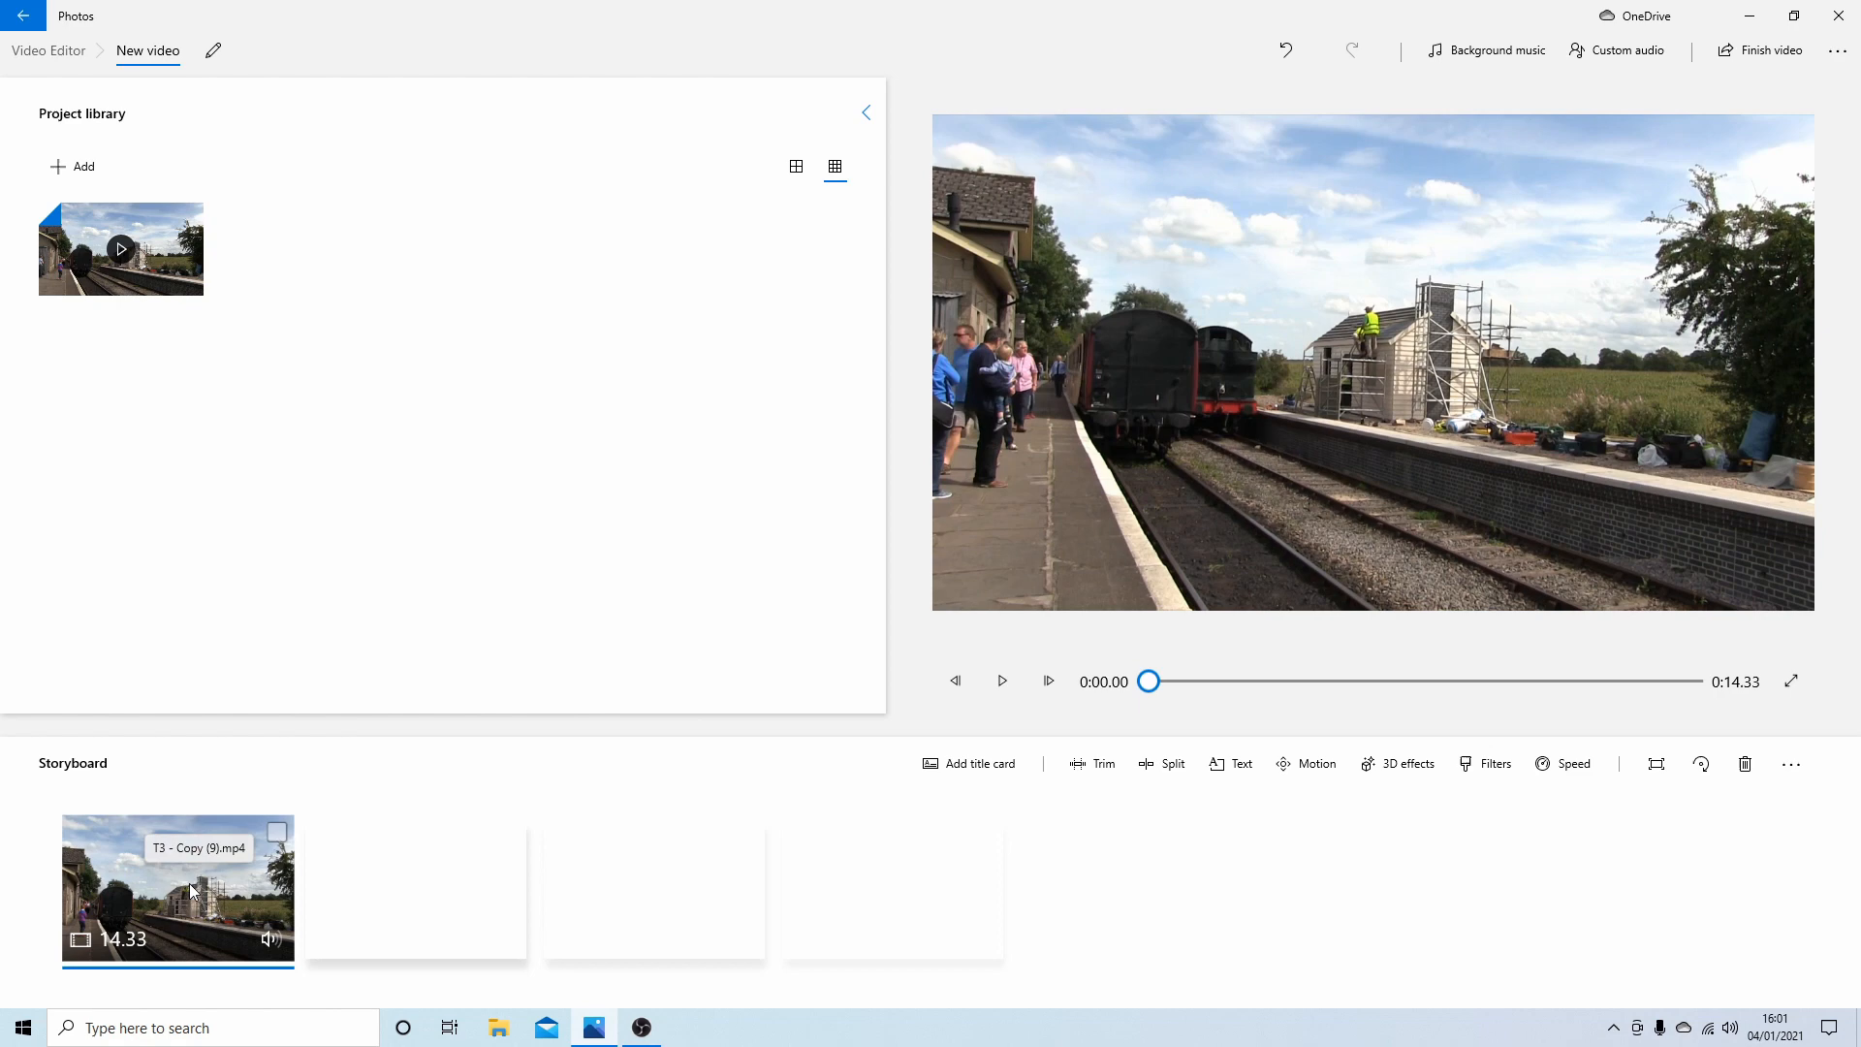
mouse_move(1152, 123)
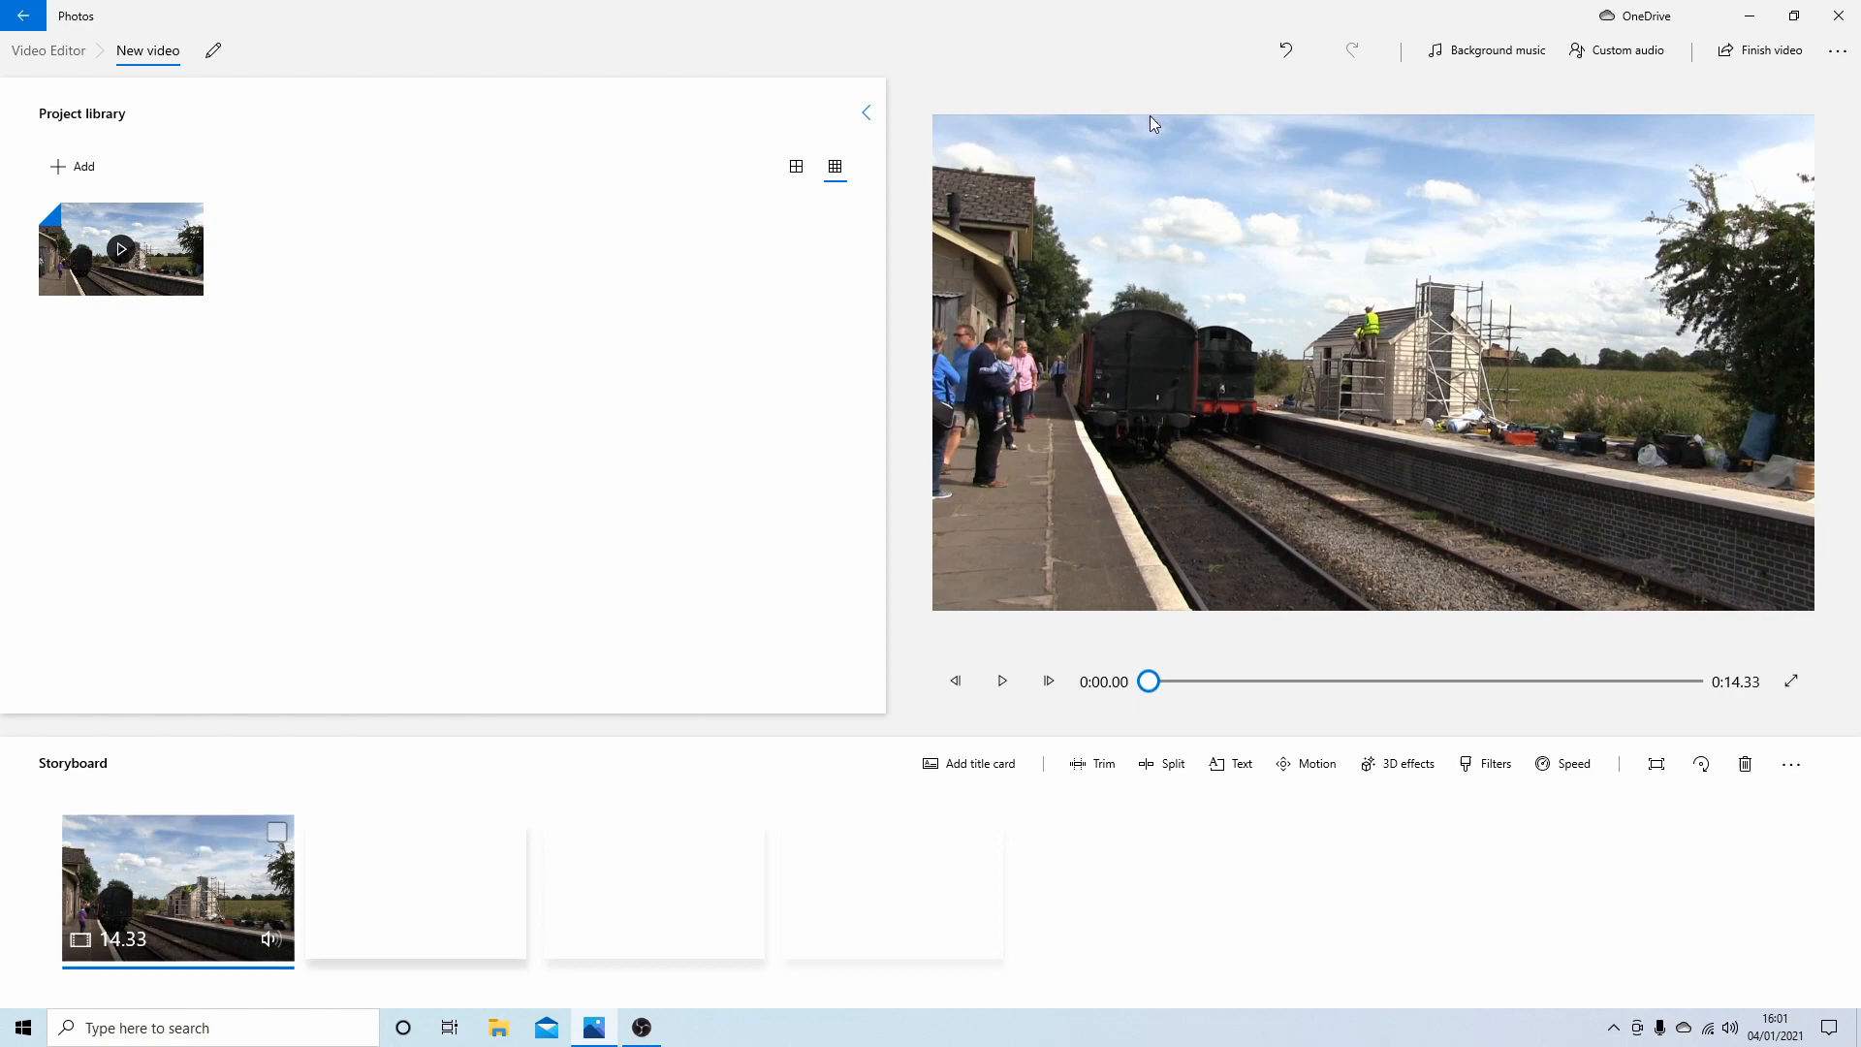
mouse_move(1622, 243)
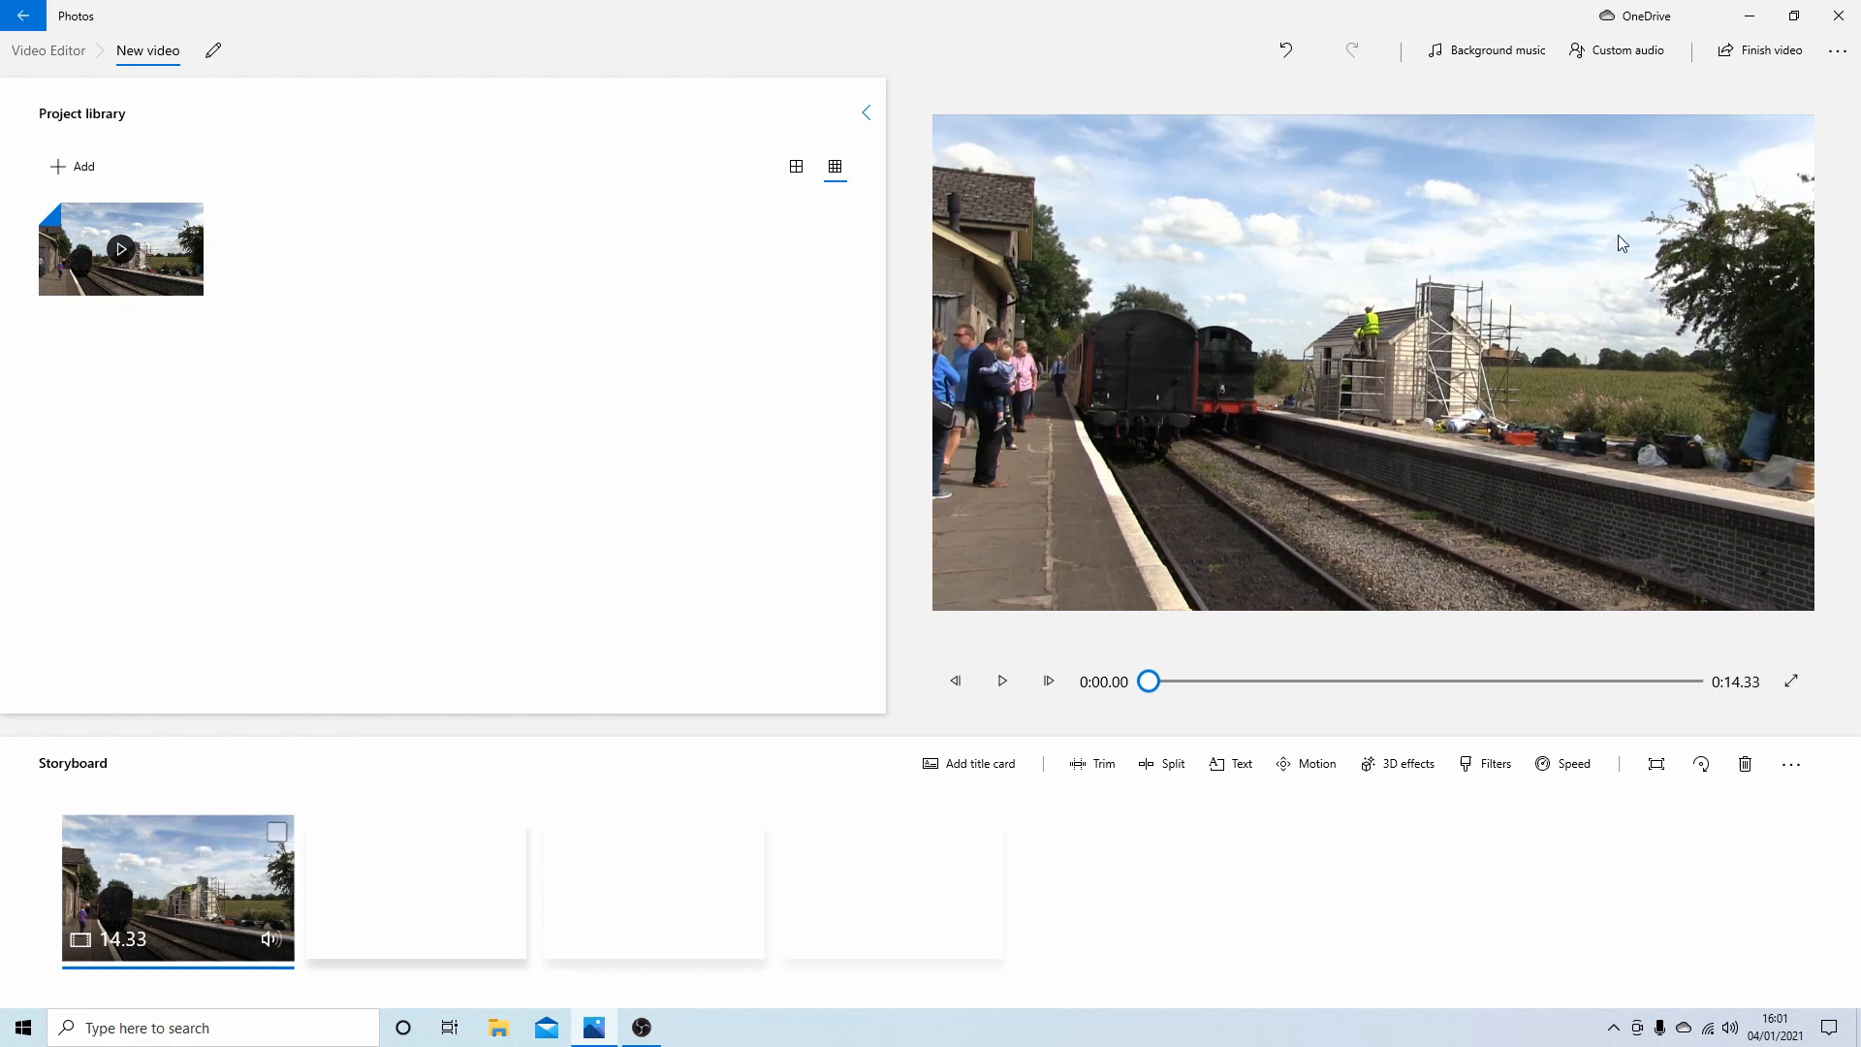
mouse_move(1389, 491)
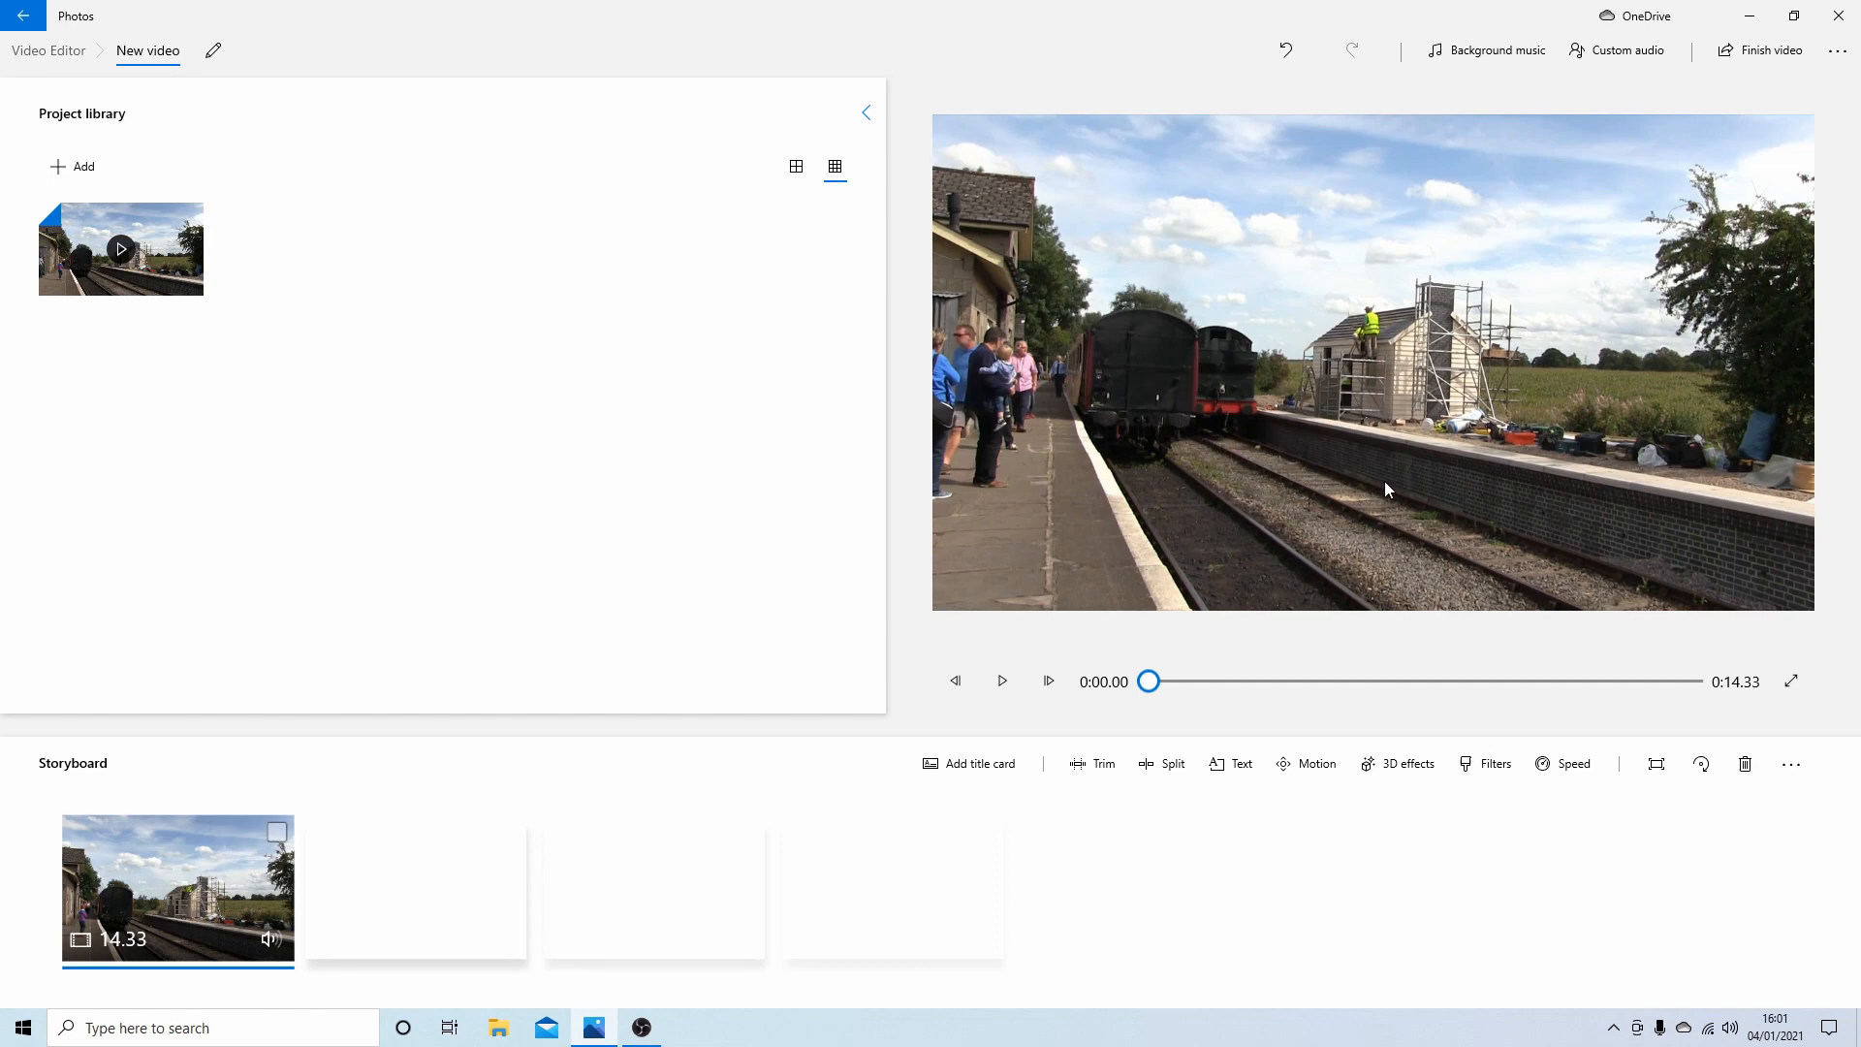
mouse_move(1157, 465)
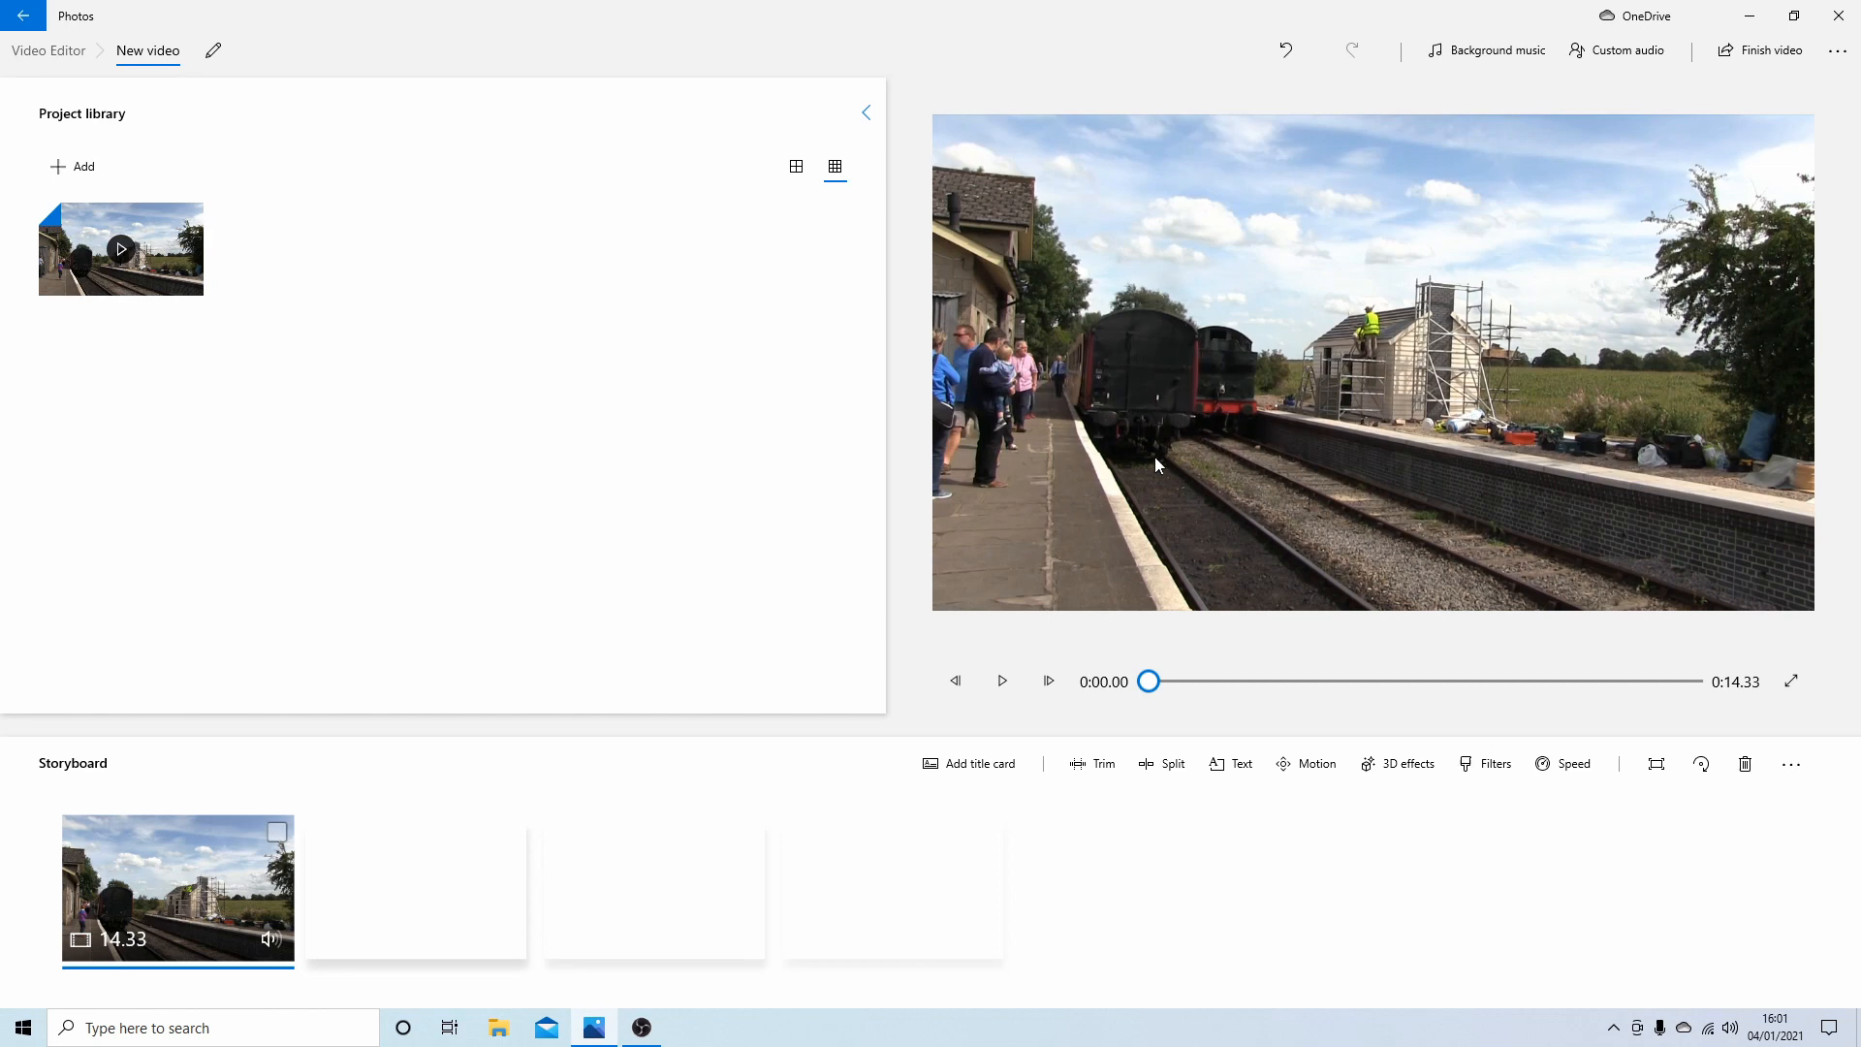
mouse_move(1323, 419)
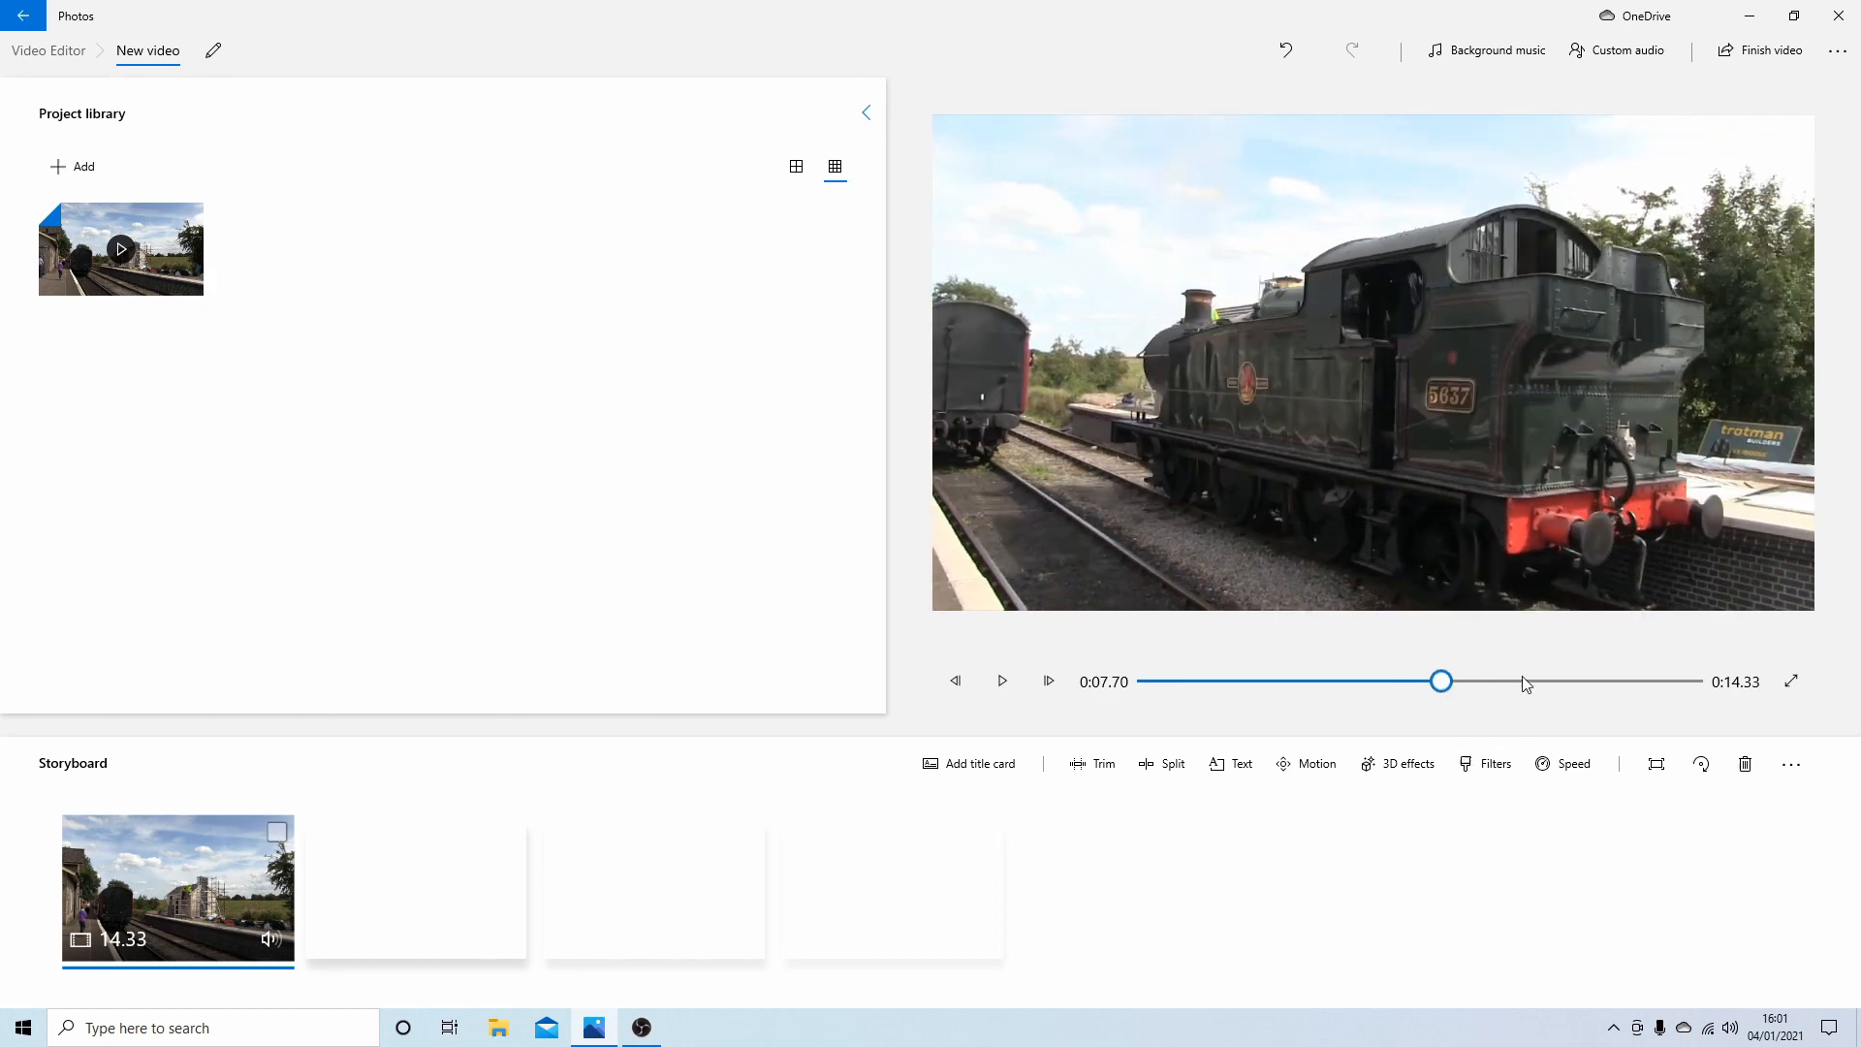
mouse_move(1442, 681)
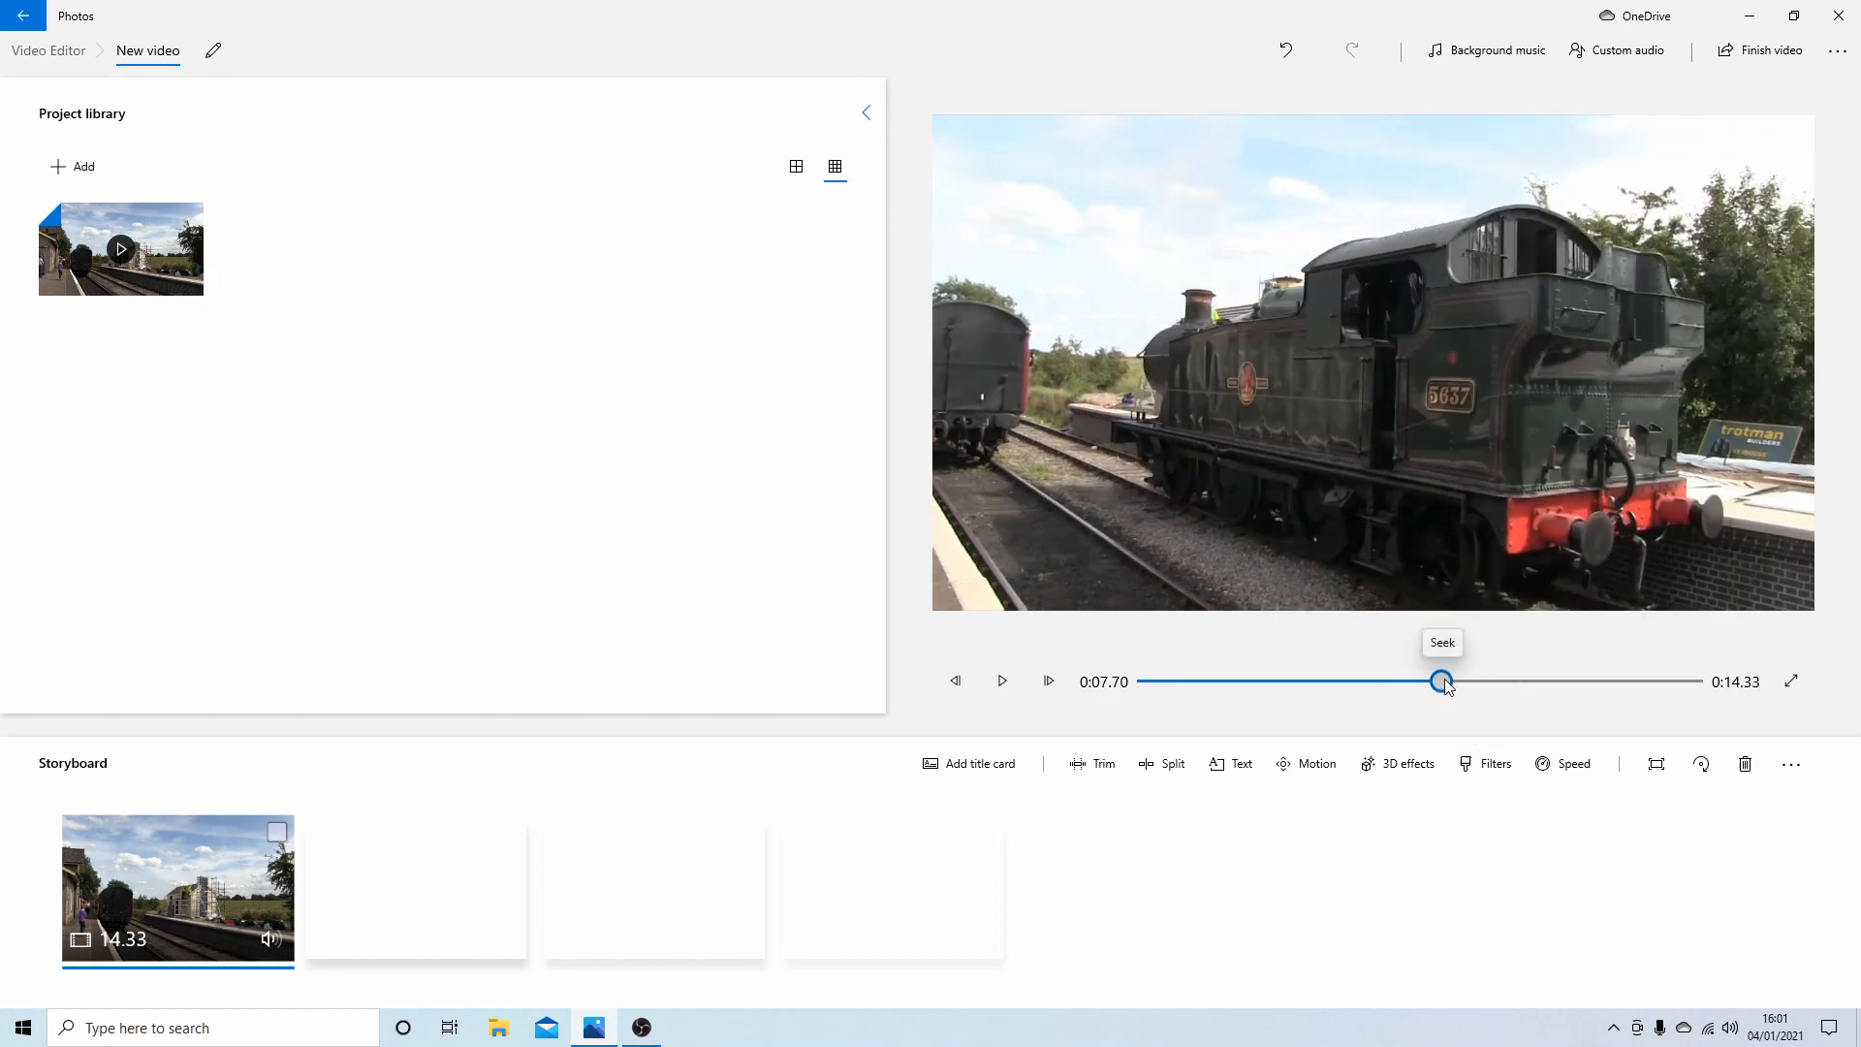
mouse_move(1302, 244)
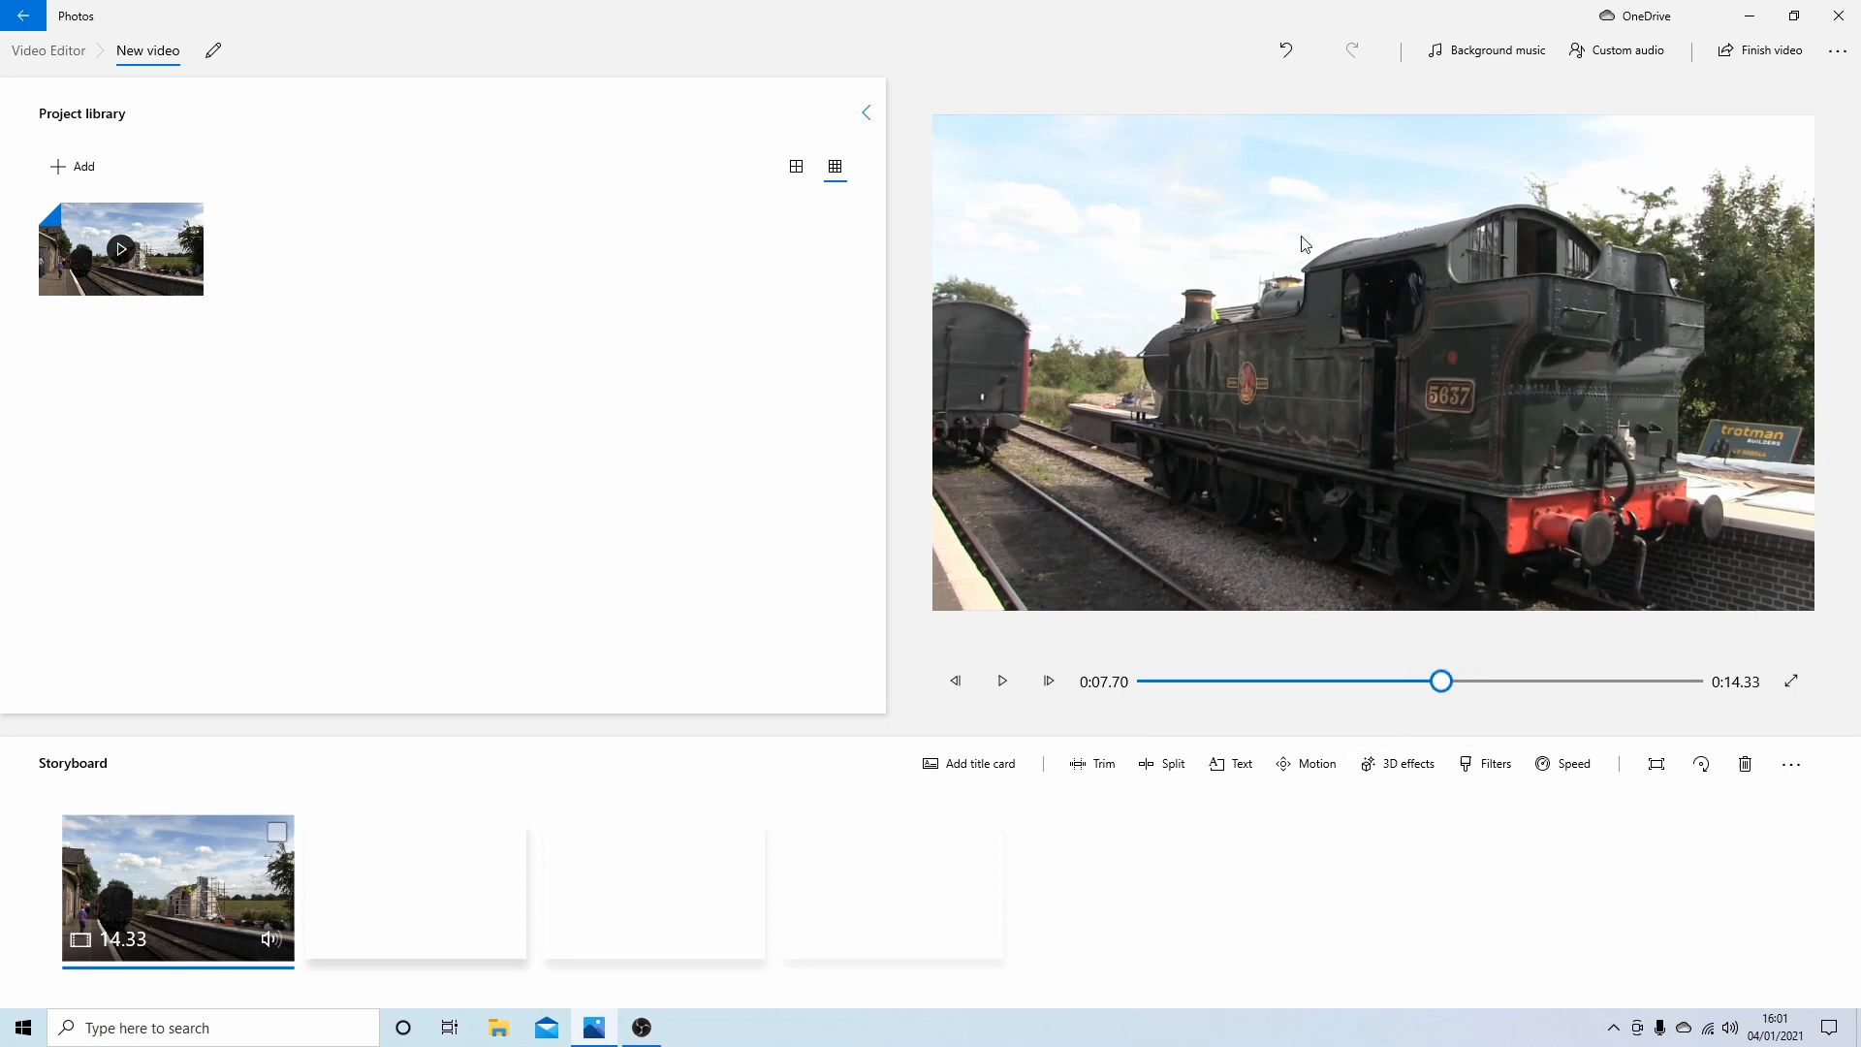
mouse_move(1558, 344)
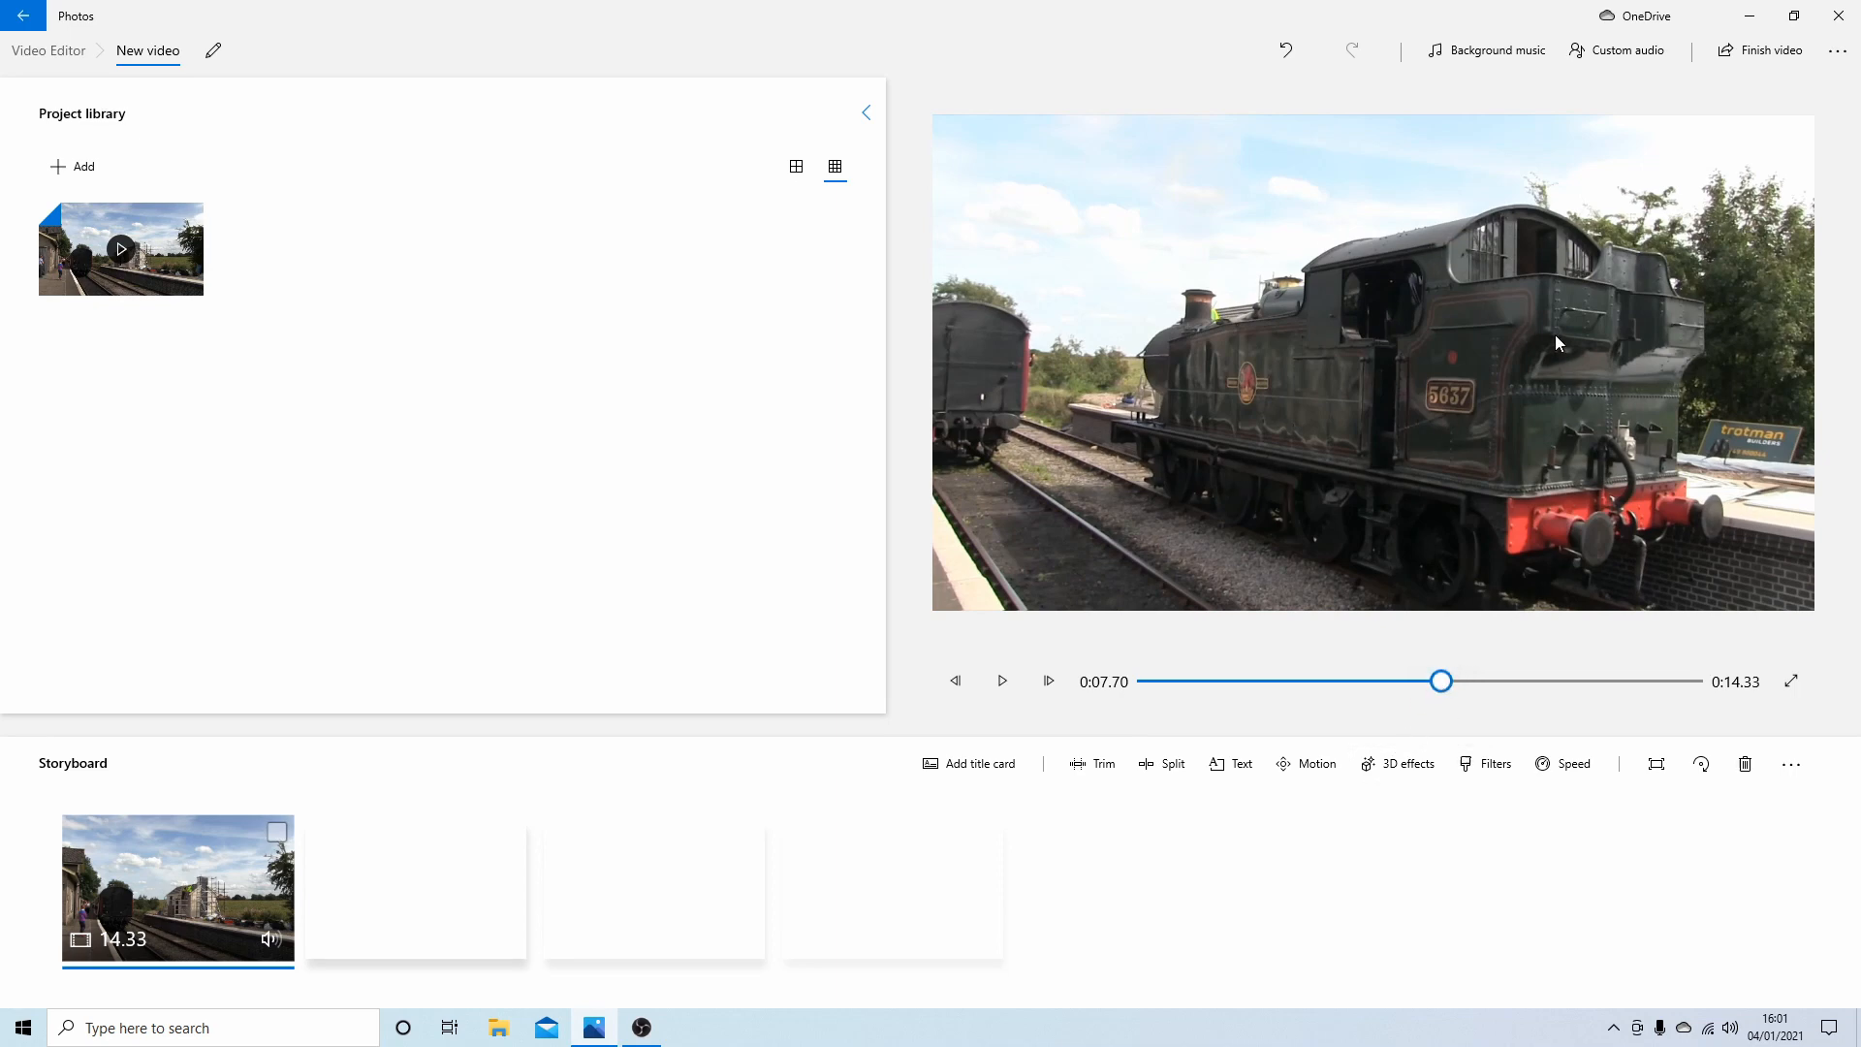
mouse_move(1321, 365)
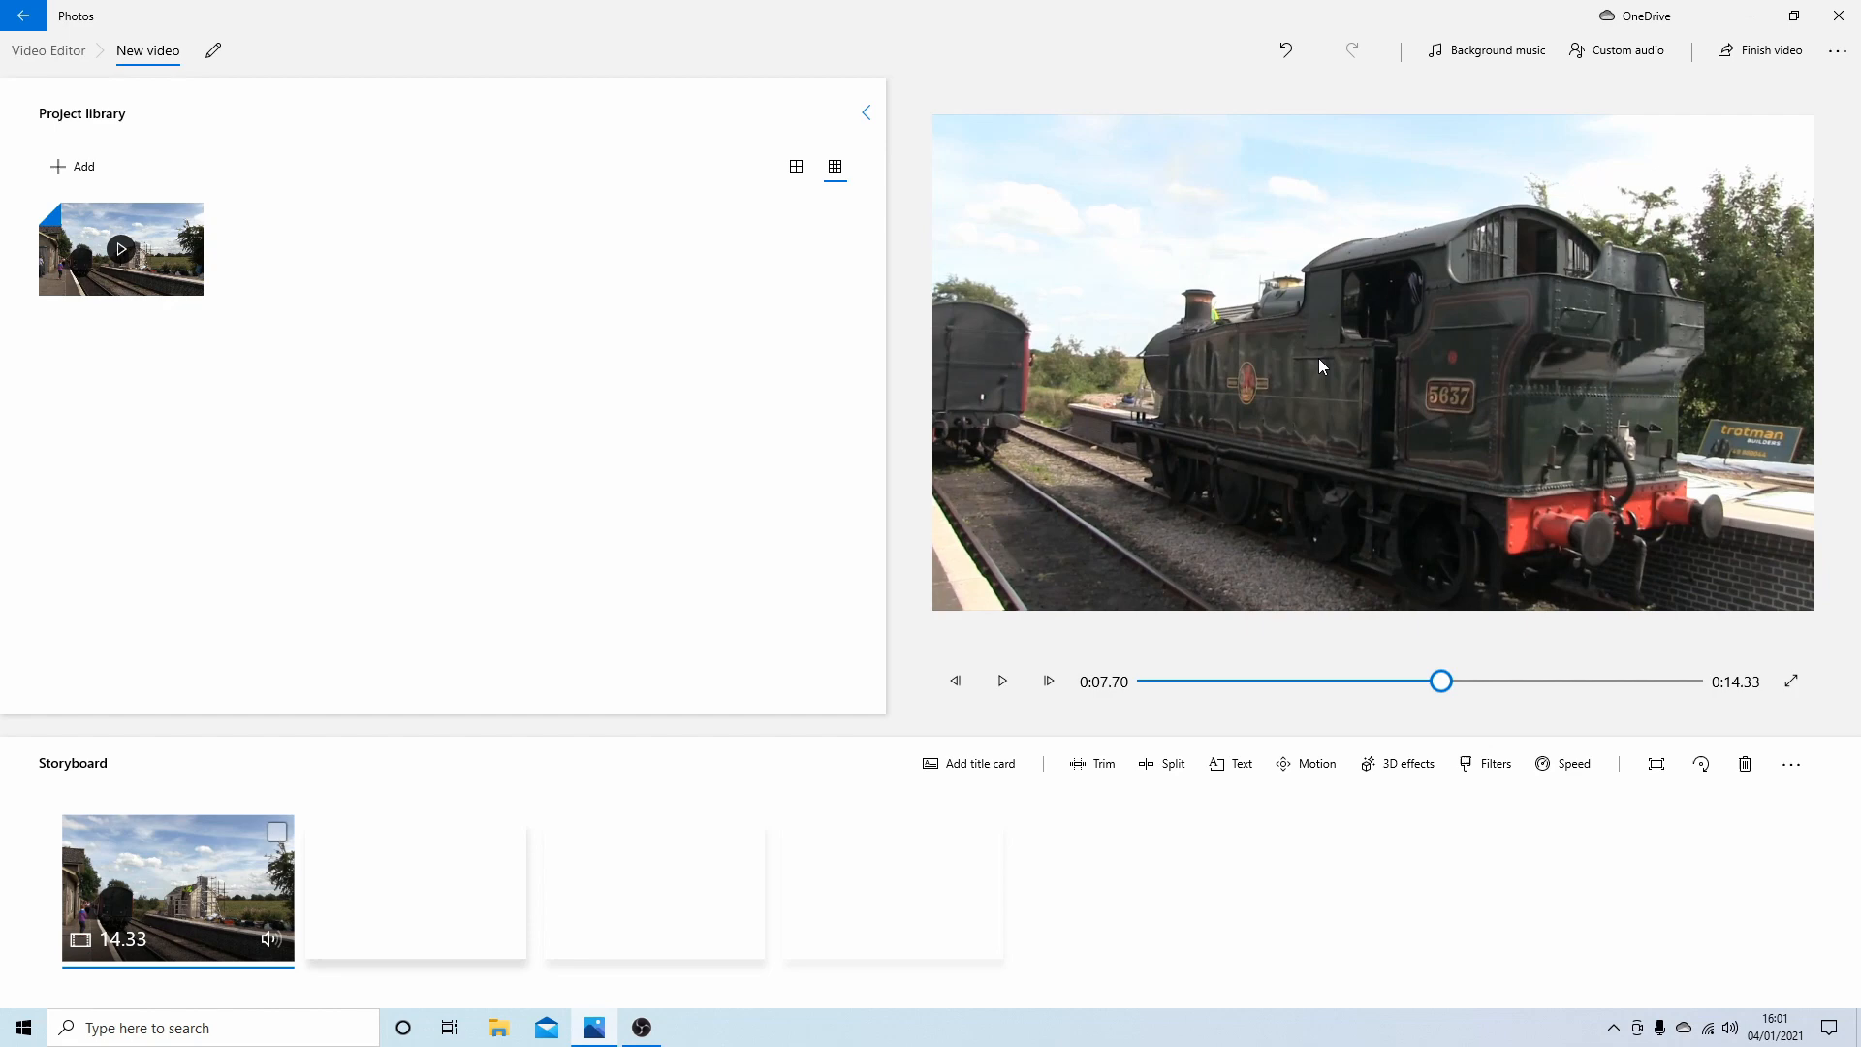
mouse_move(1104, 632)
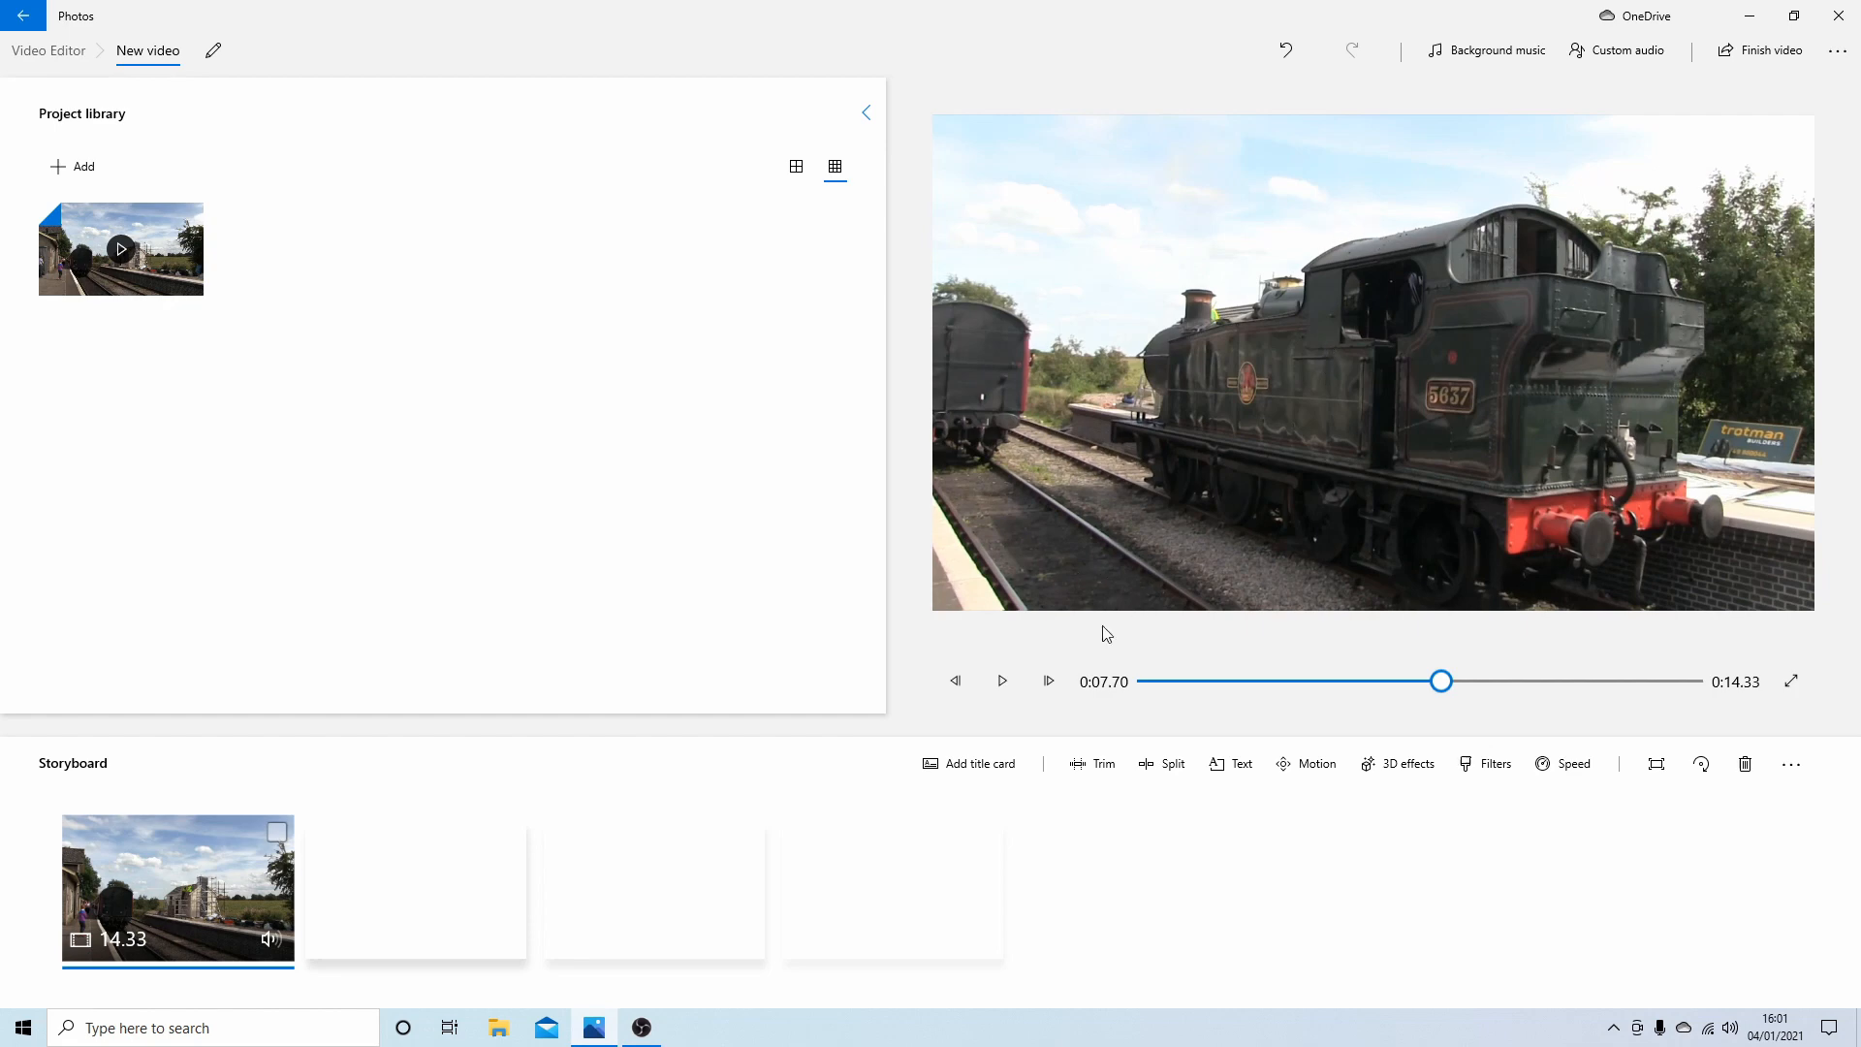
mouse_move(1159, 763)
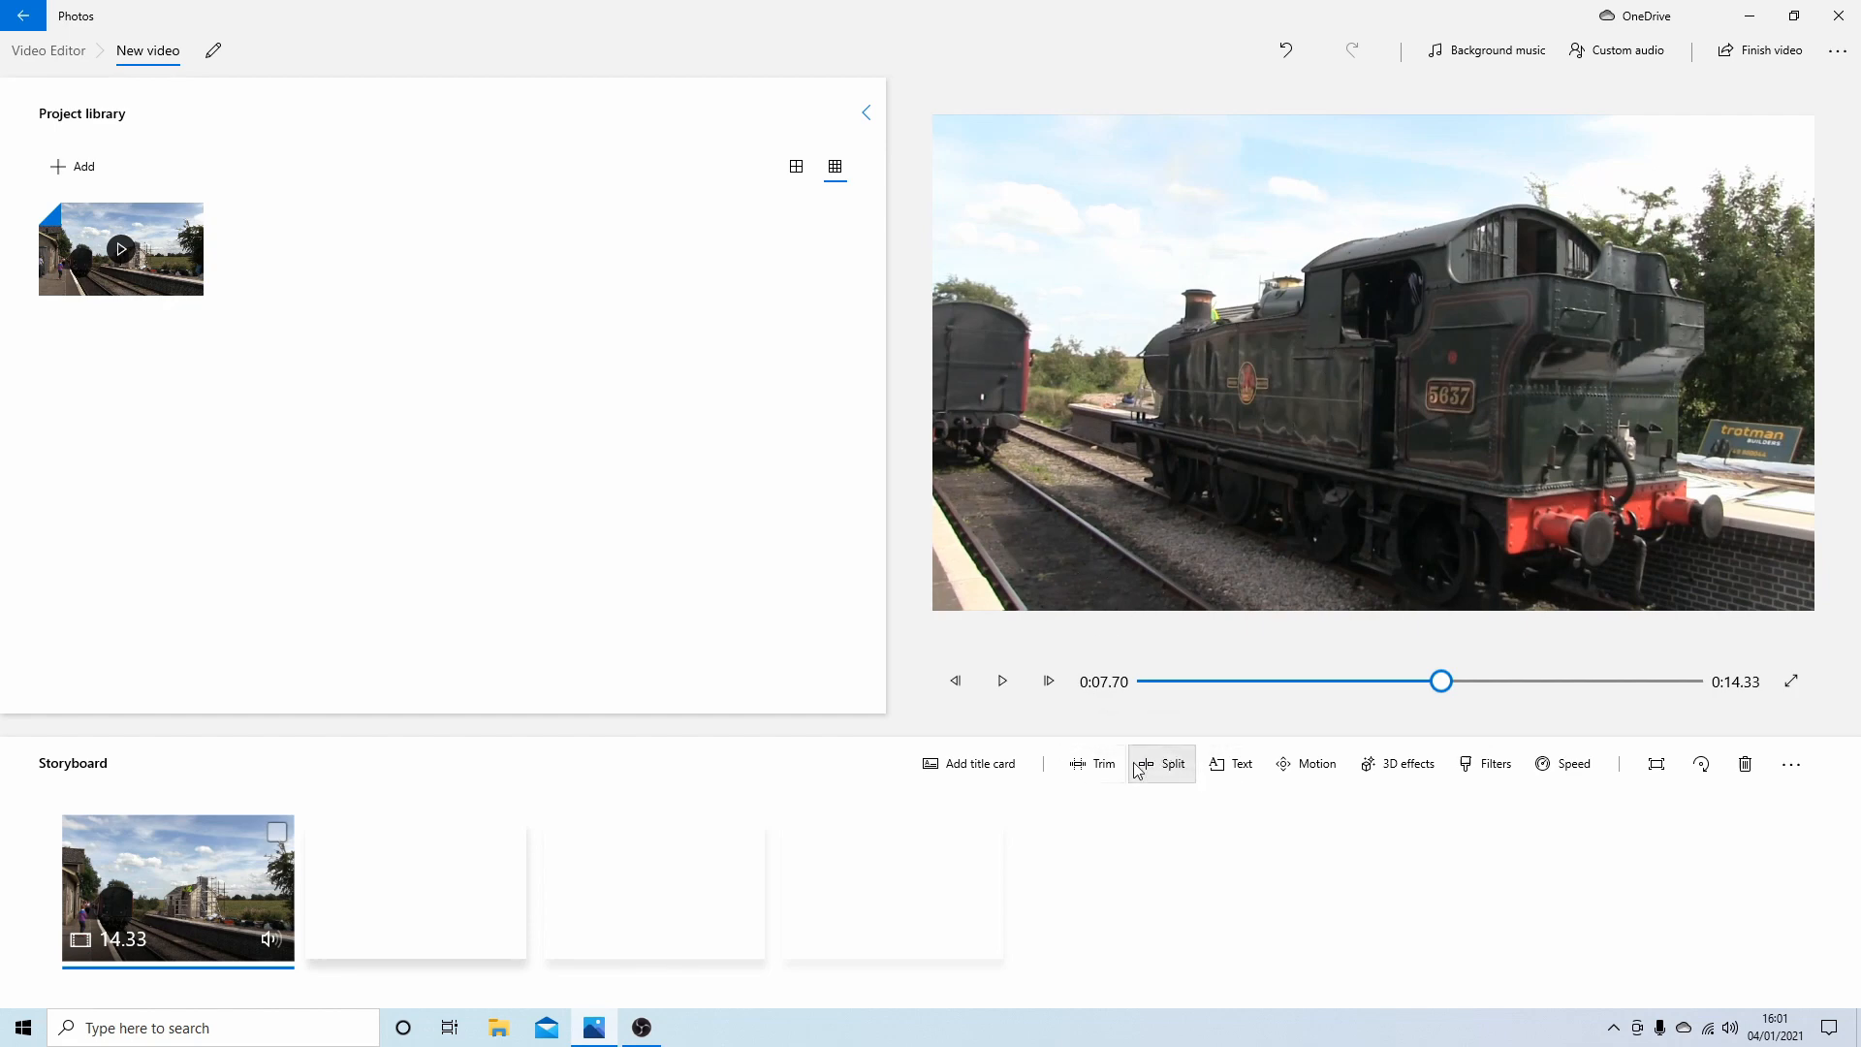
mouse_move(1173, 762)
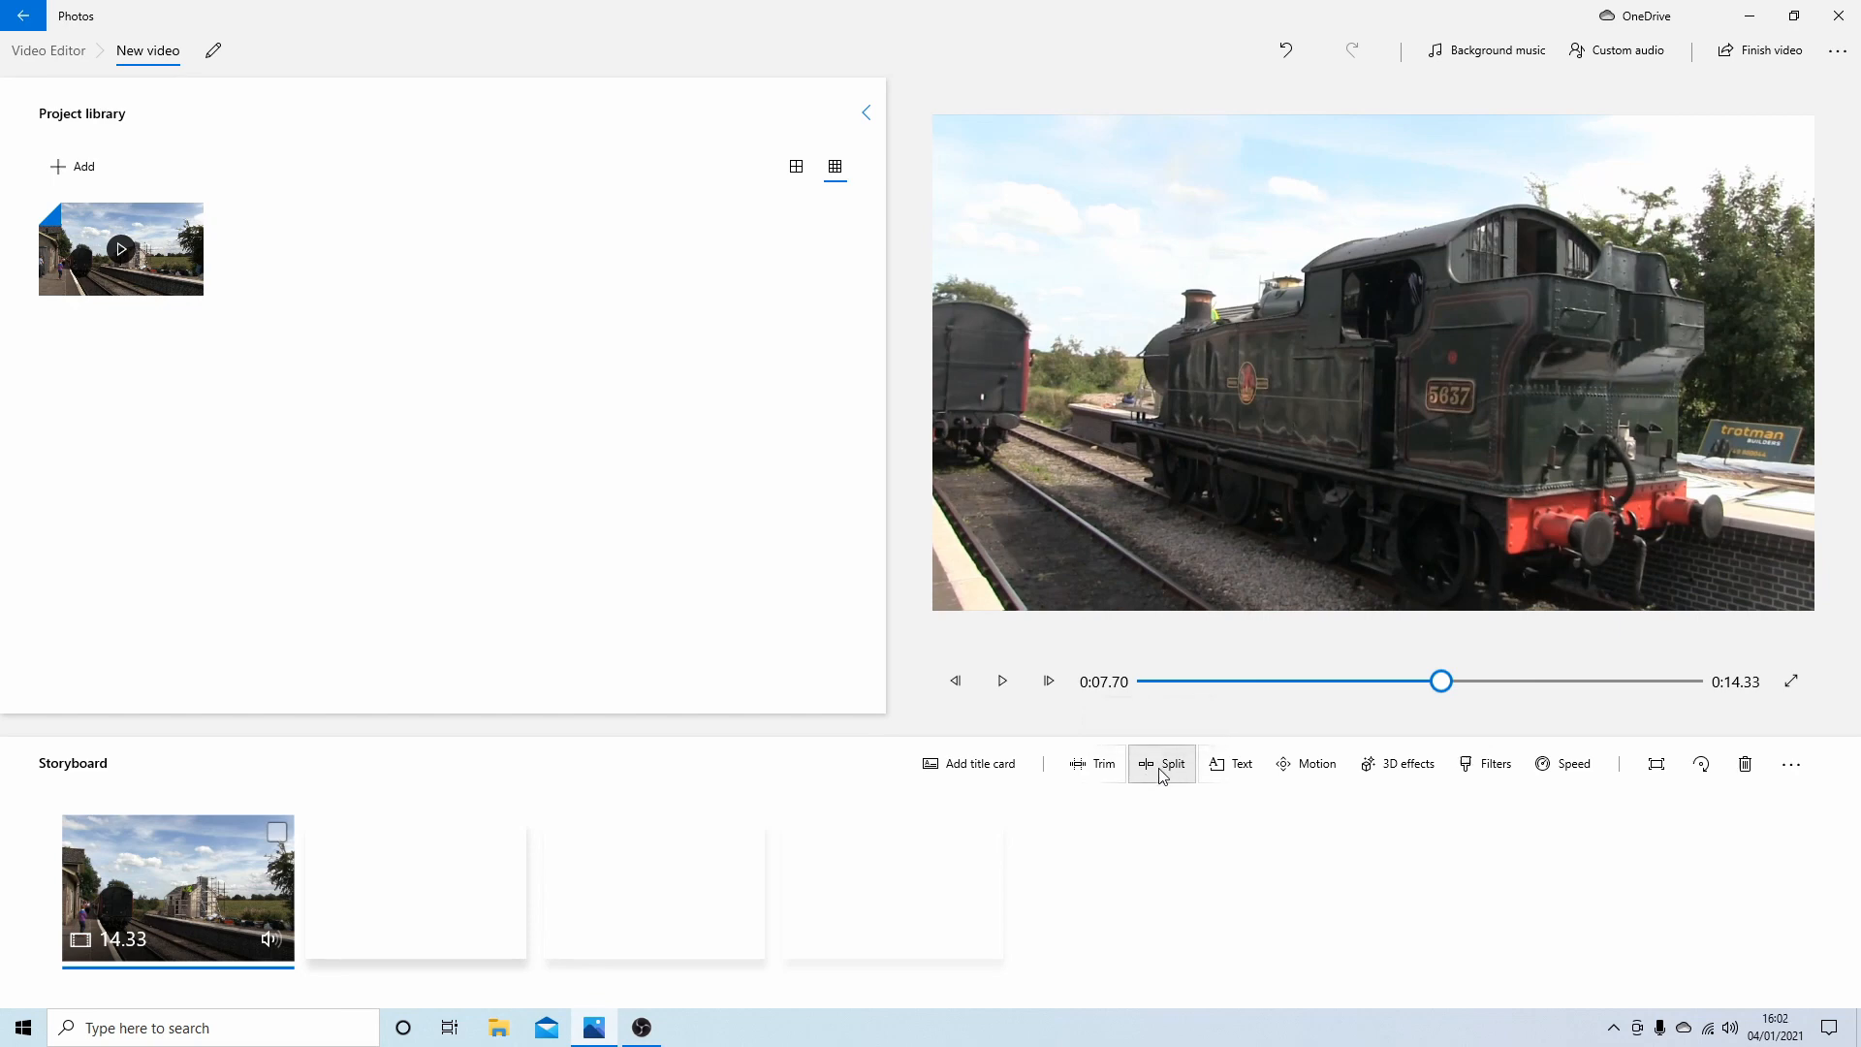
click(1172, 763)
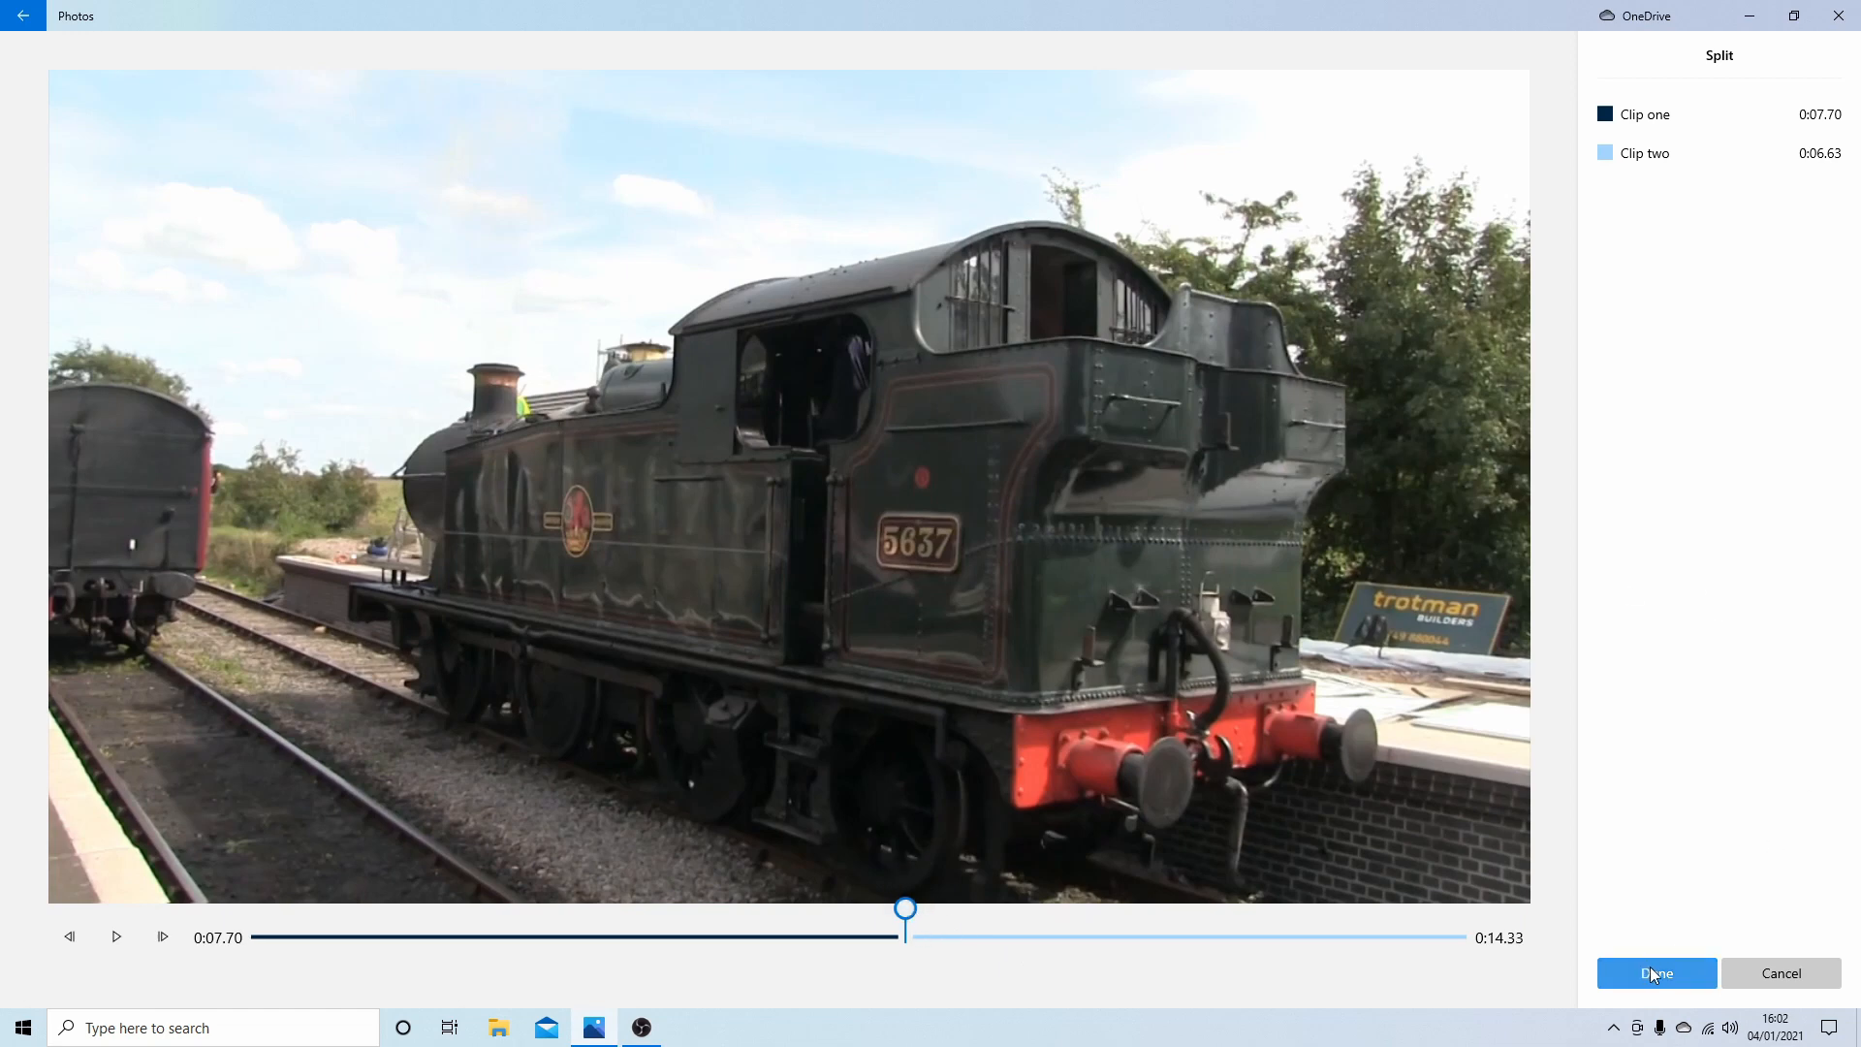
Apply the split and select the 6.63-second second clip.
click(1654, 972)
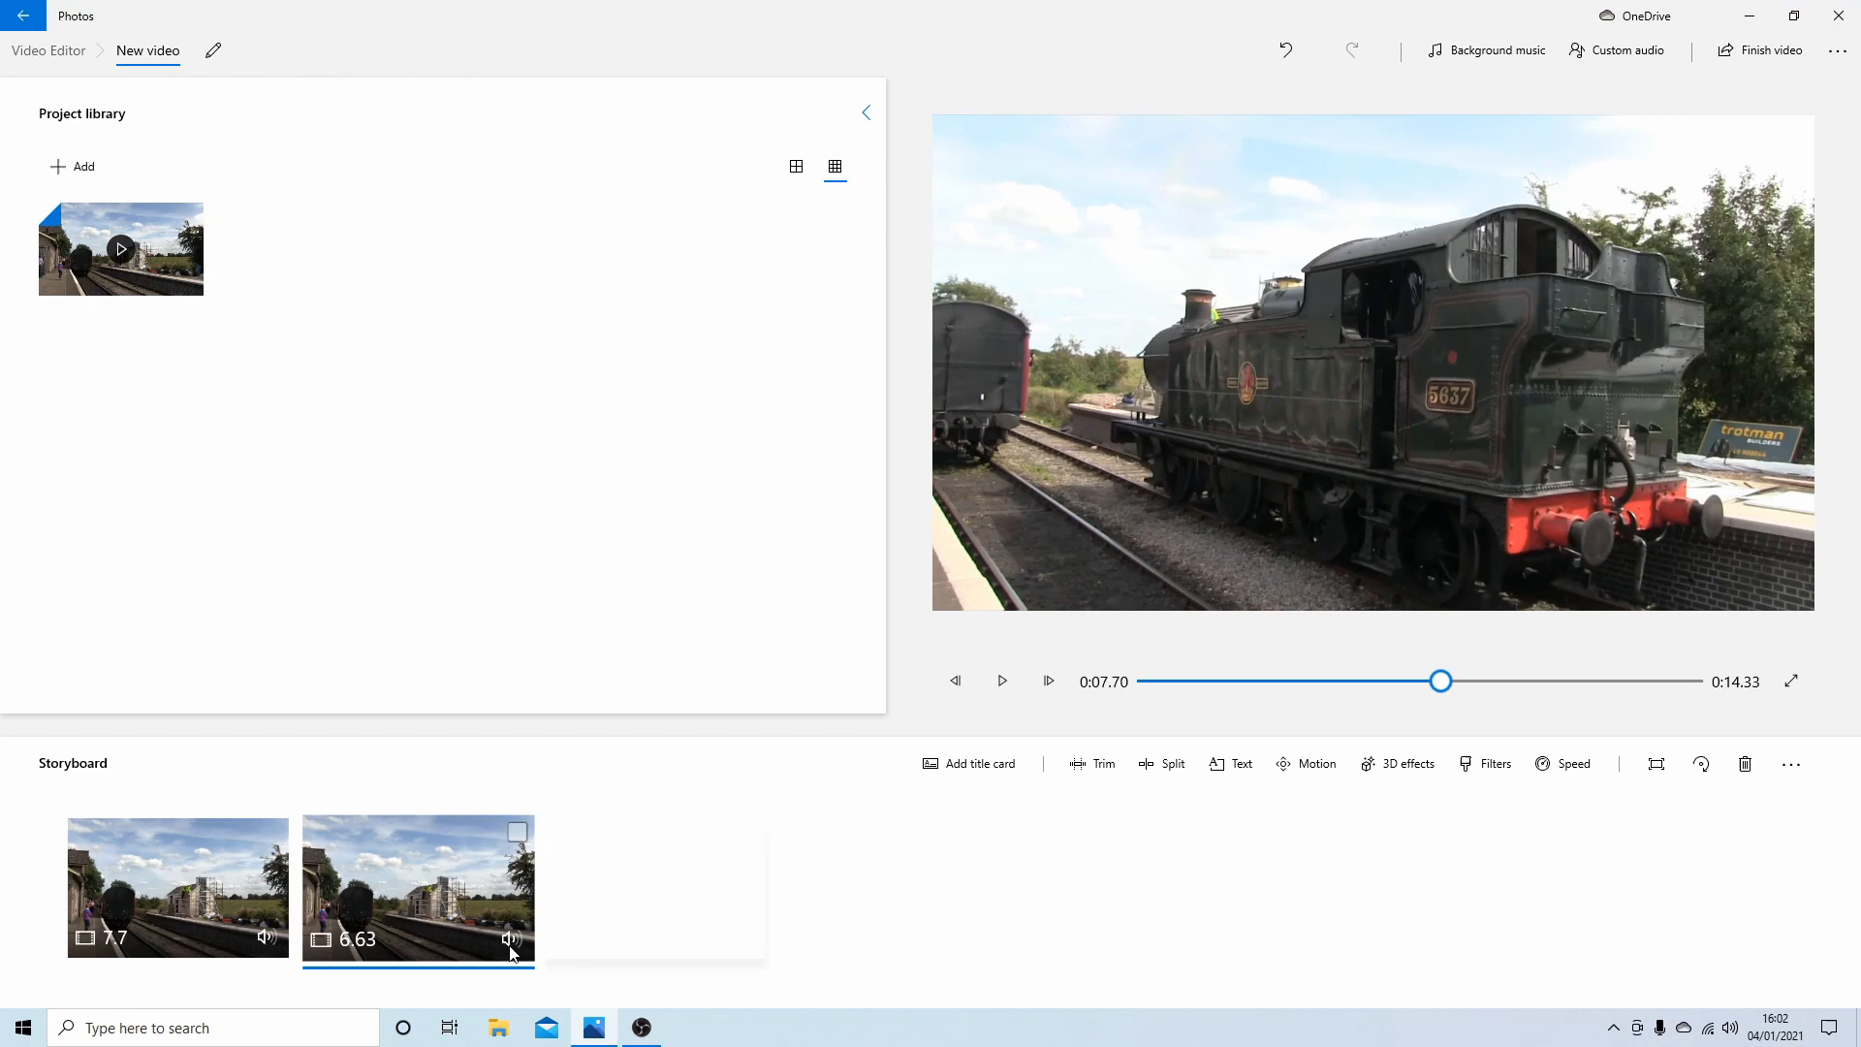
click(177, 888)
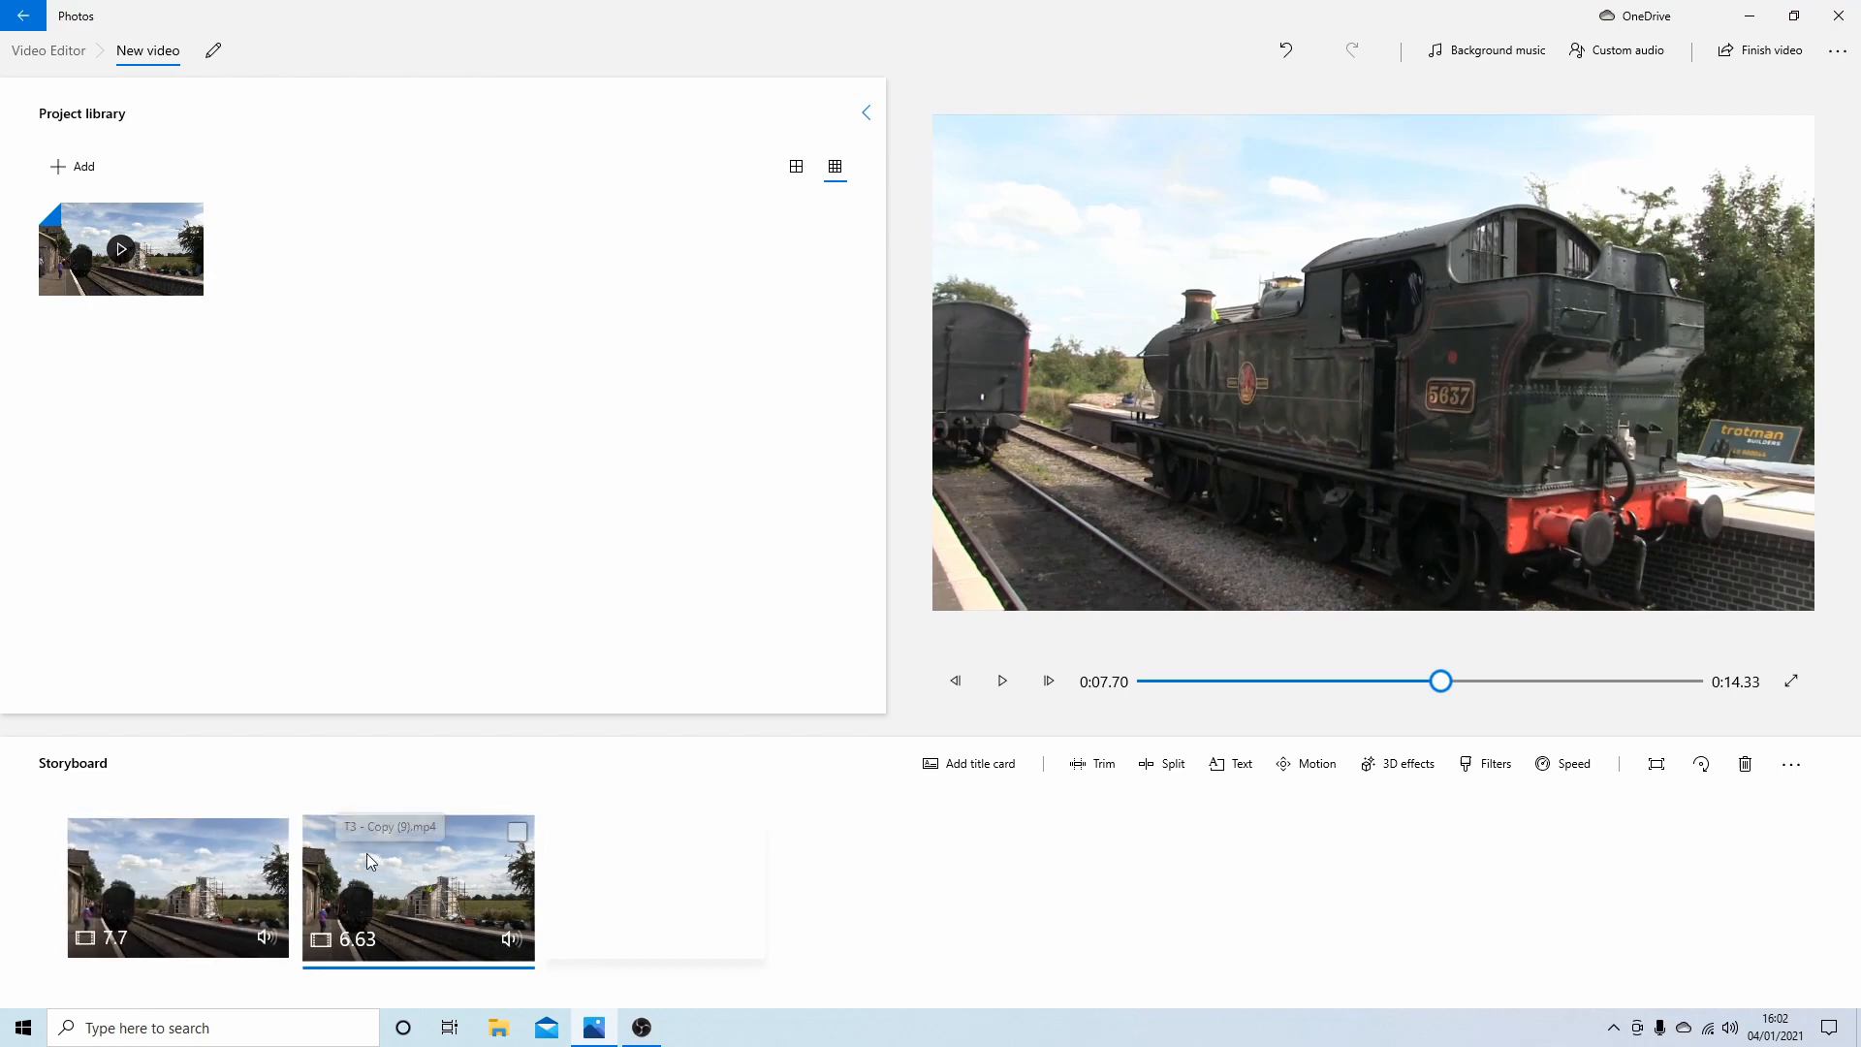
mouse_move(428, 856)
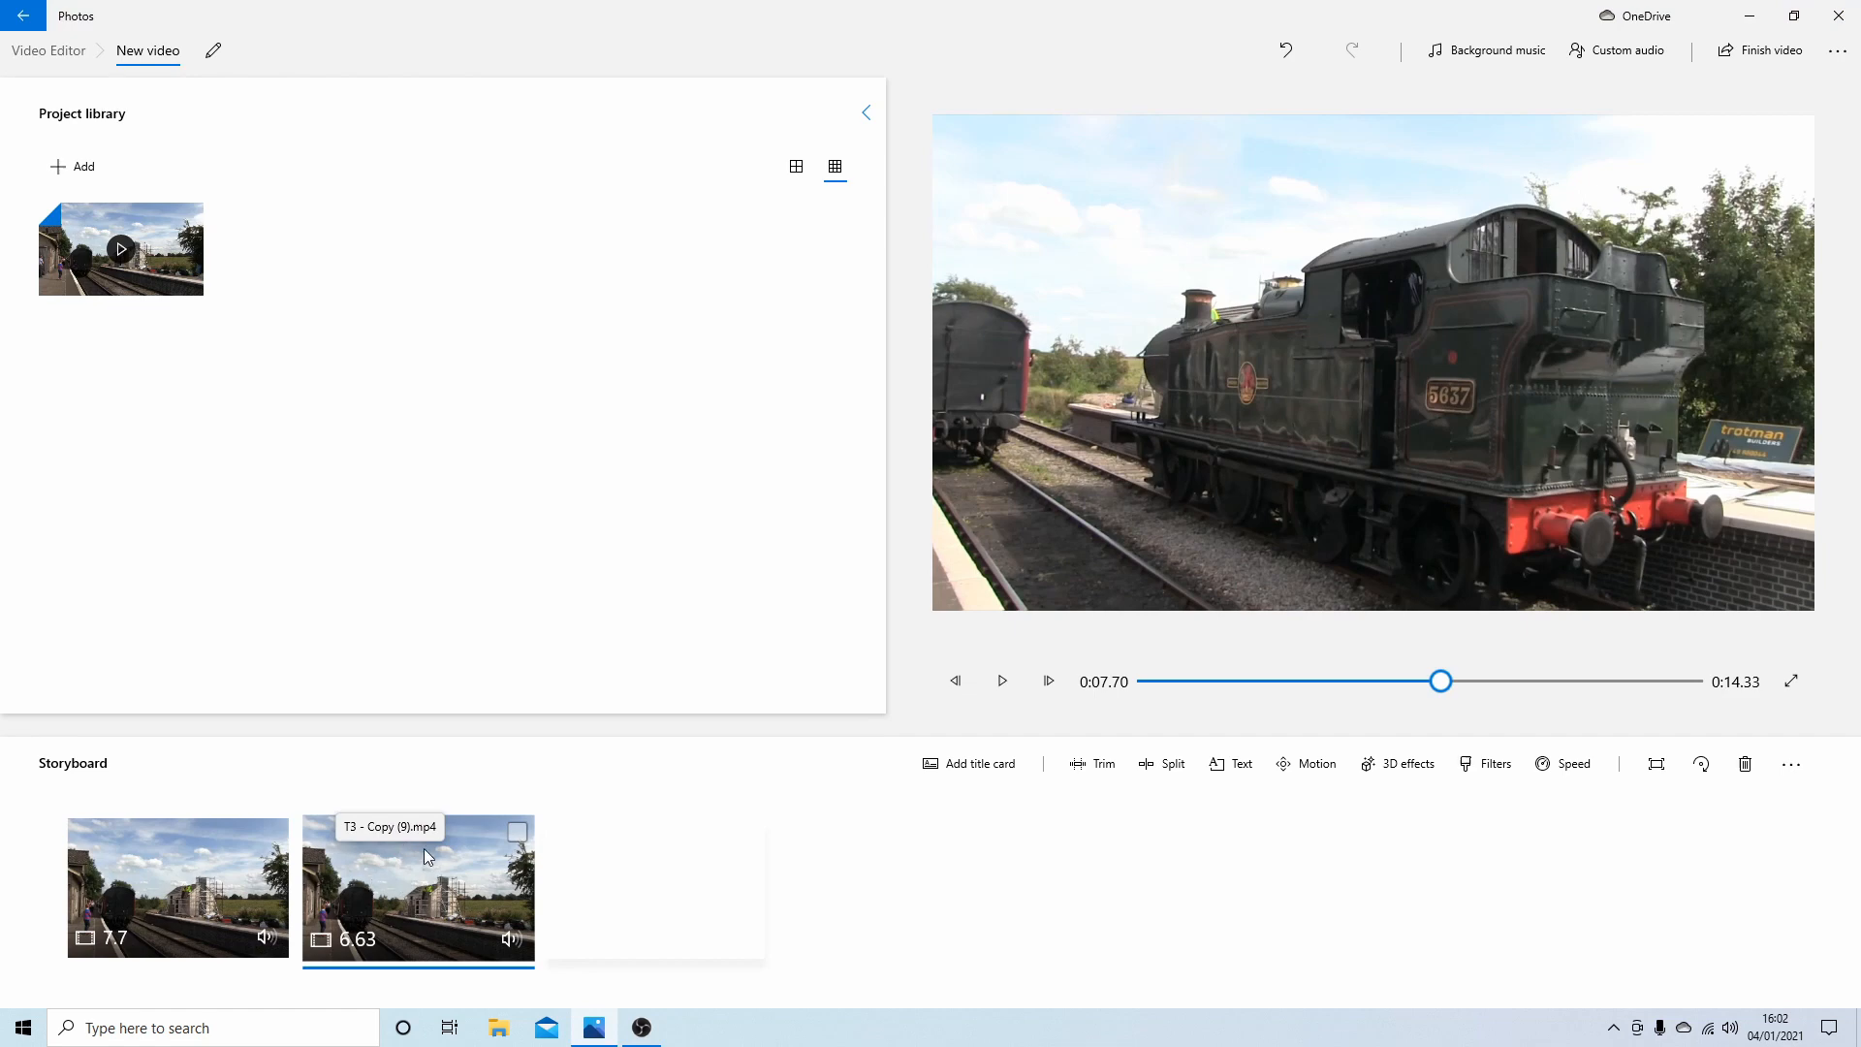
mouse_move(416, 876)
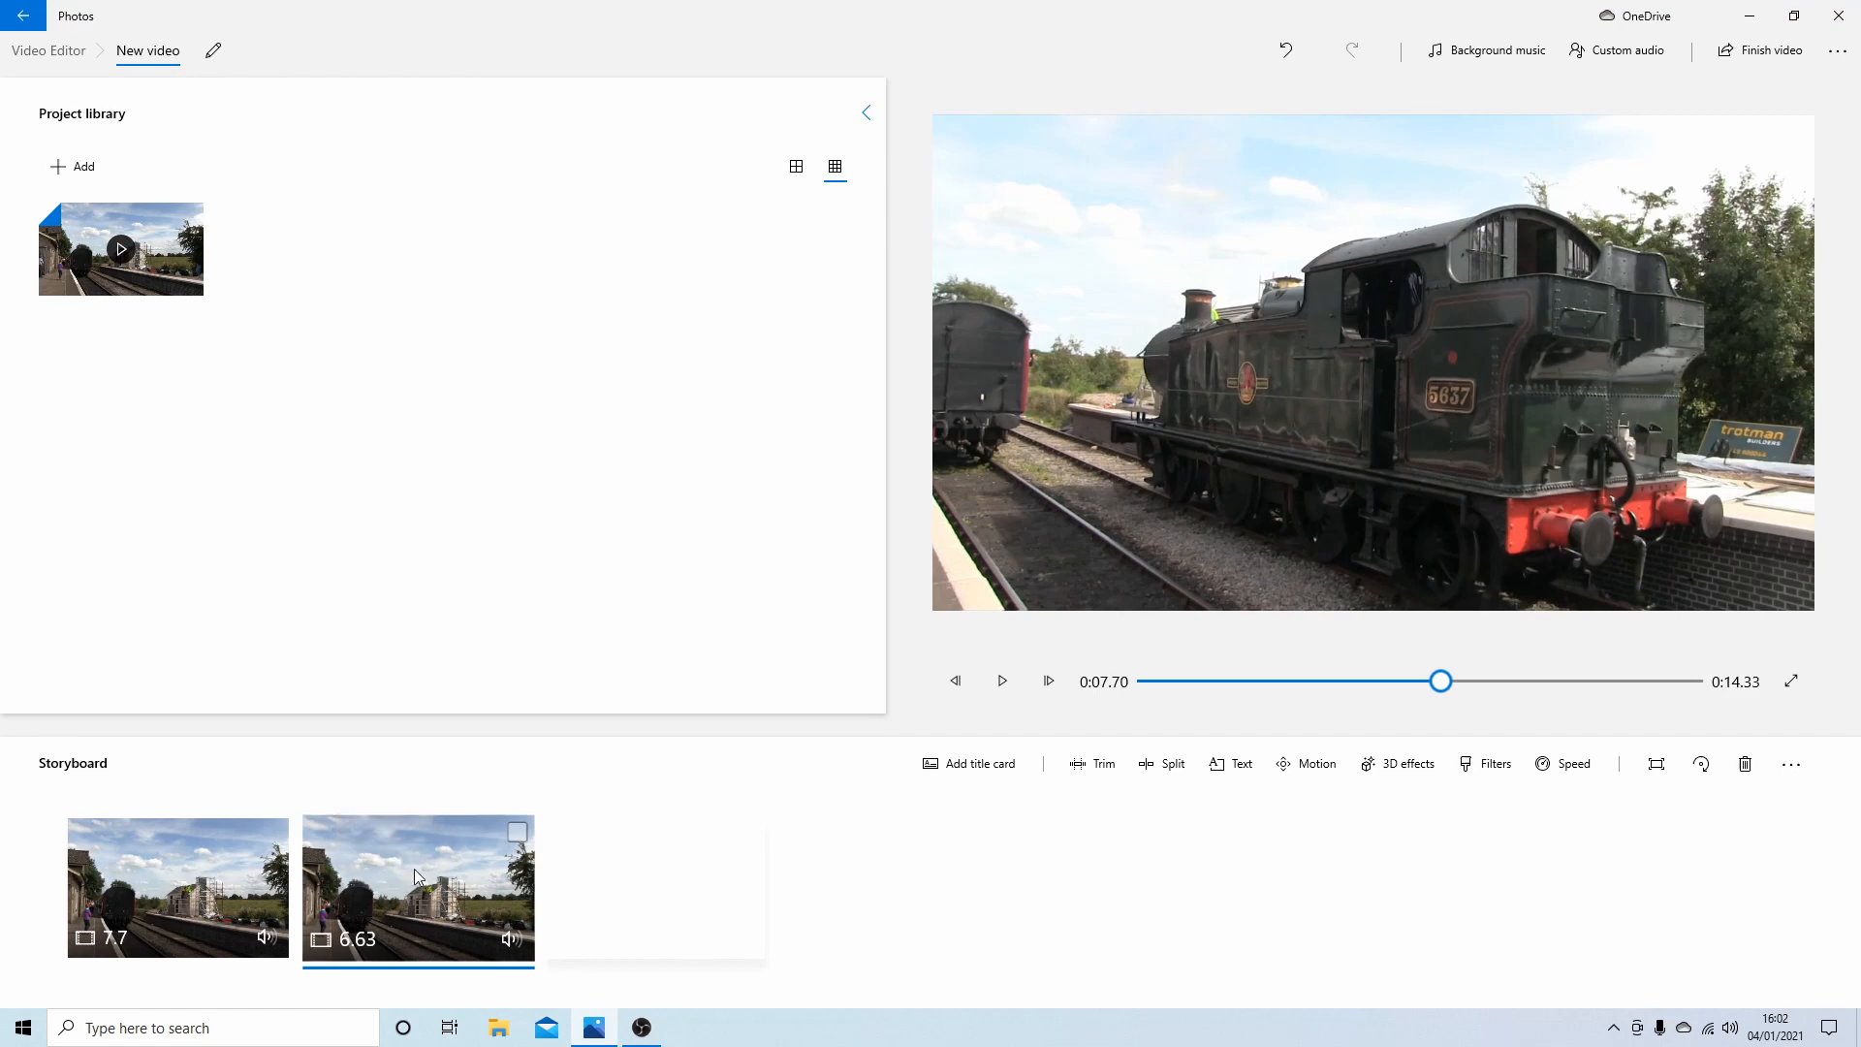
mouse_move(397, 891)
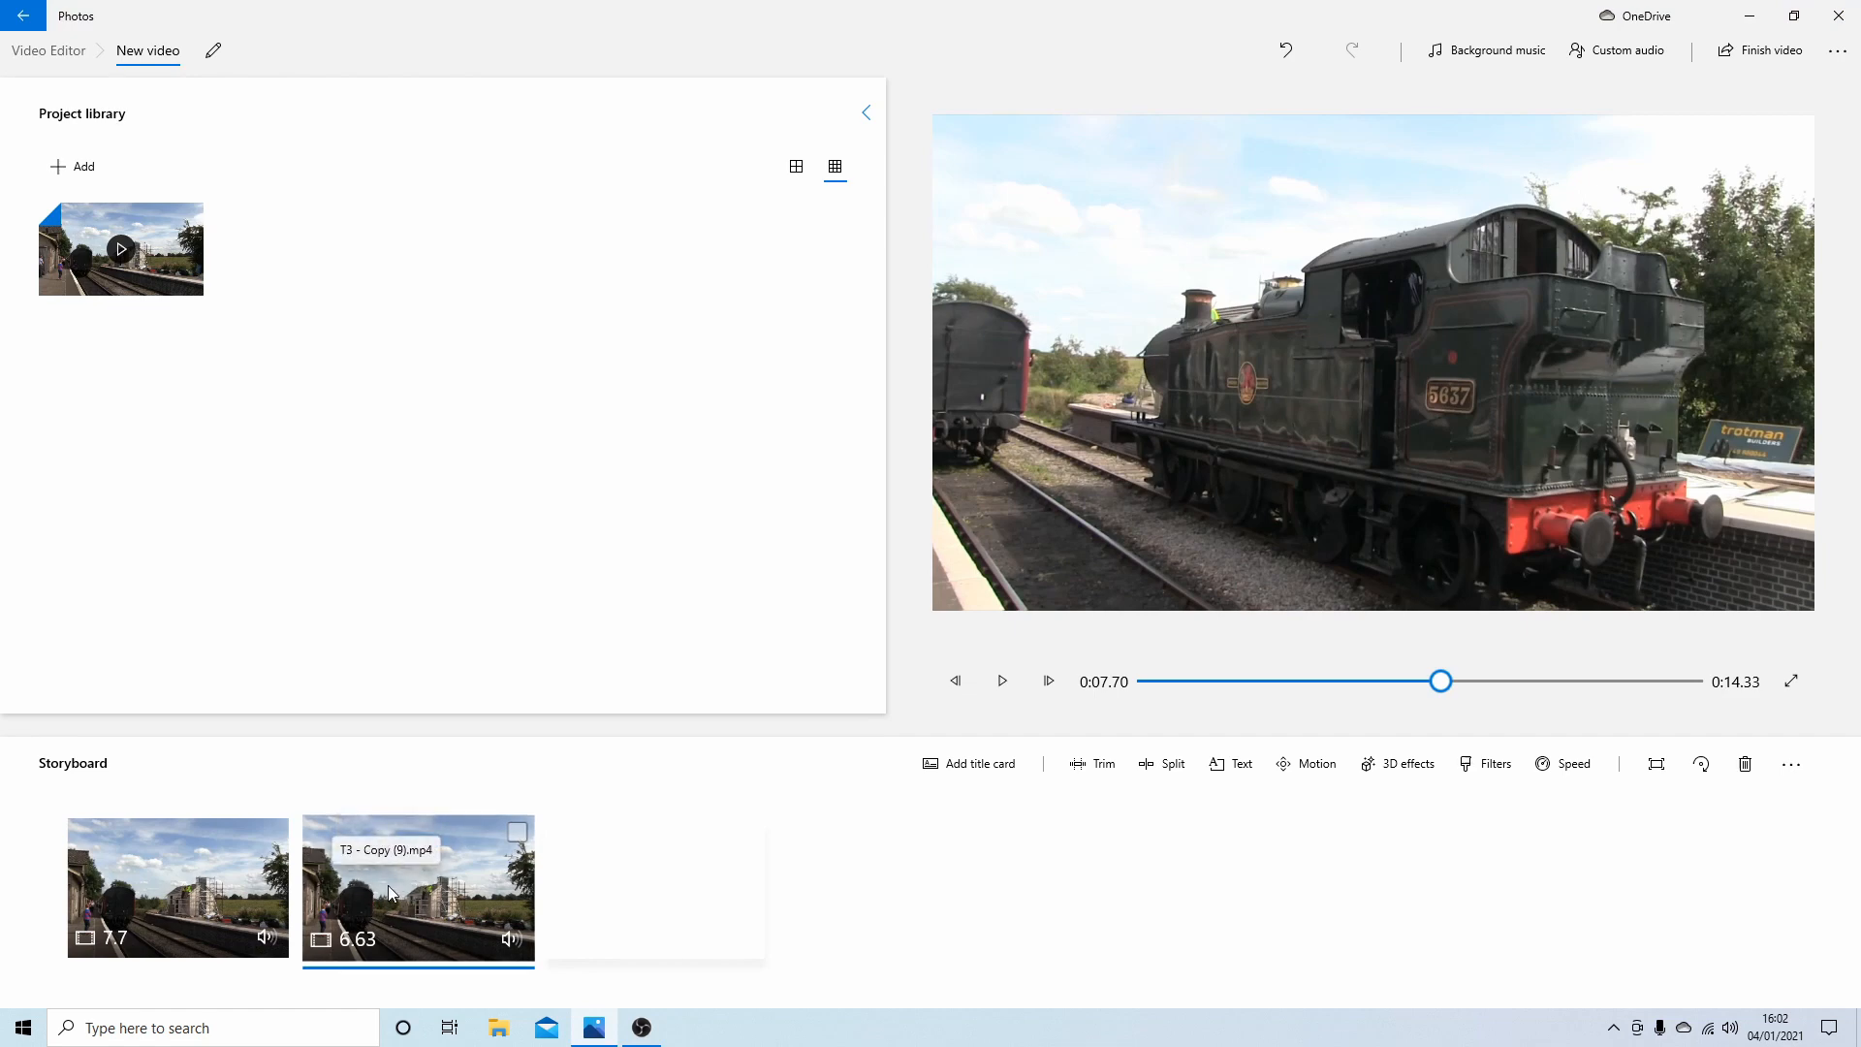
mouse_move(1173, 763)
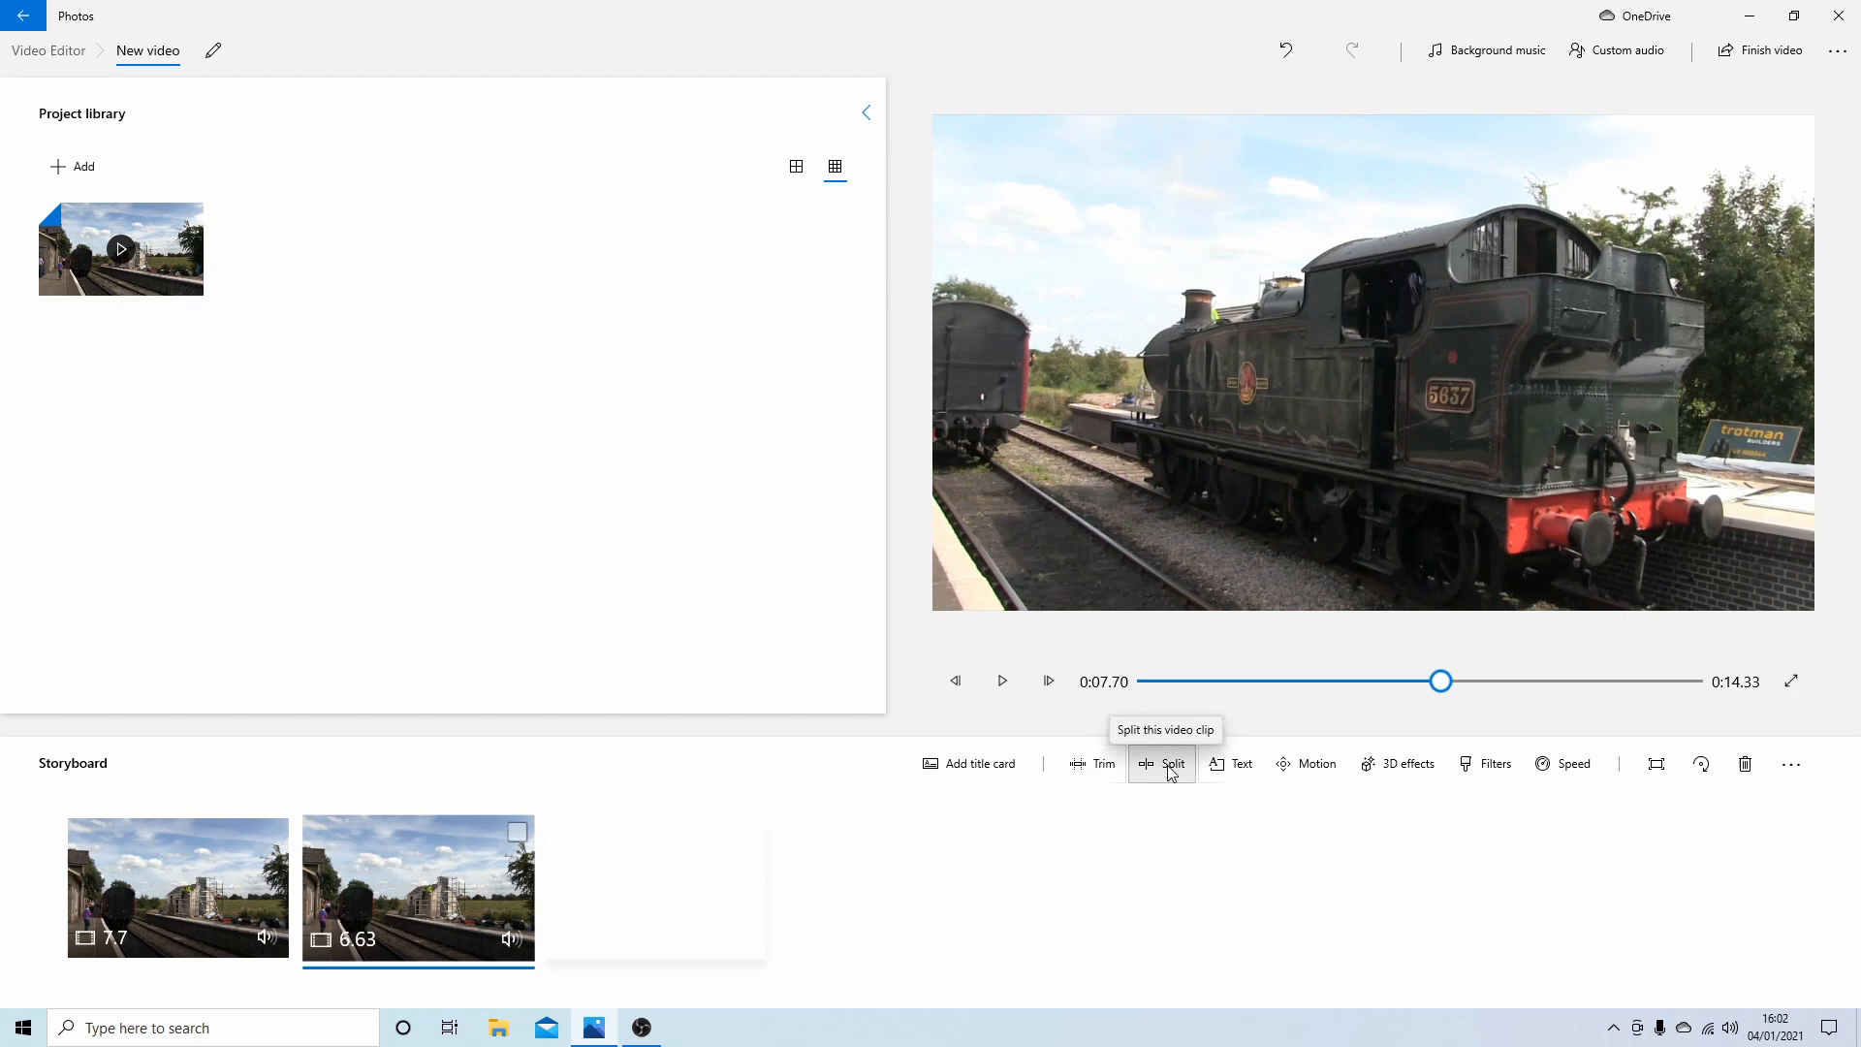
Split the 6.63-second clip one frame in, at 0:00.03, leaving a 6.6-second remainder.
click(1173, 763)
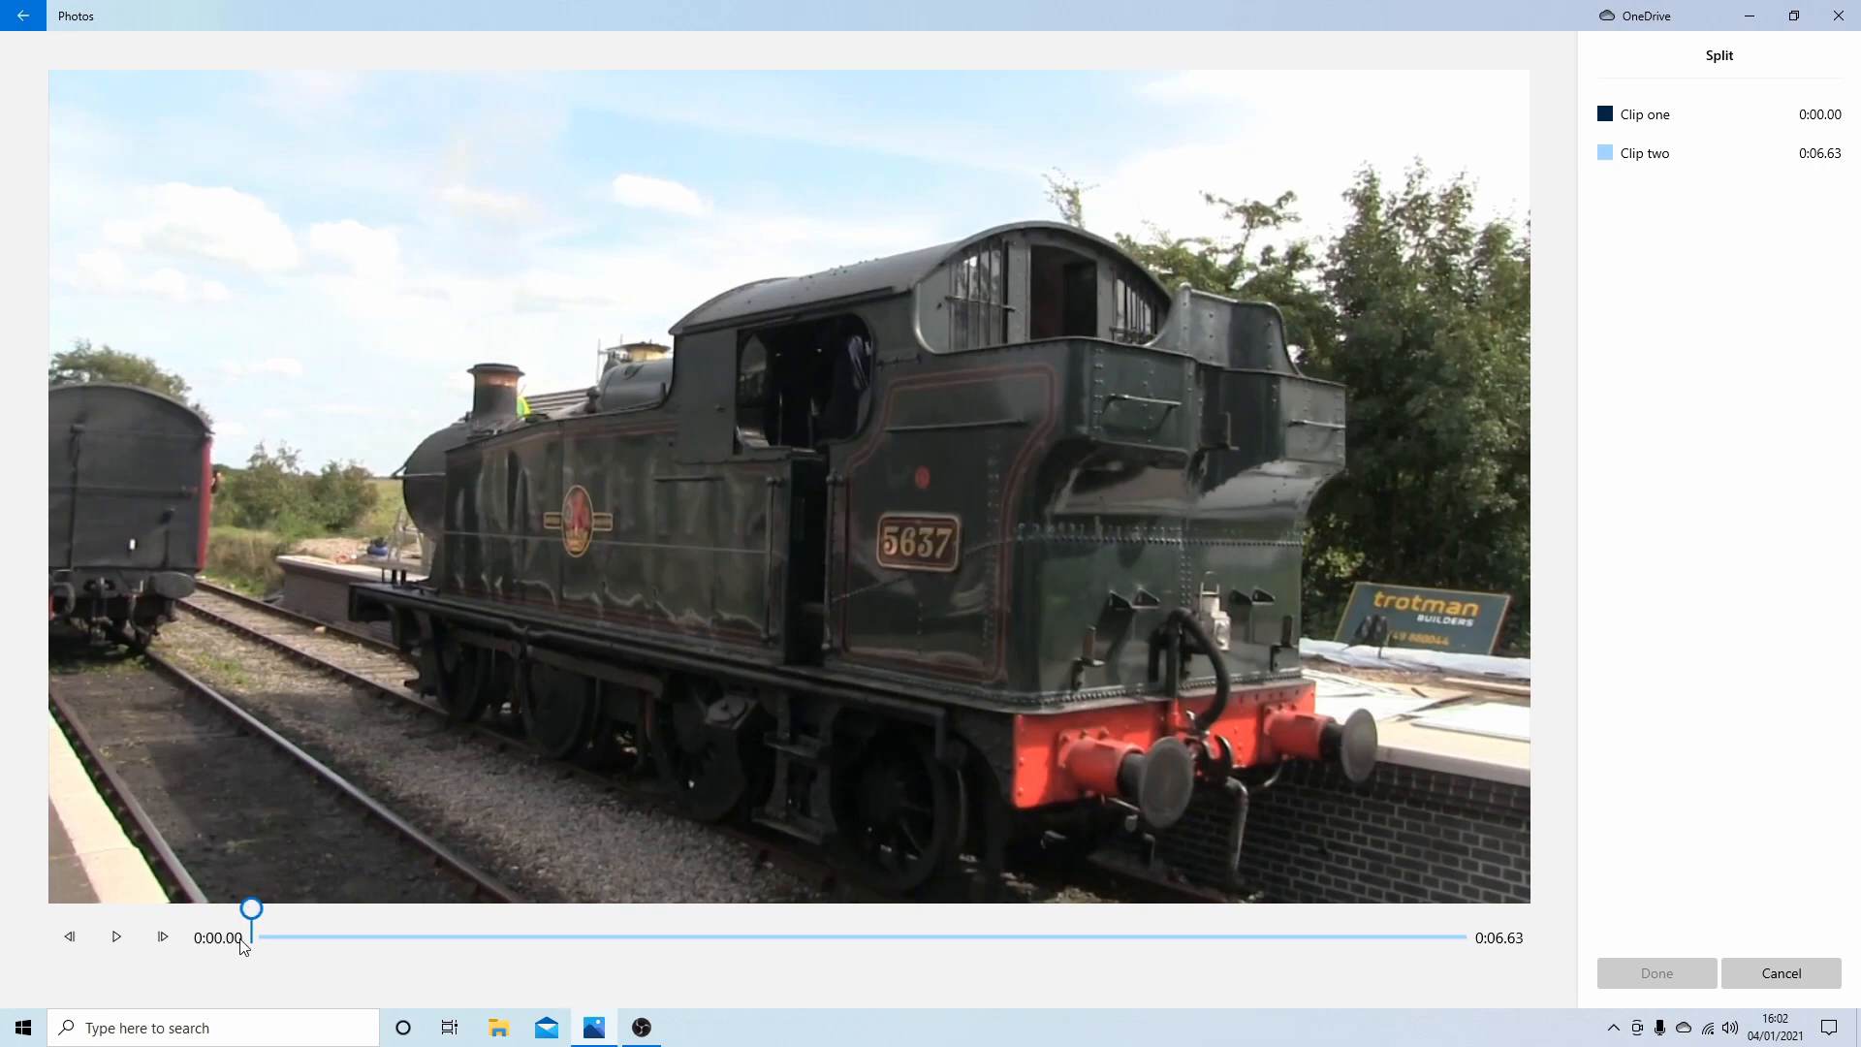
mouse_move(173, 914)
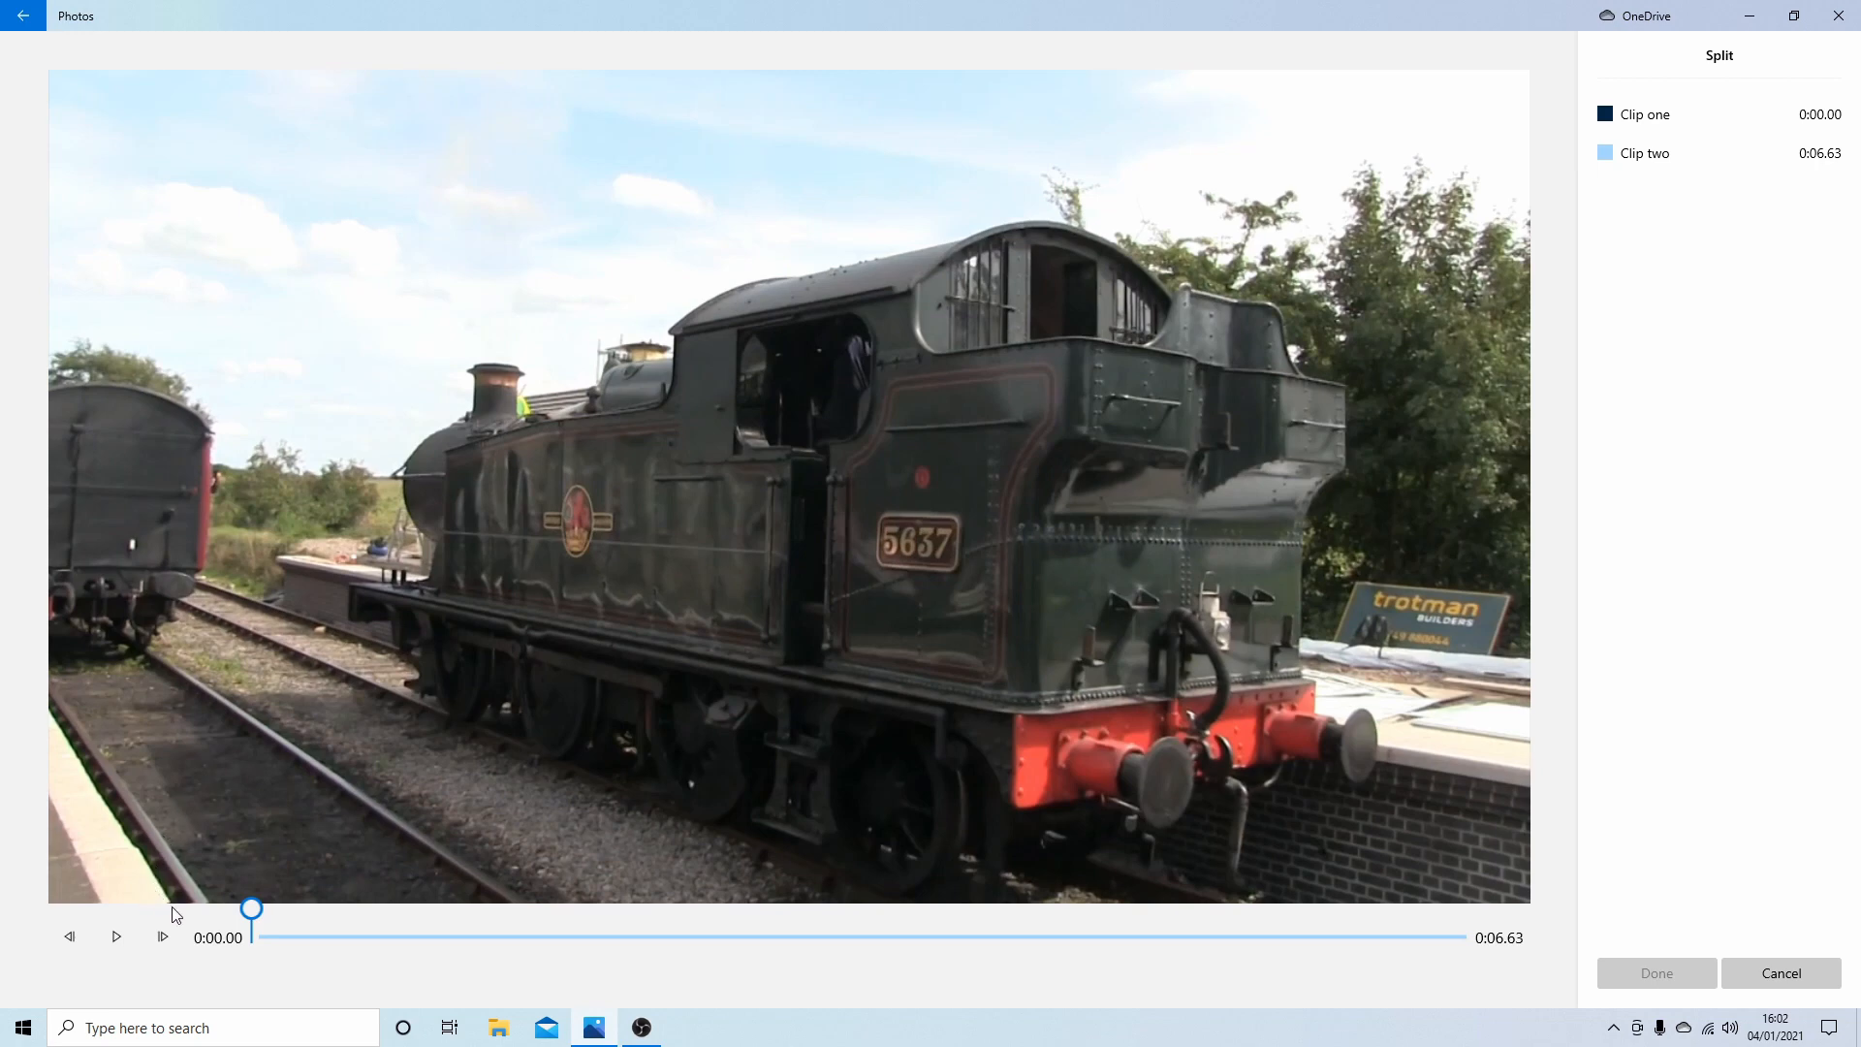
mouse_move(163, 937)
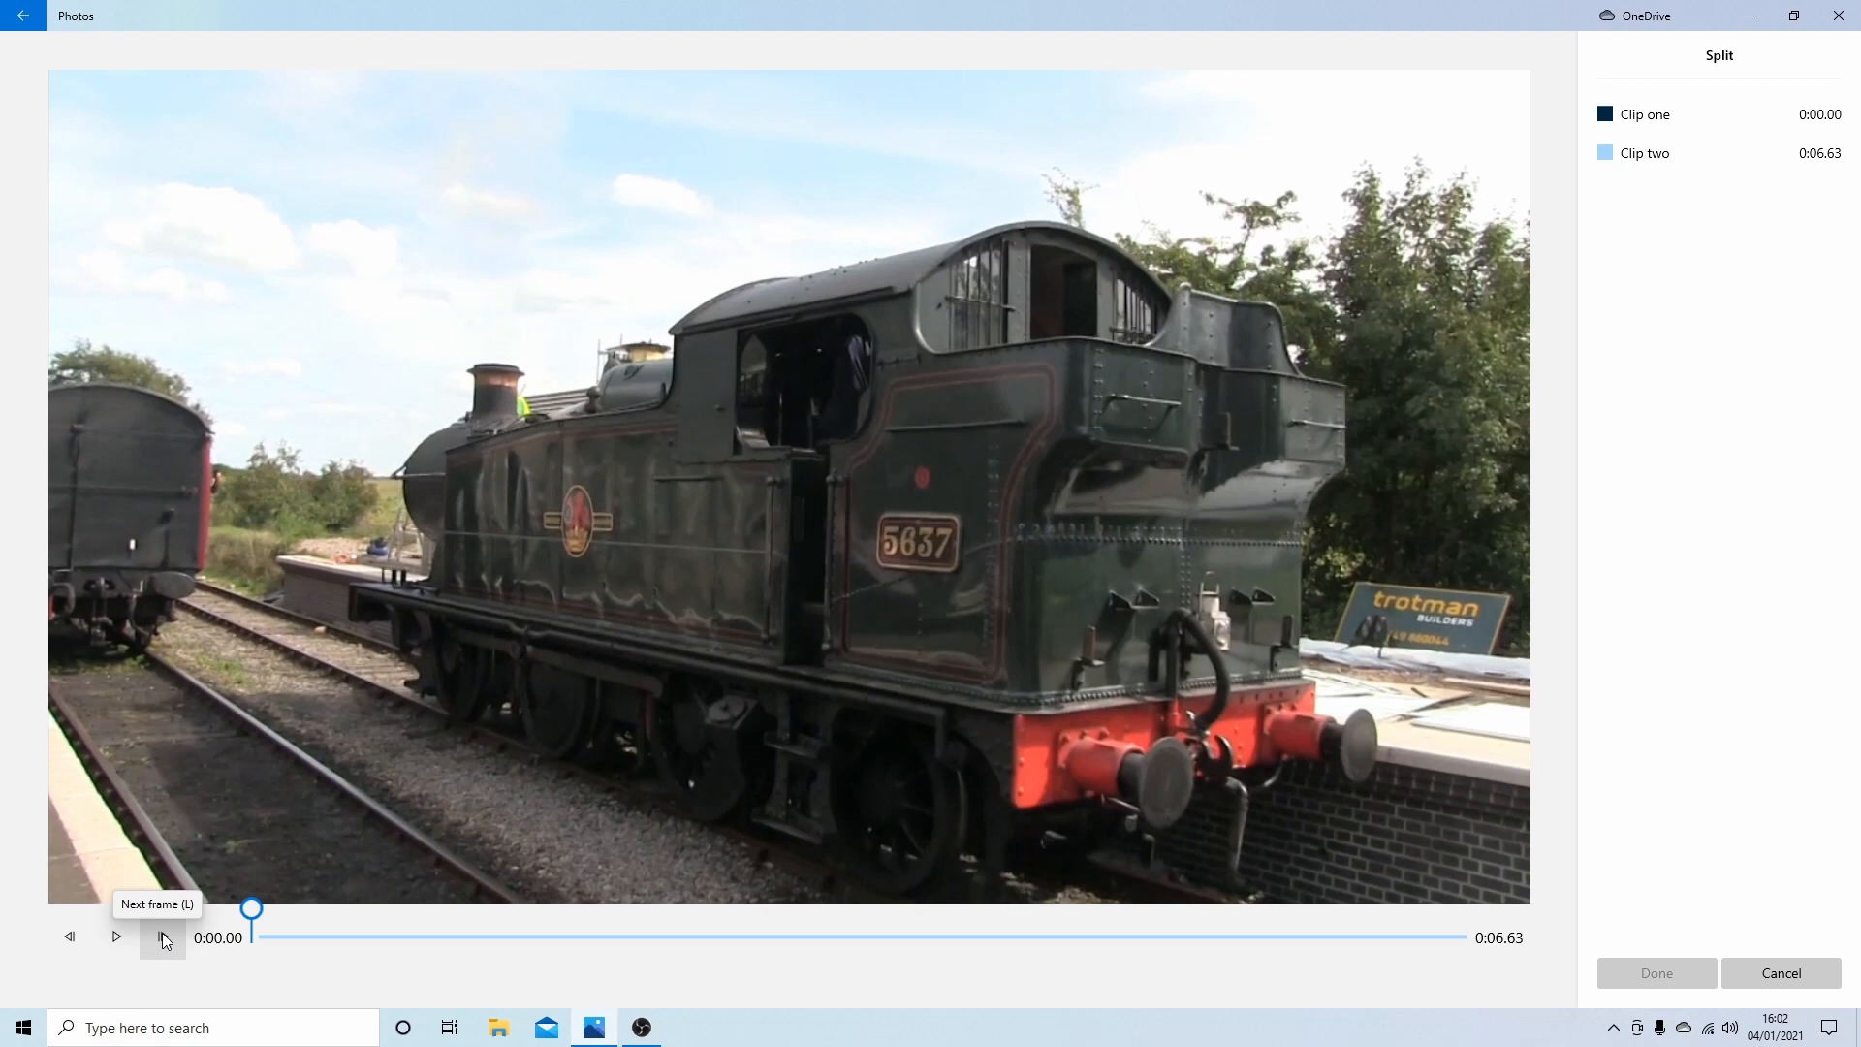
click(163, 936)
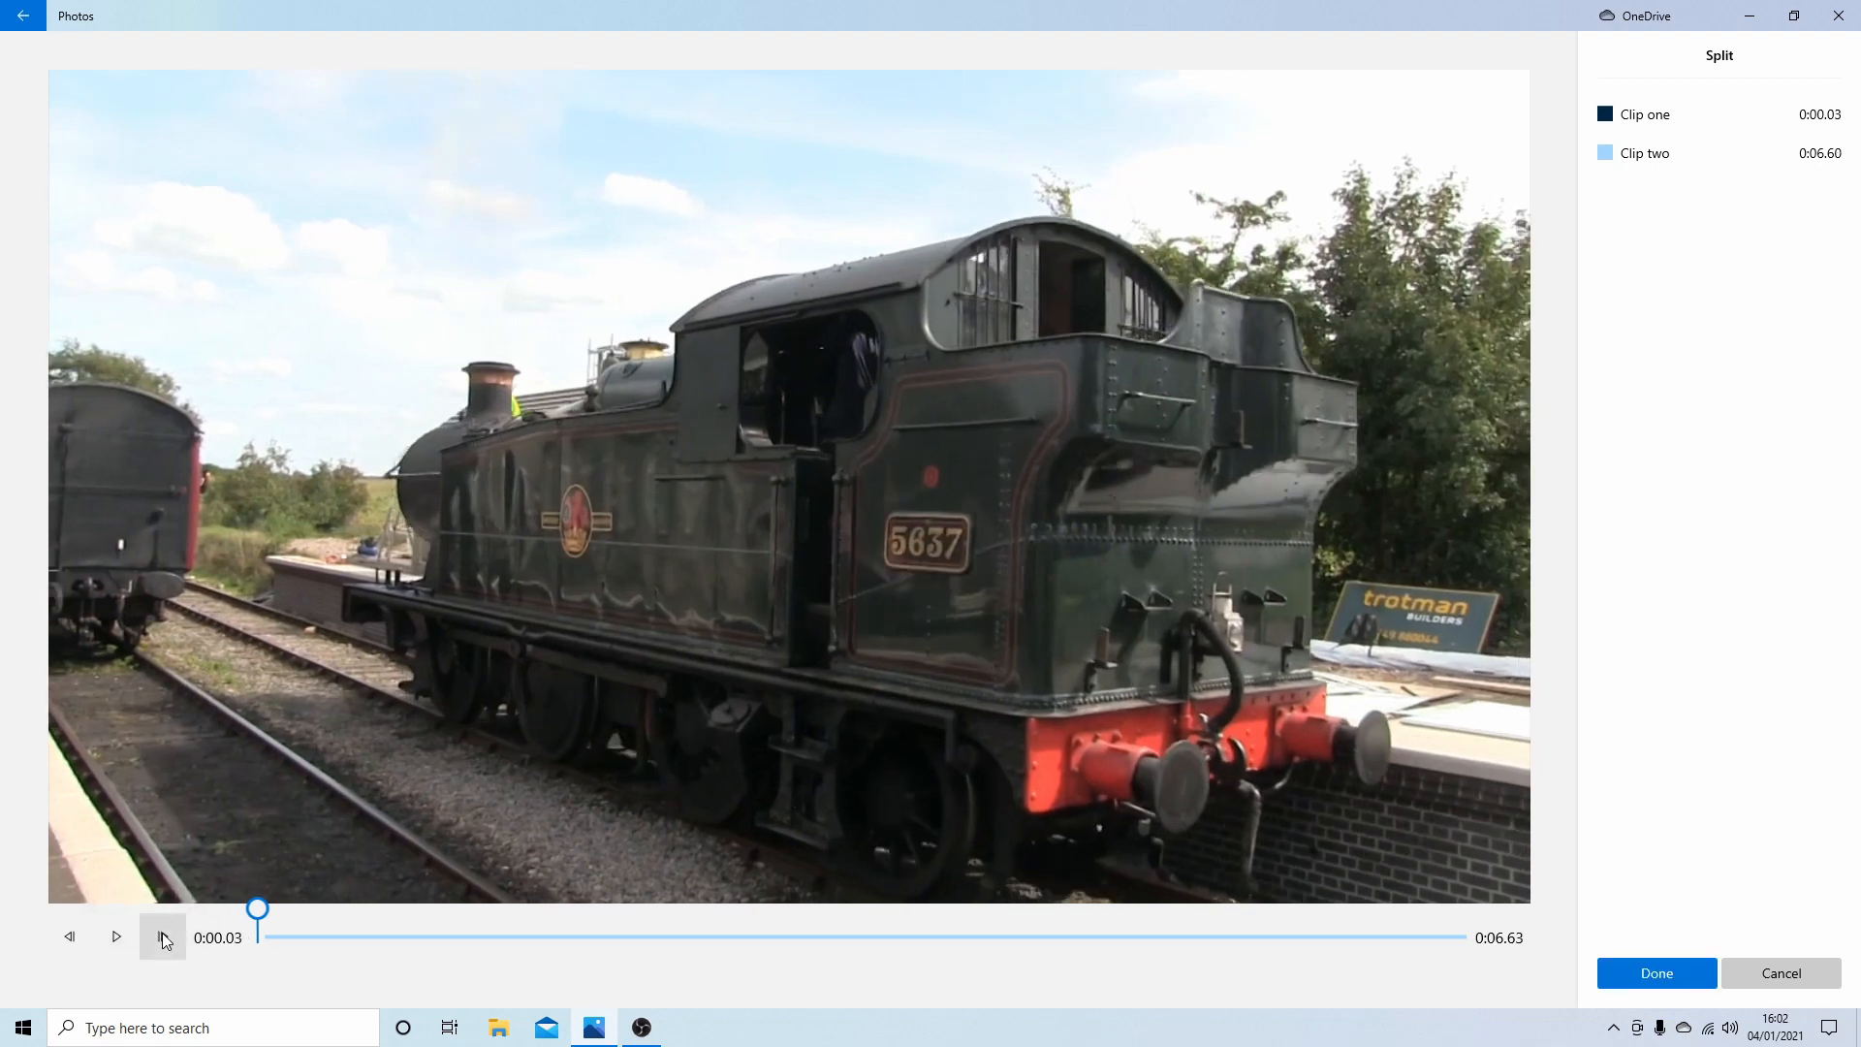
mouse_move(941, 388)
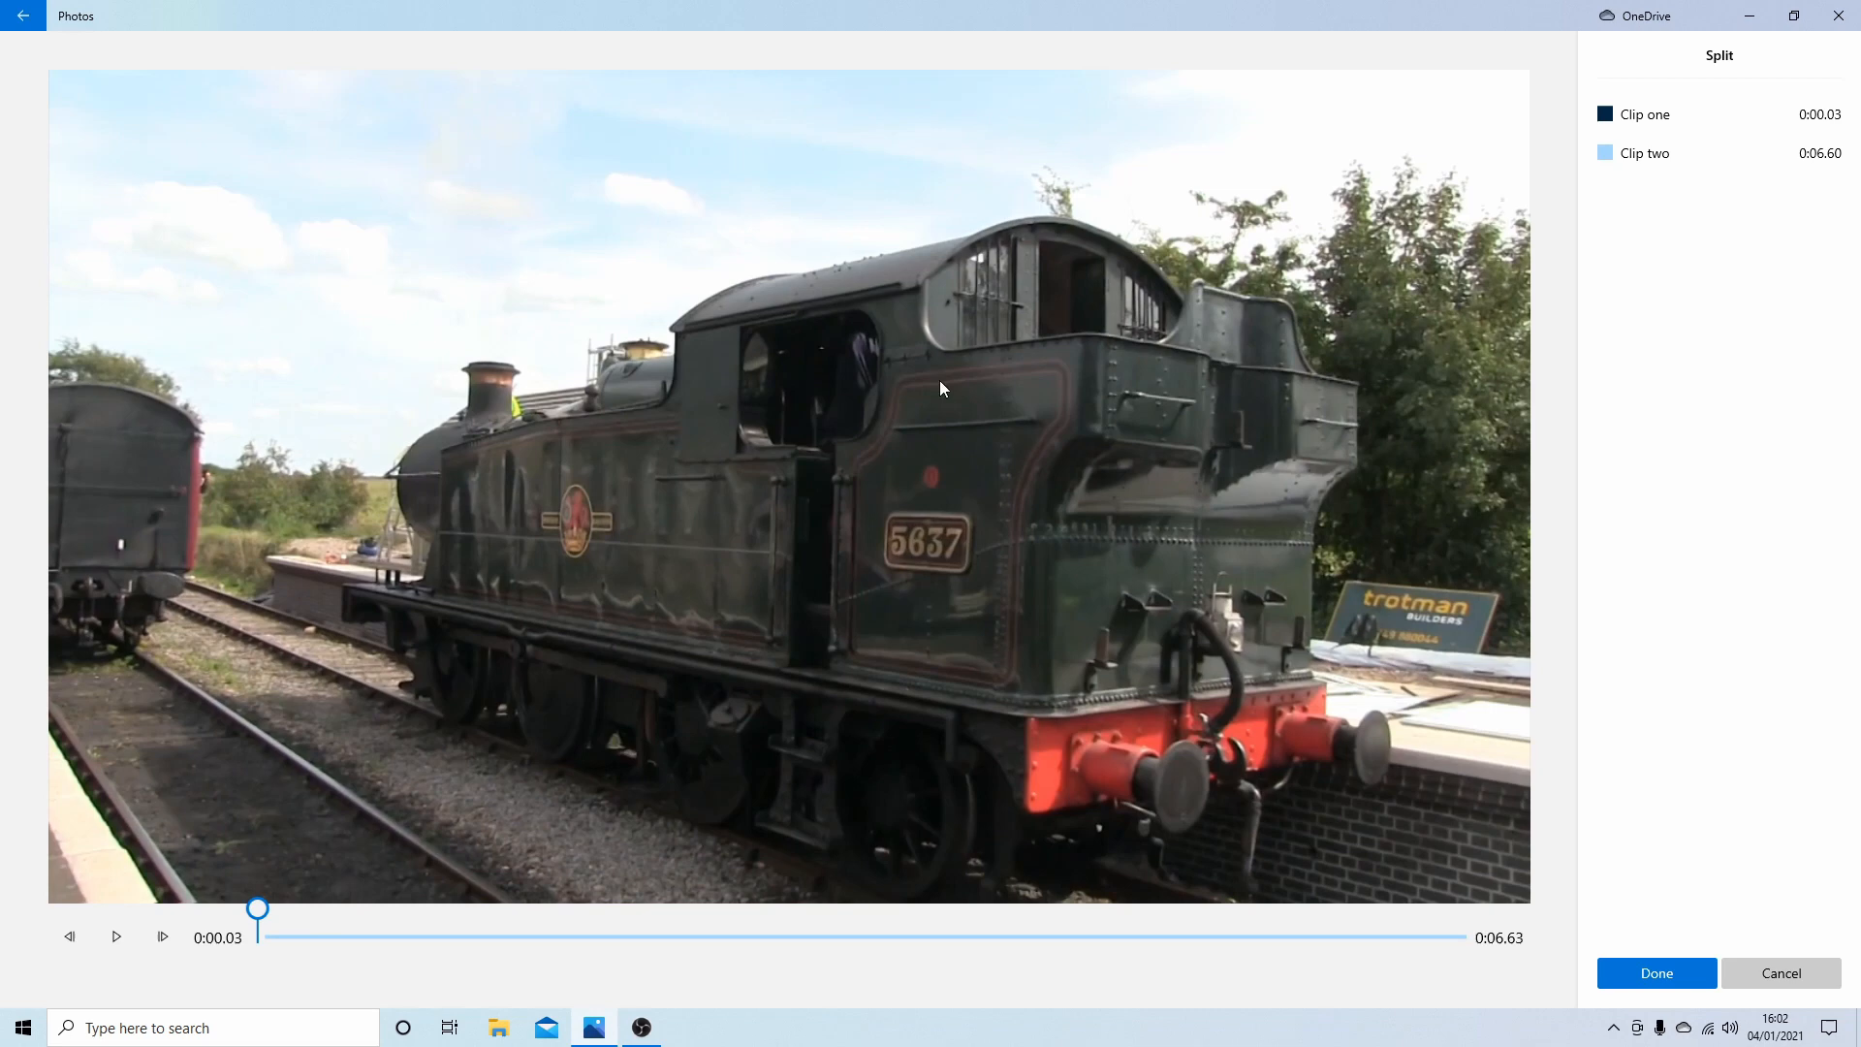
mouse_move(1025, 582)
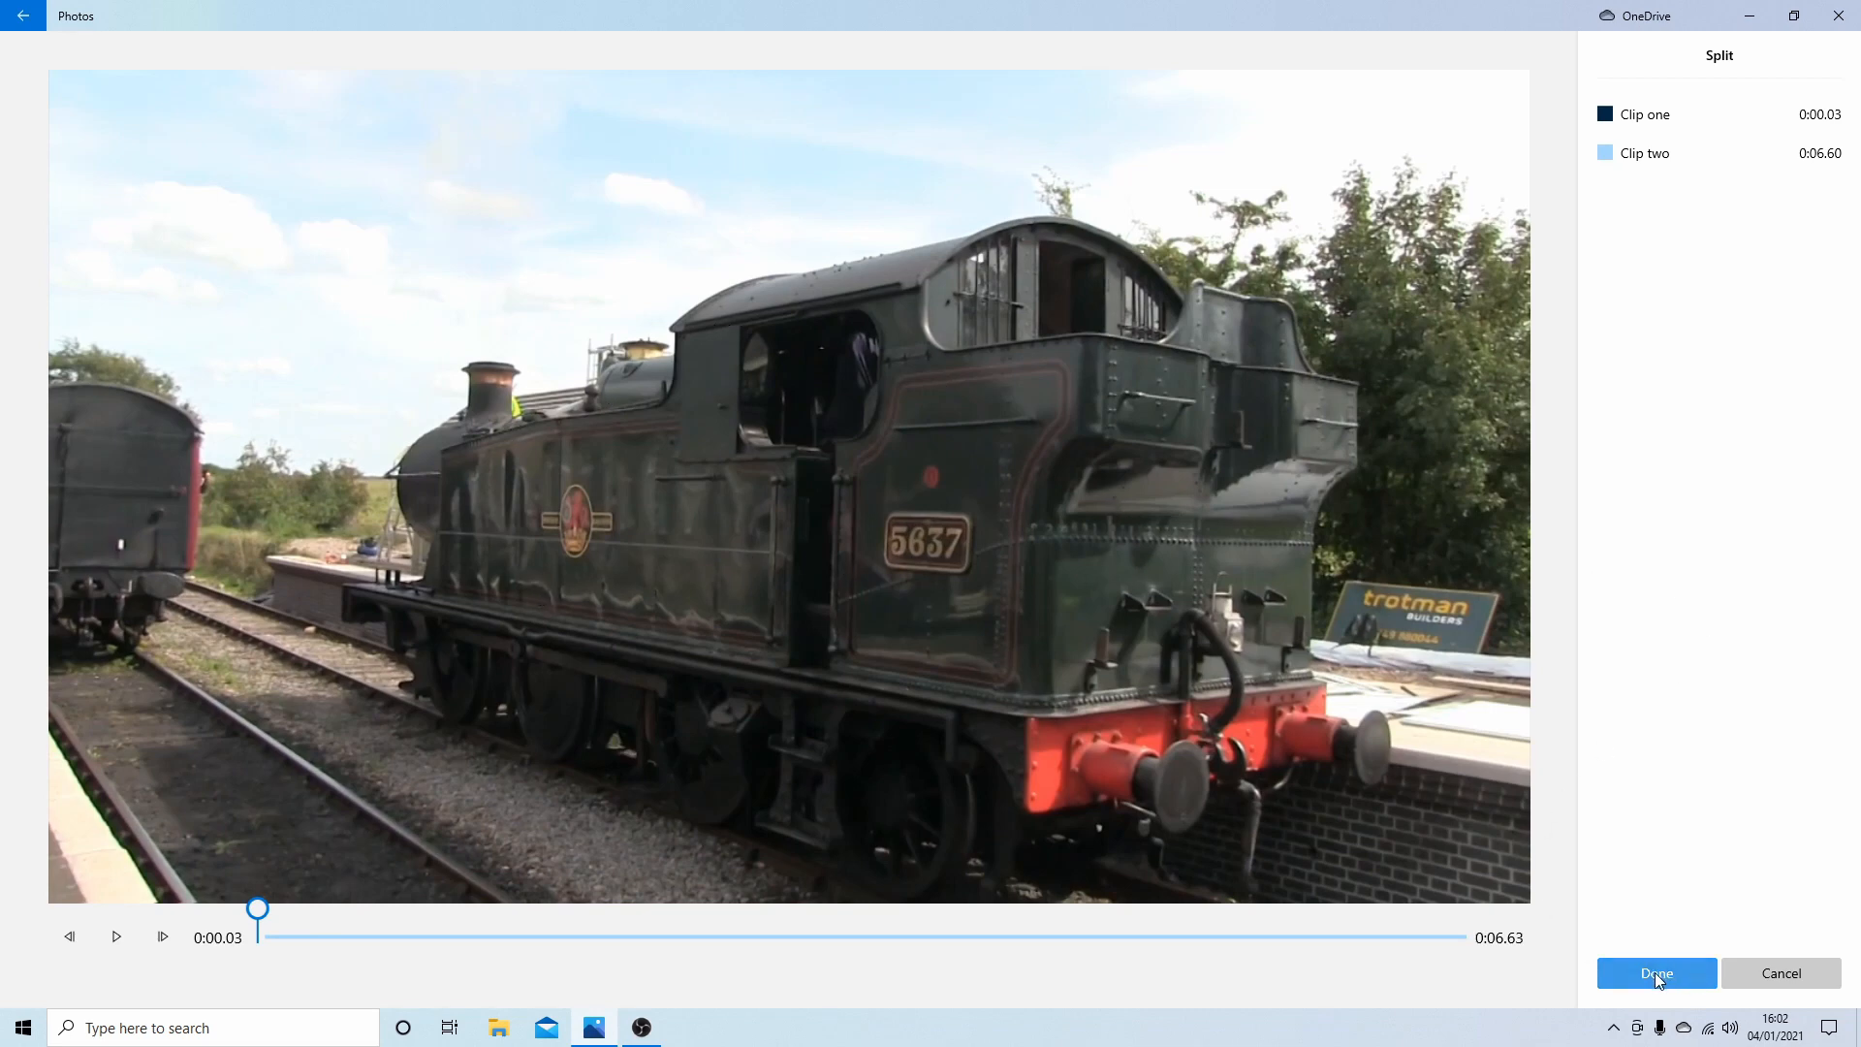
click(1654, 972)
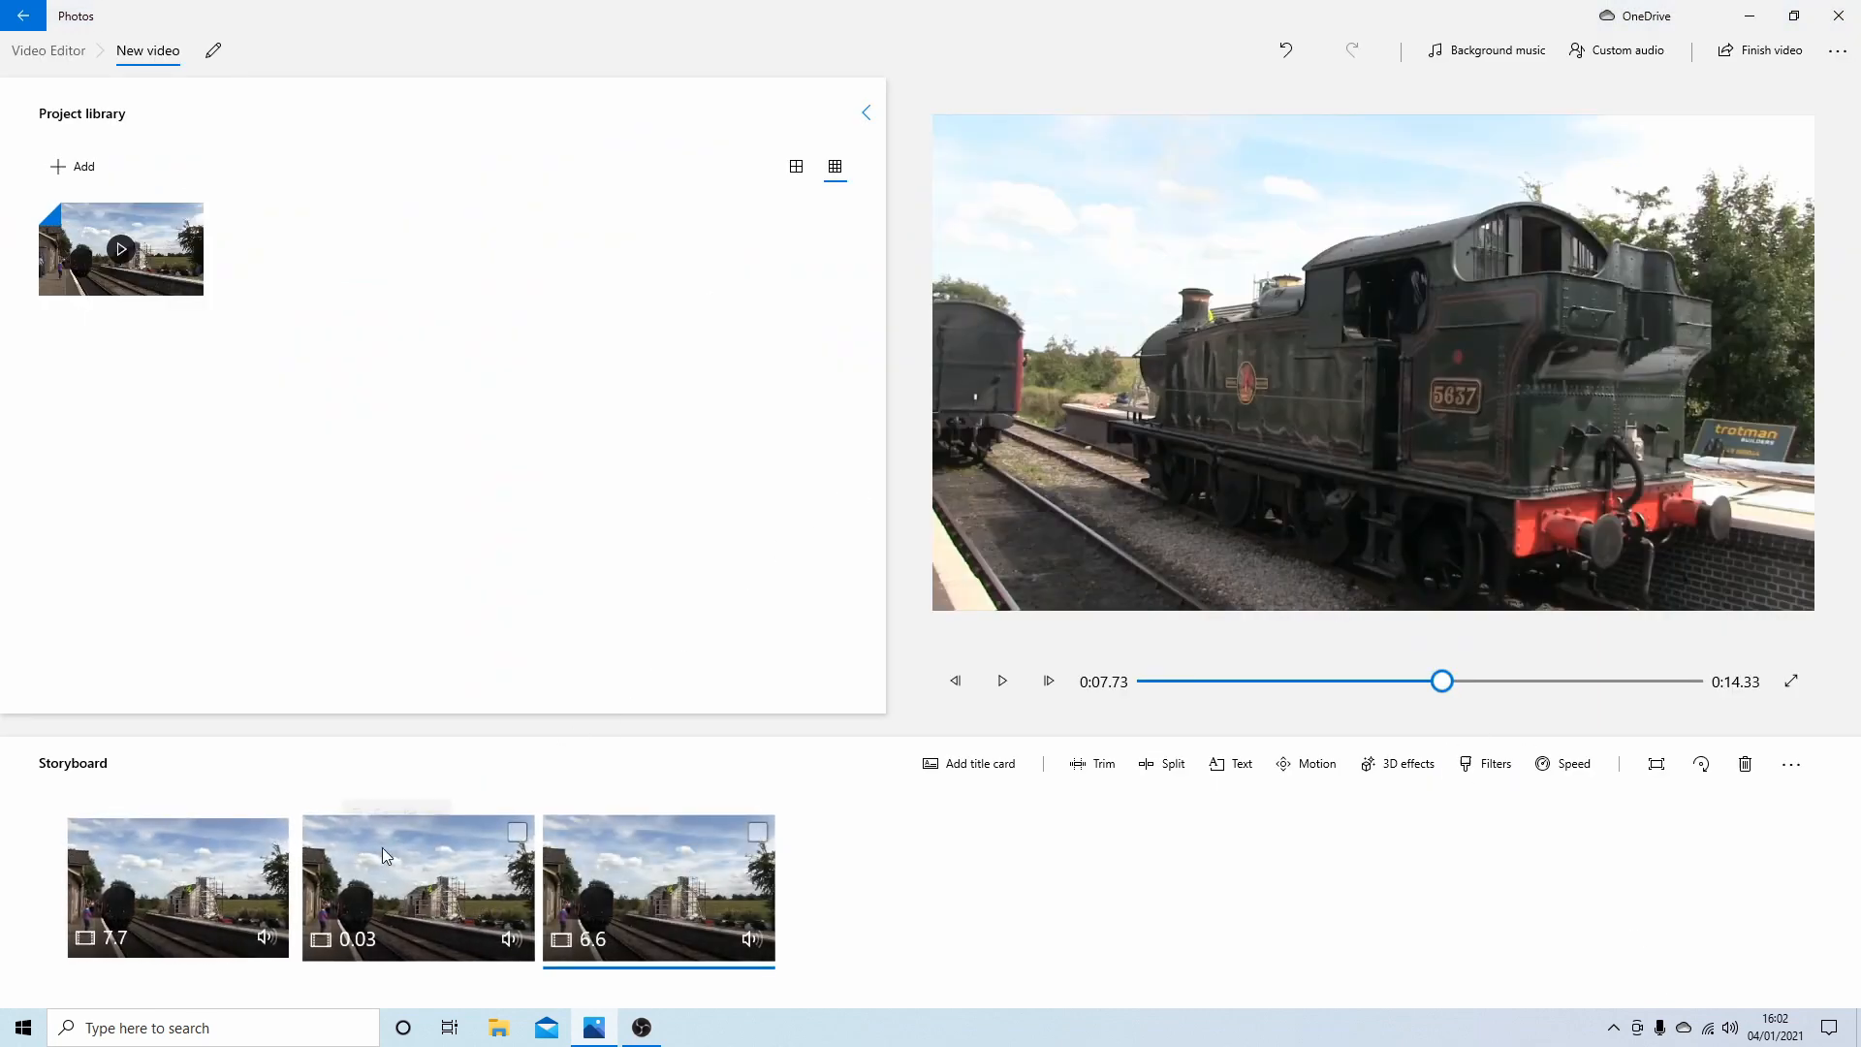
mouse_move(388, 878)
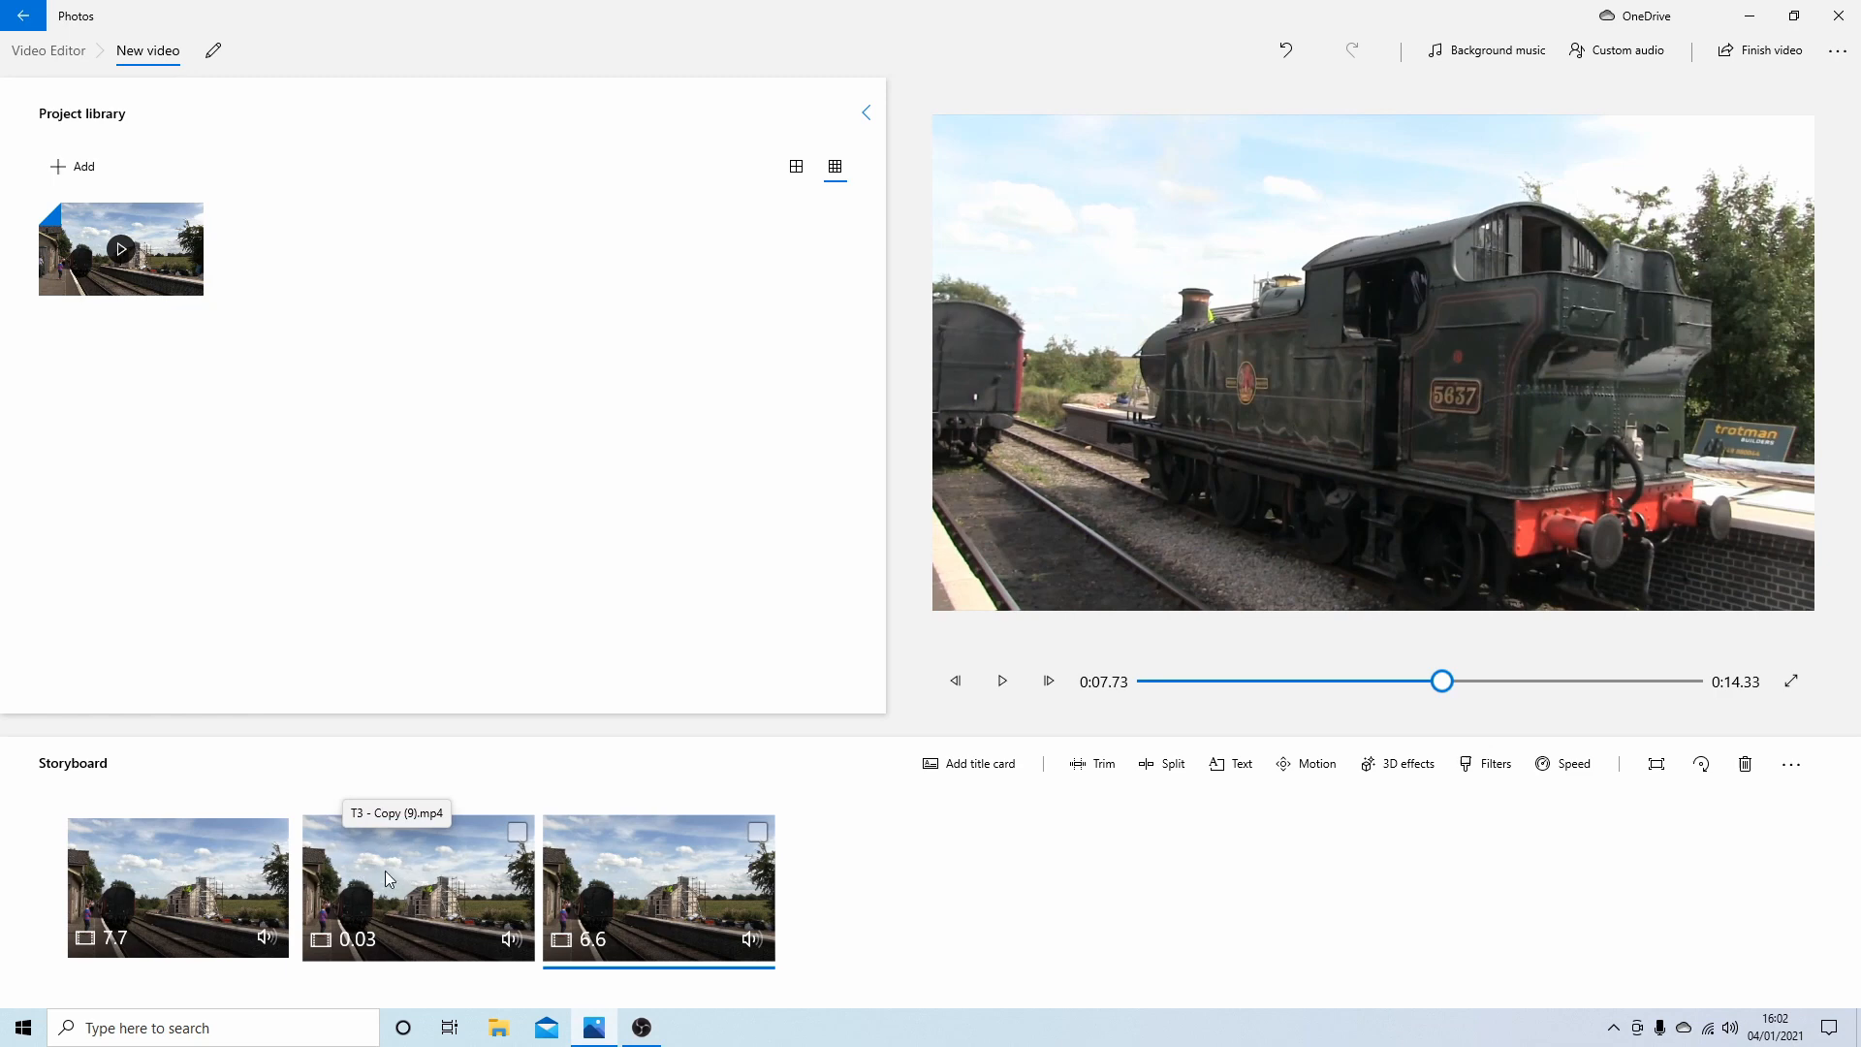
Set the 0.03-second middle clip's playback speed to 0.02x.
click(417, 887)
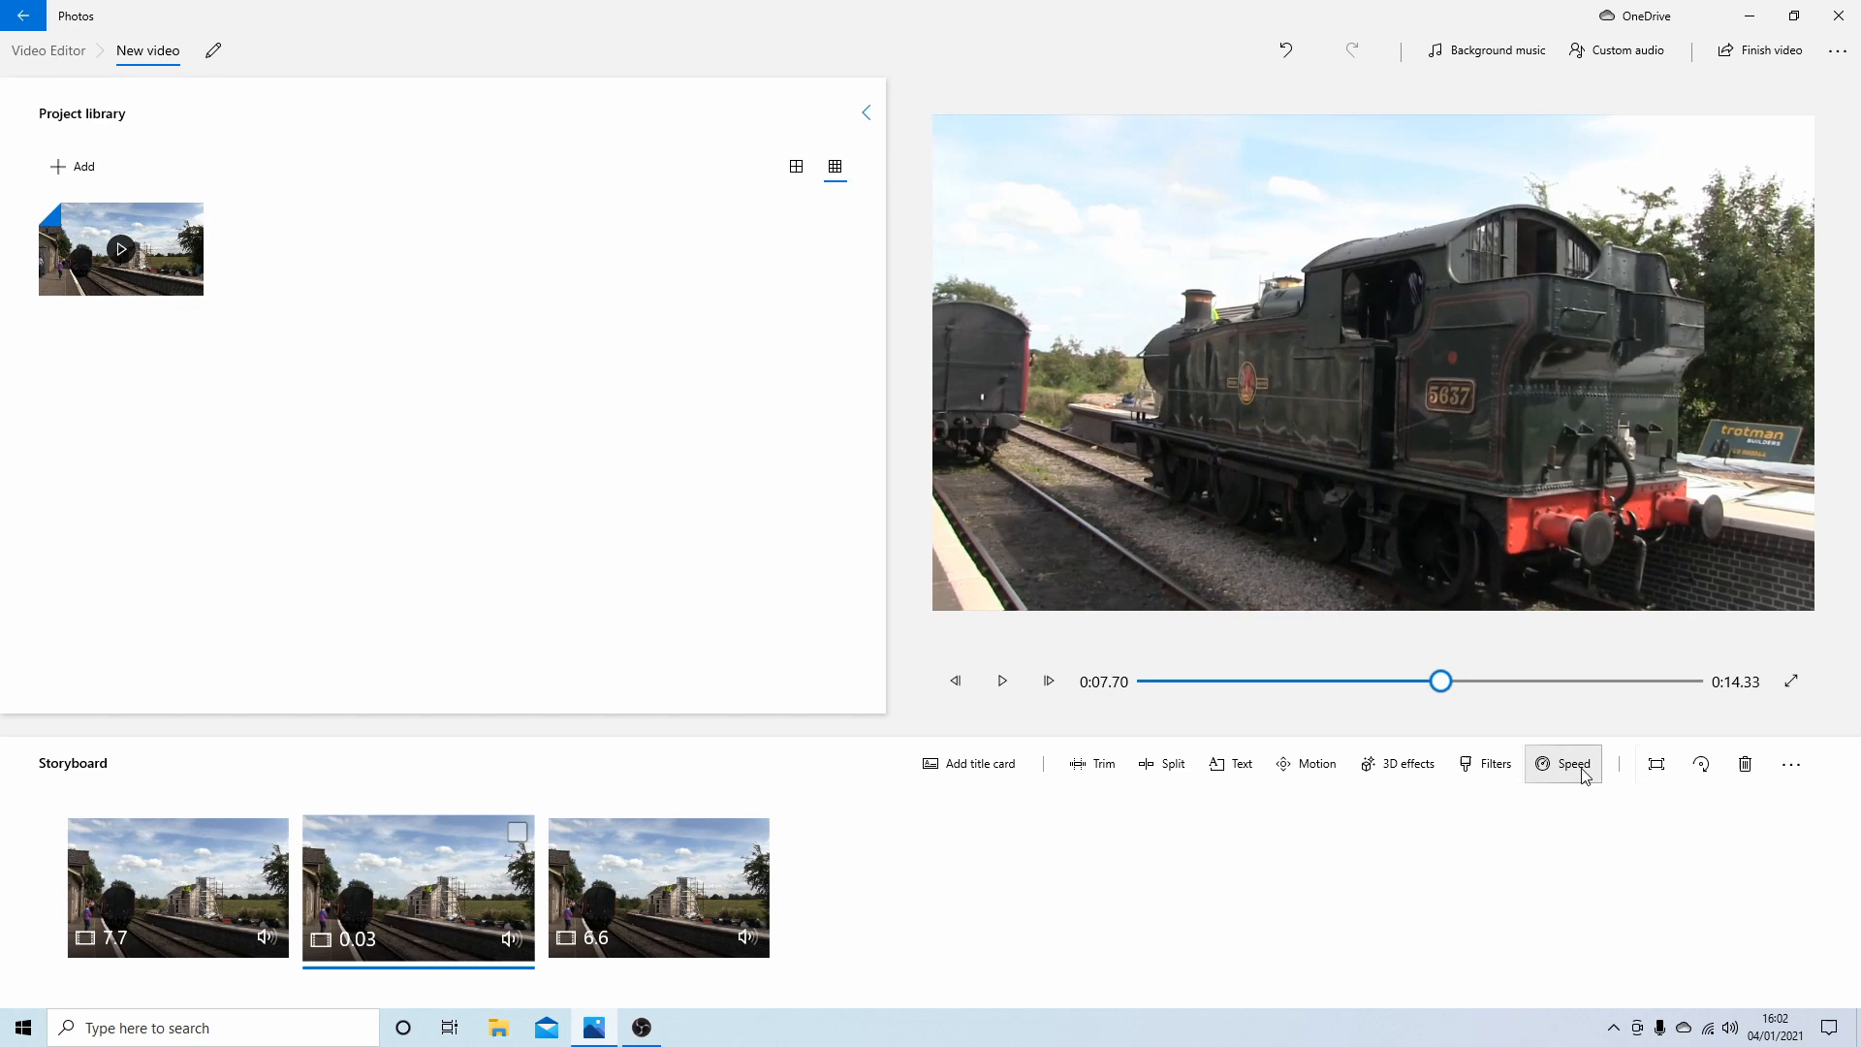
mouse_move(1574, 763)
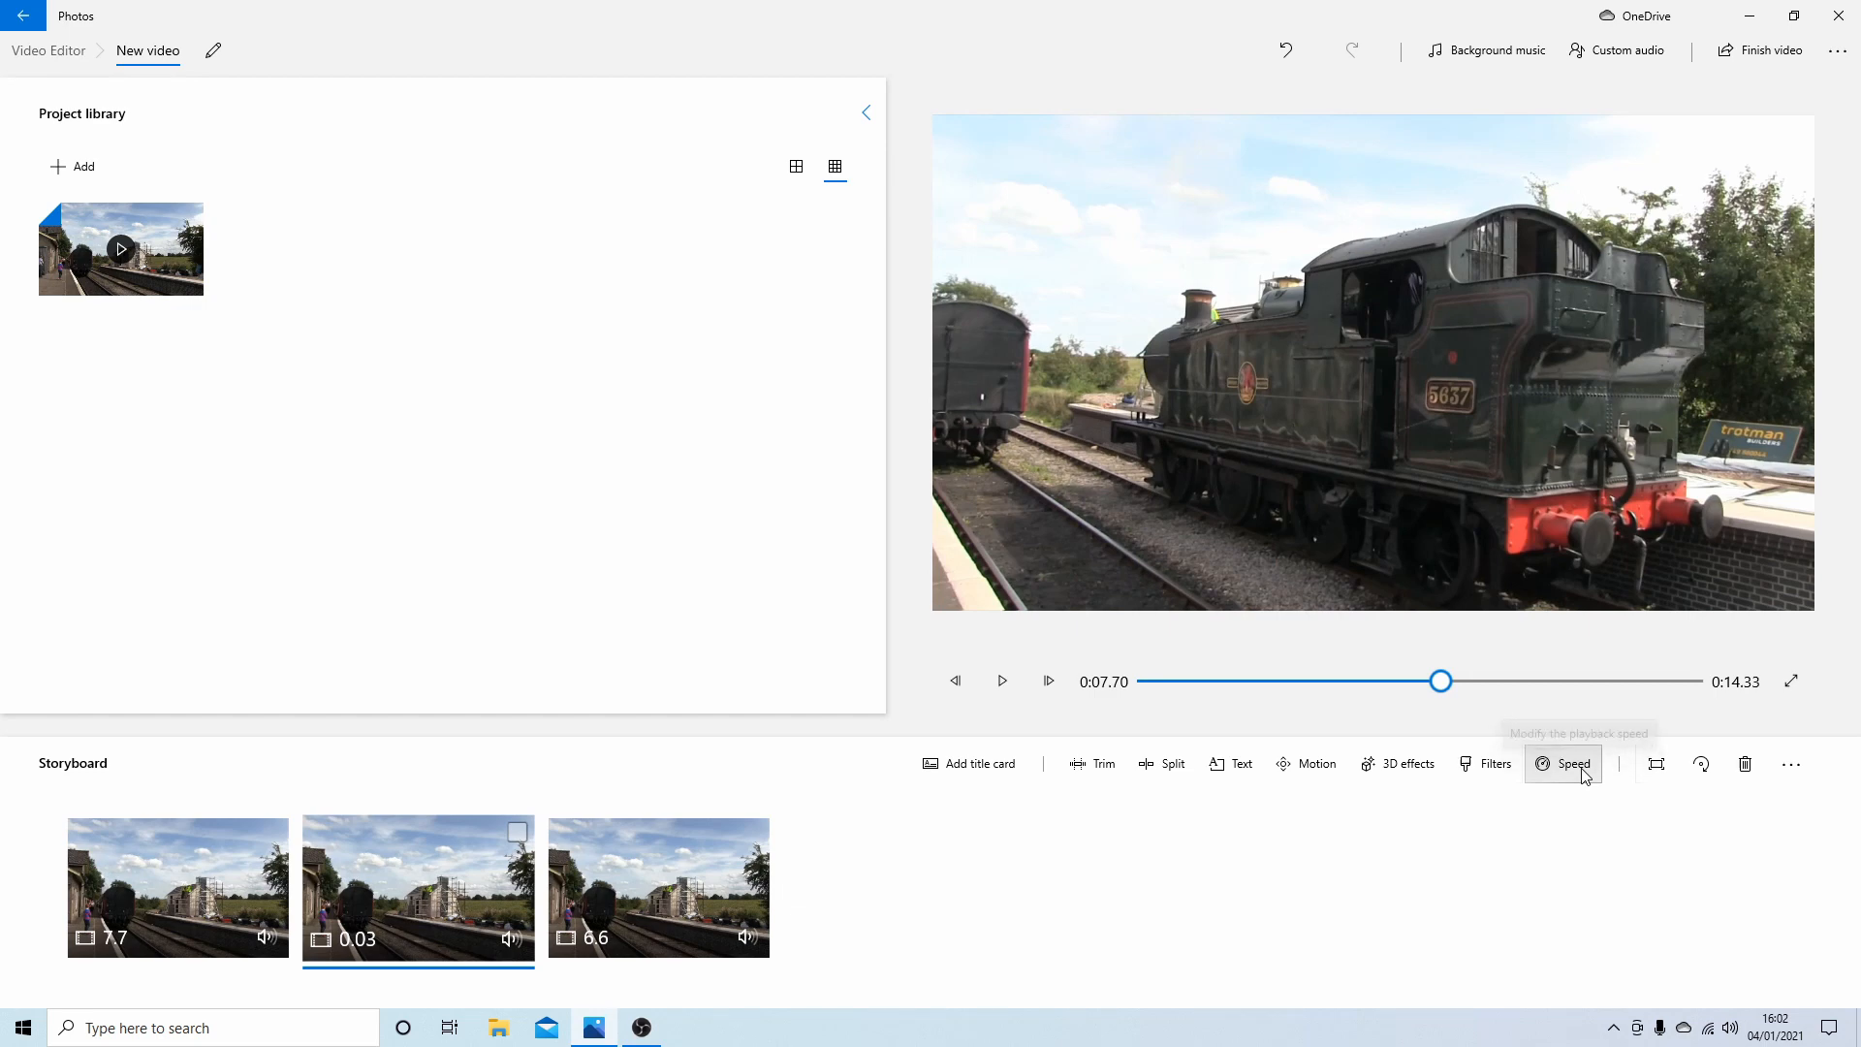
click(1574, 763)
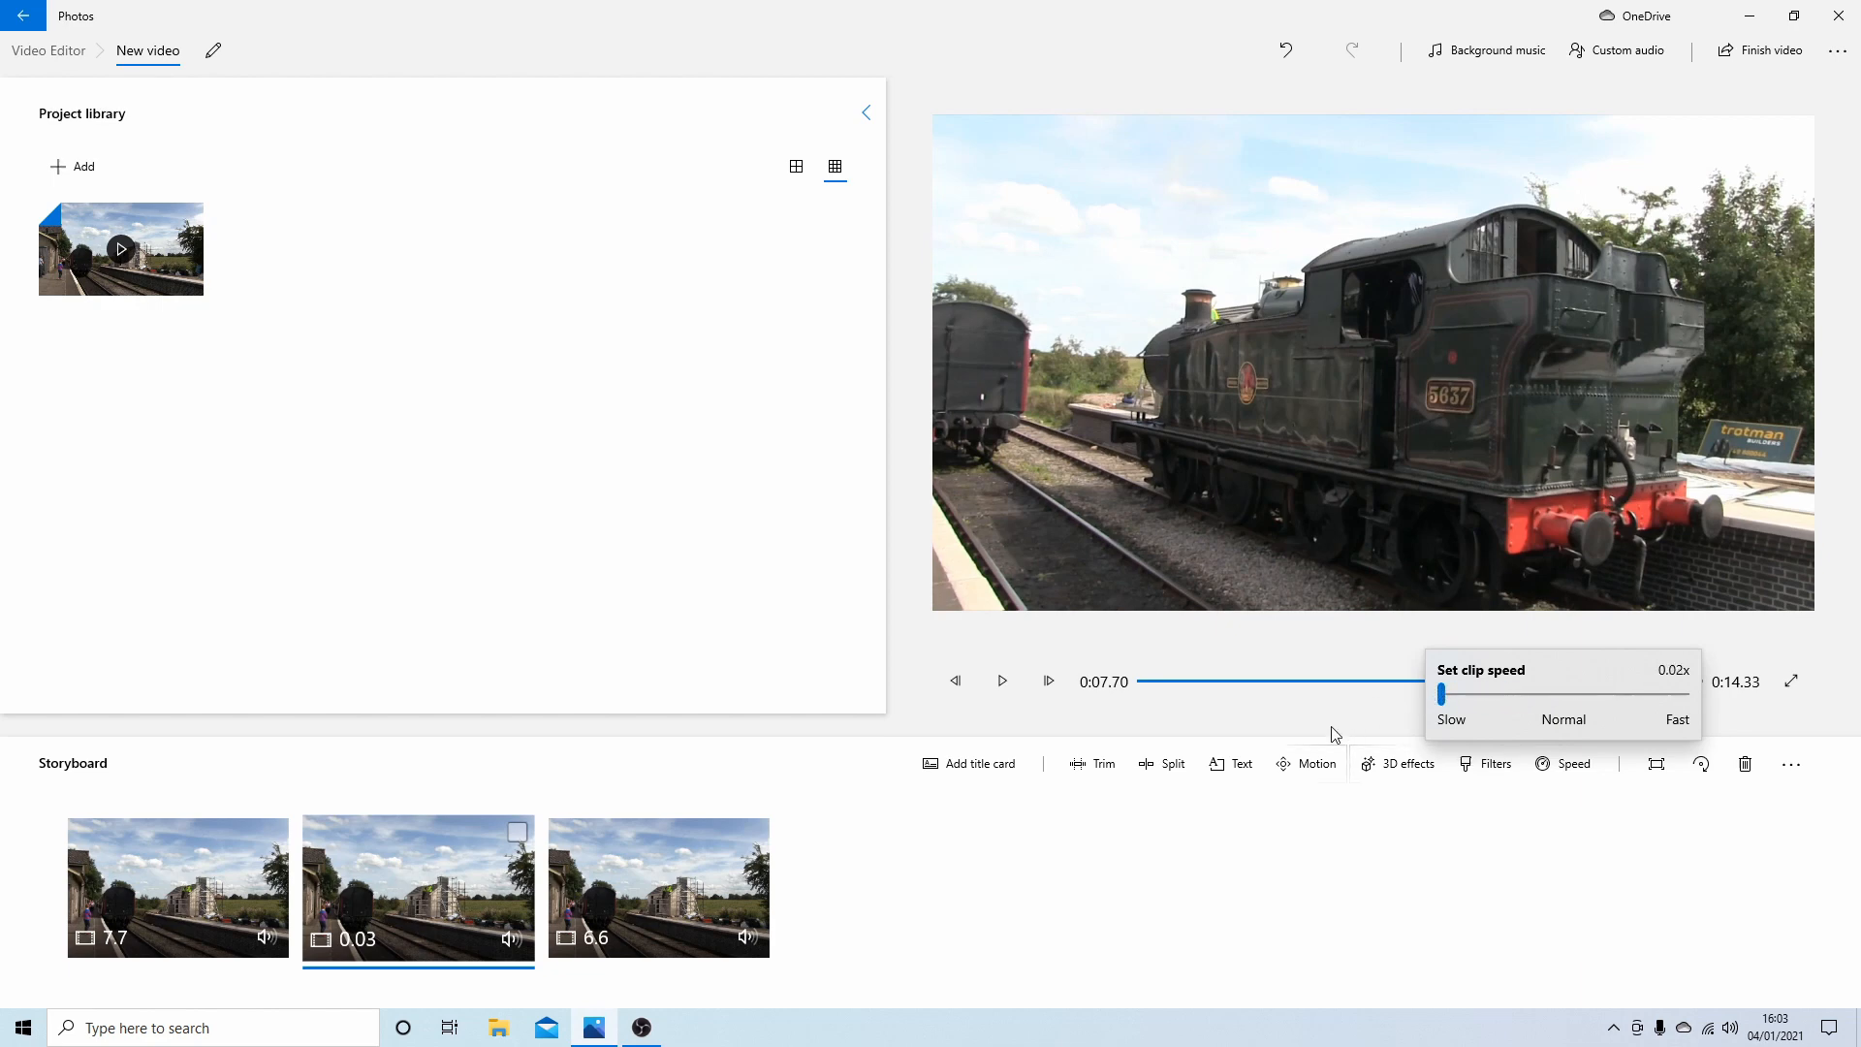
mouse_move(950, 861)
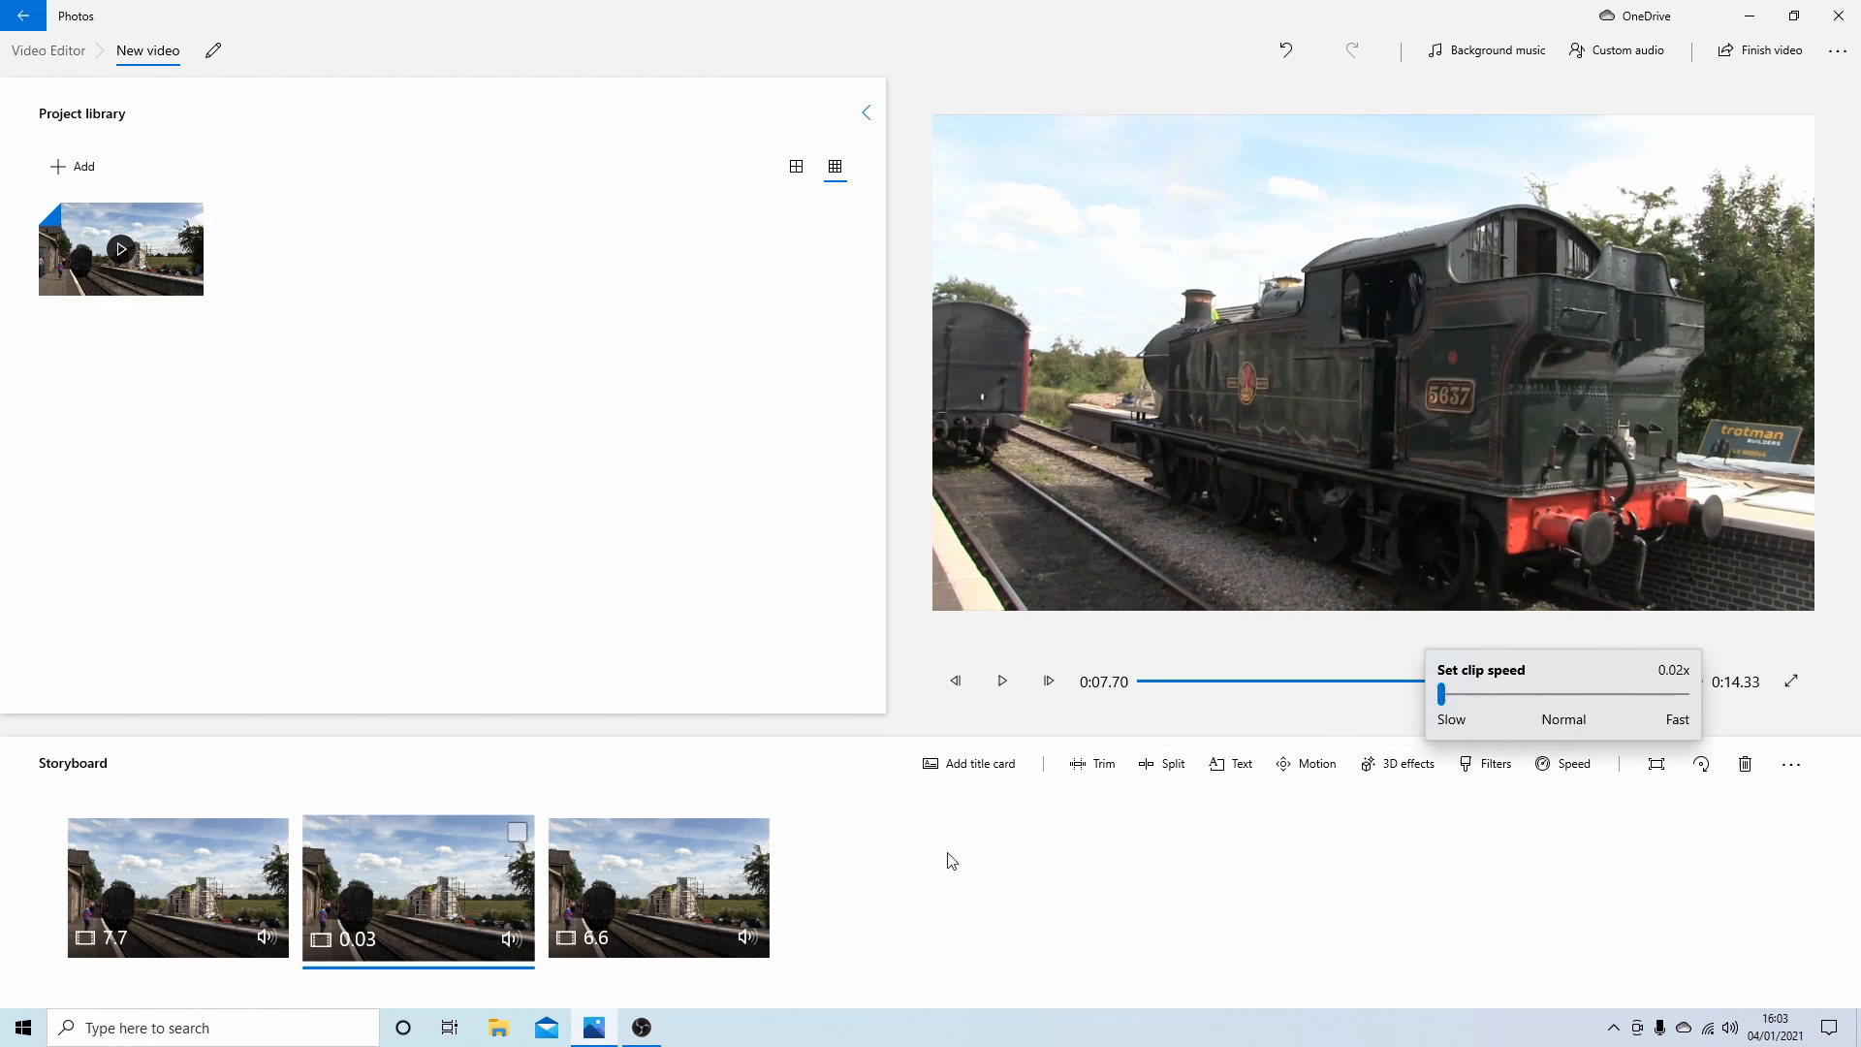
mouse_move(1239, 367)
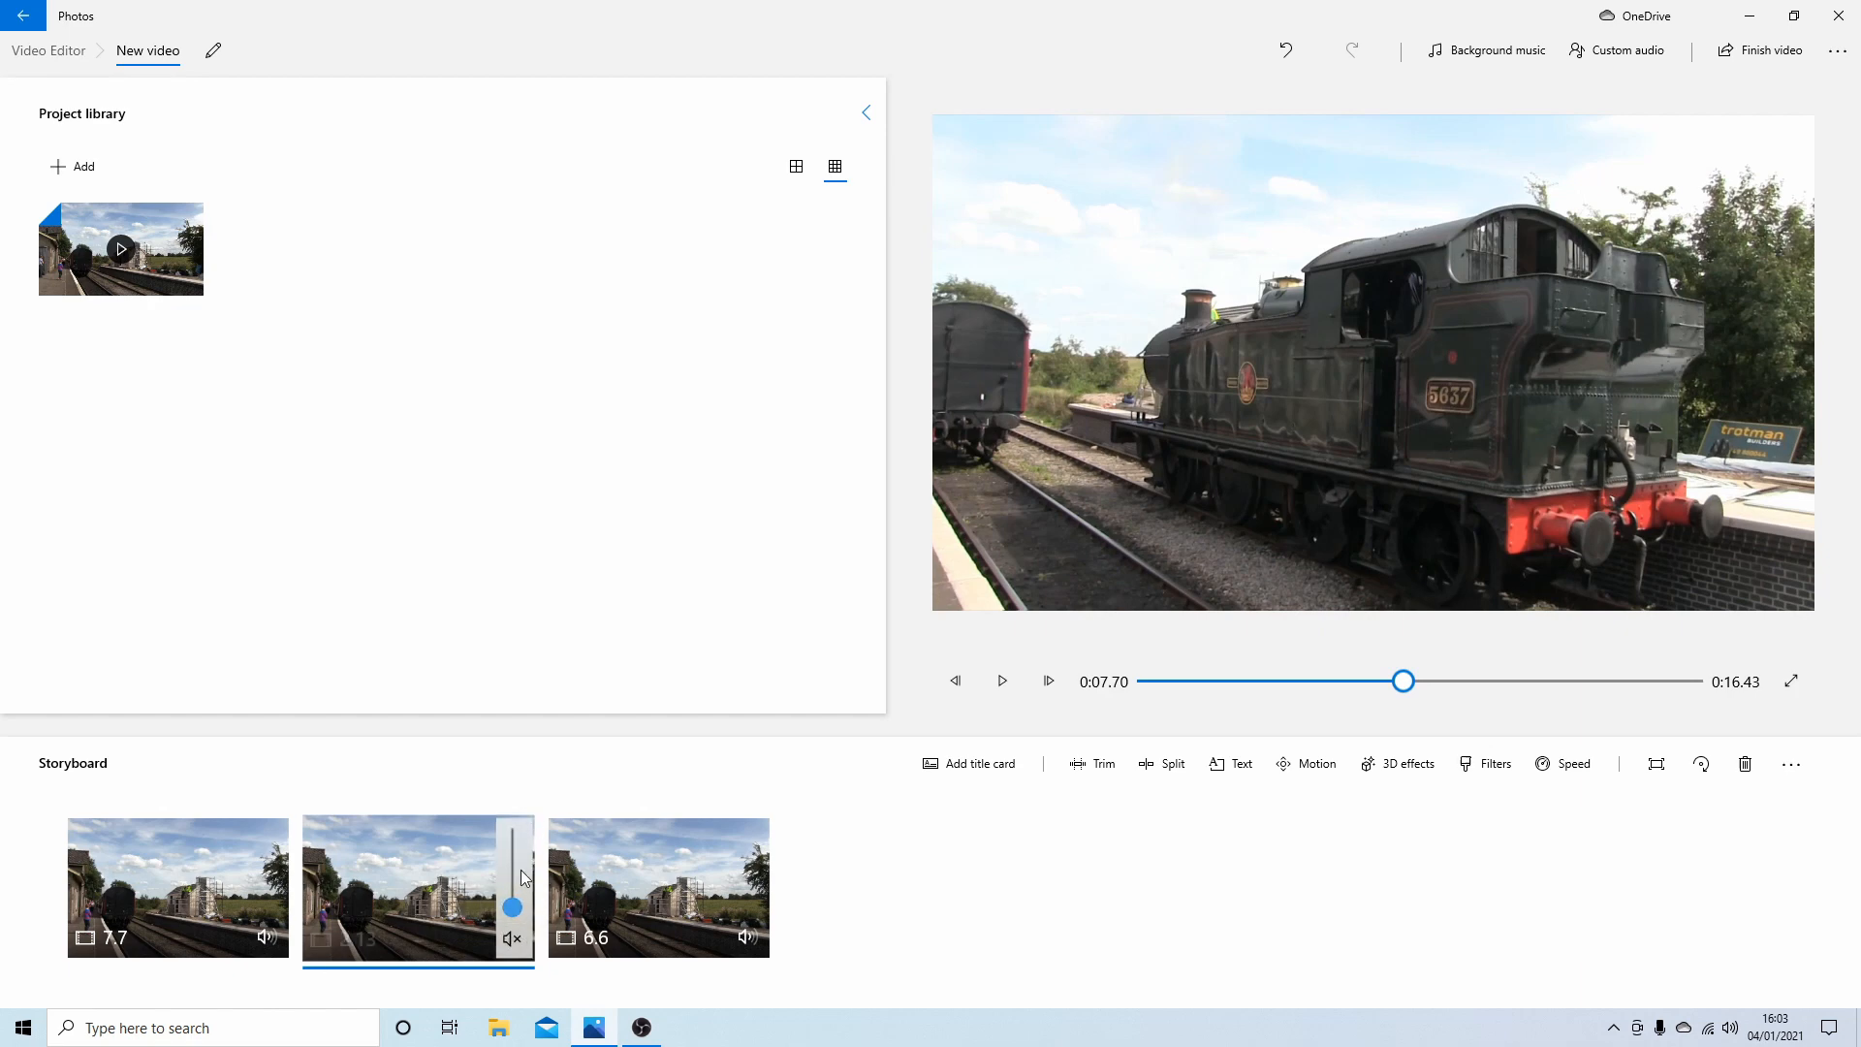
mouse_move(344, 824)
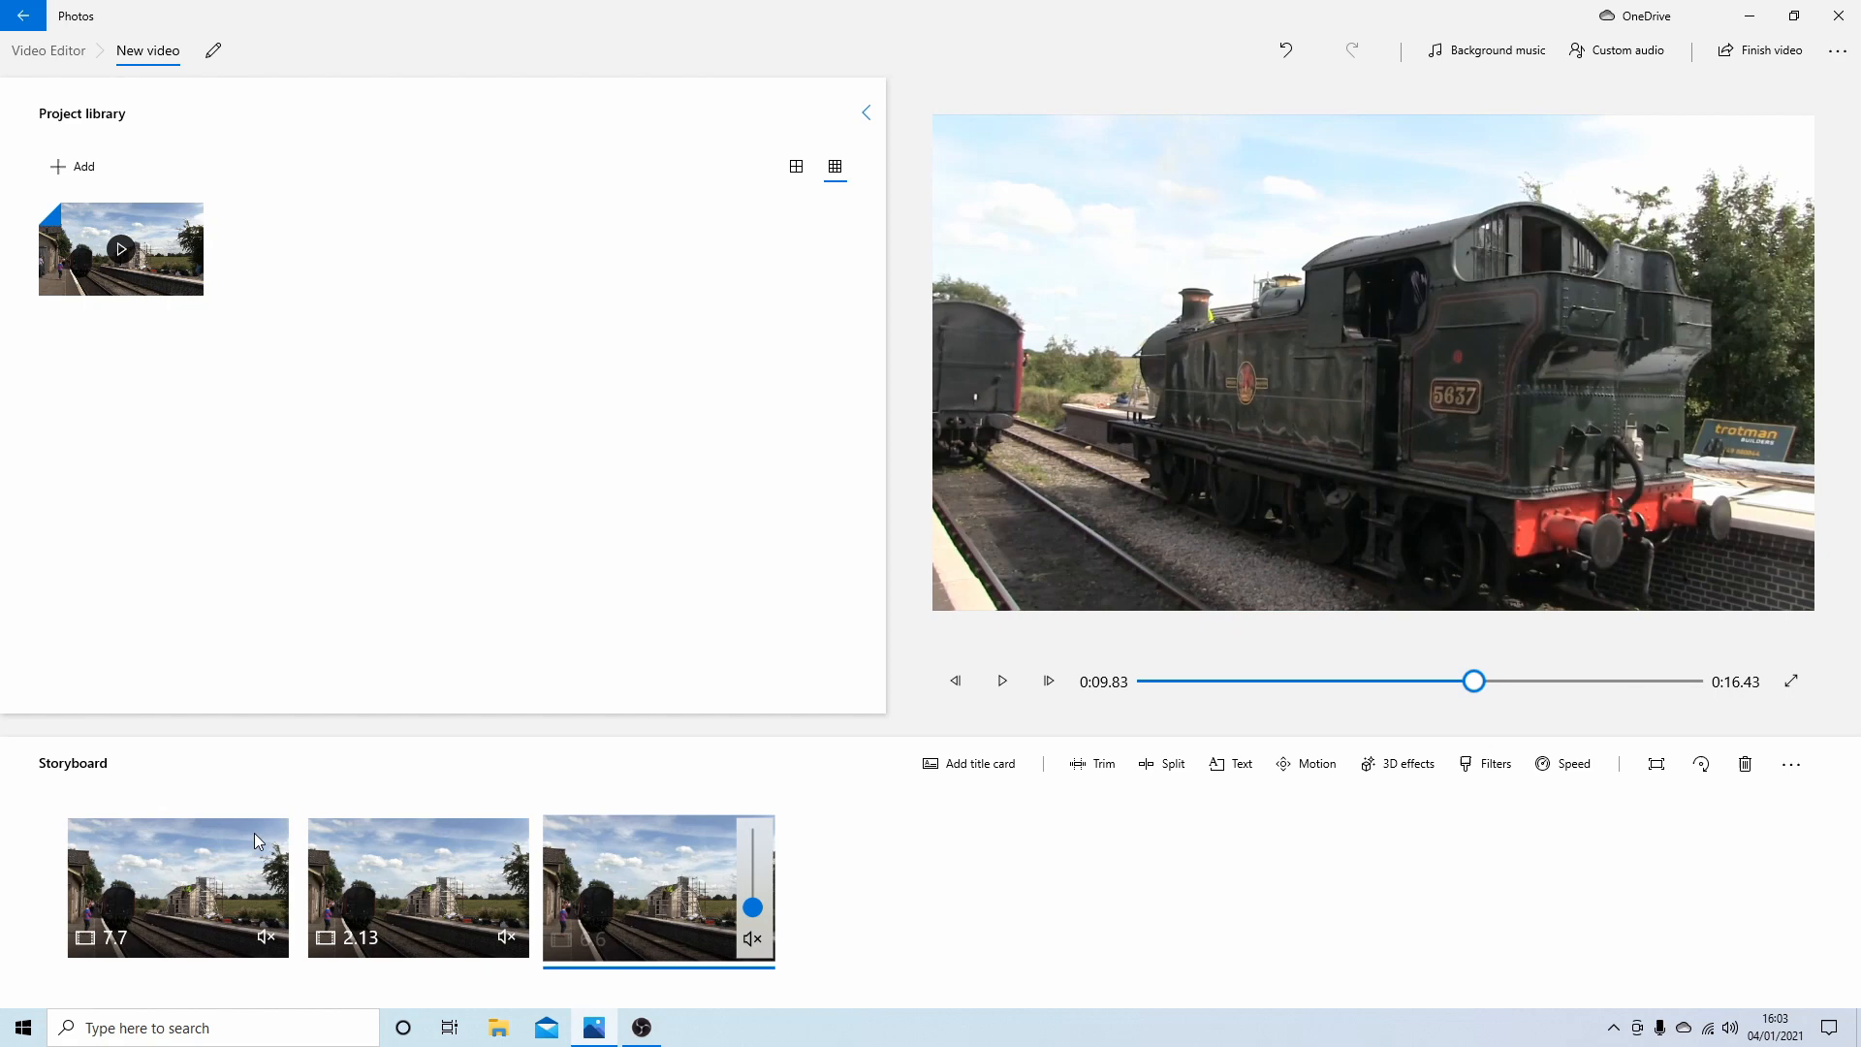
mouse_move(525, 847)
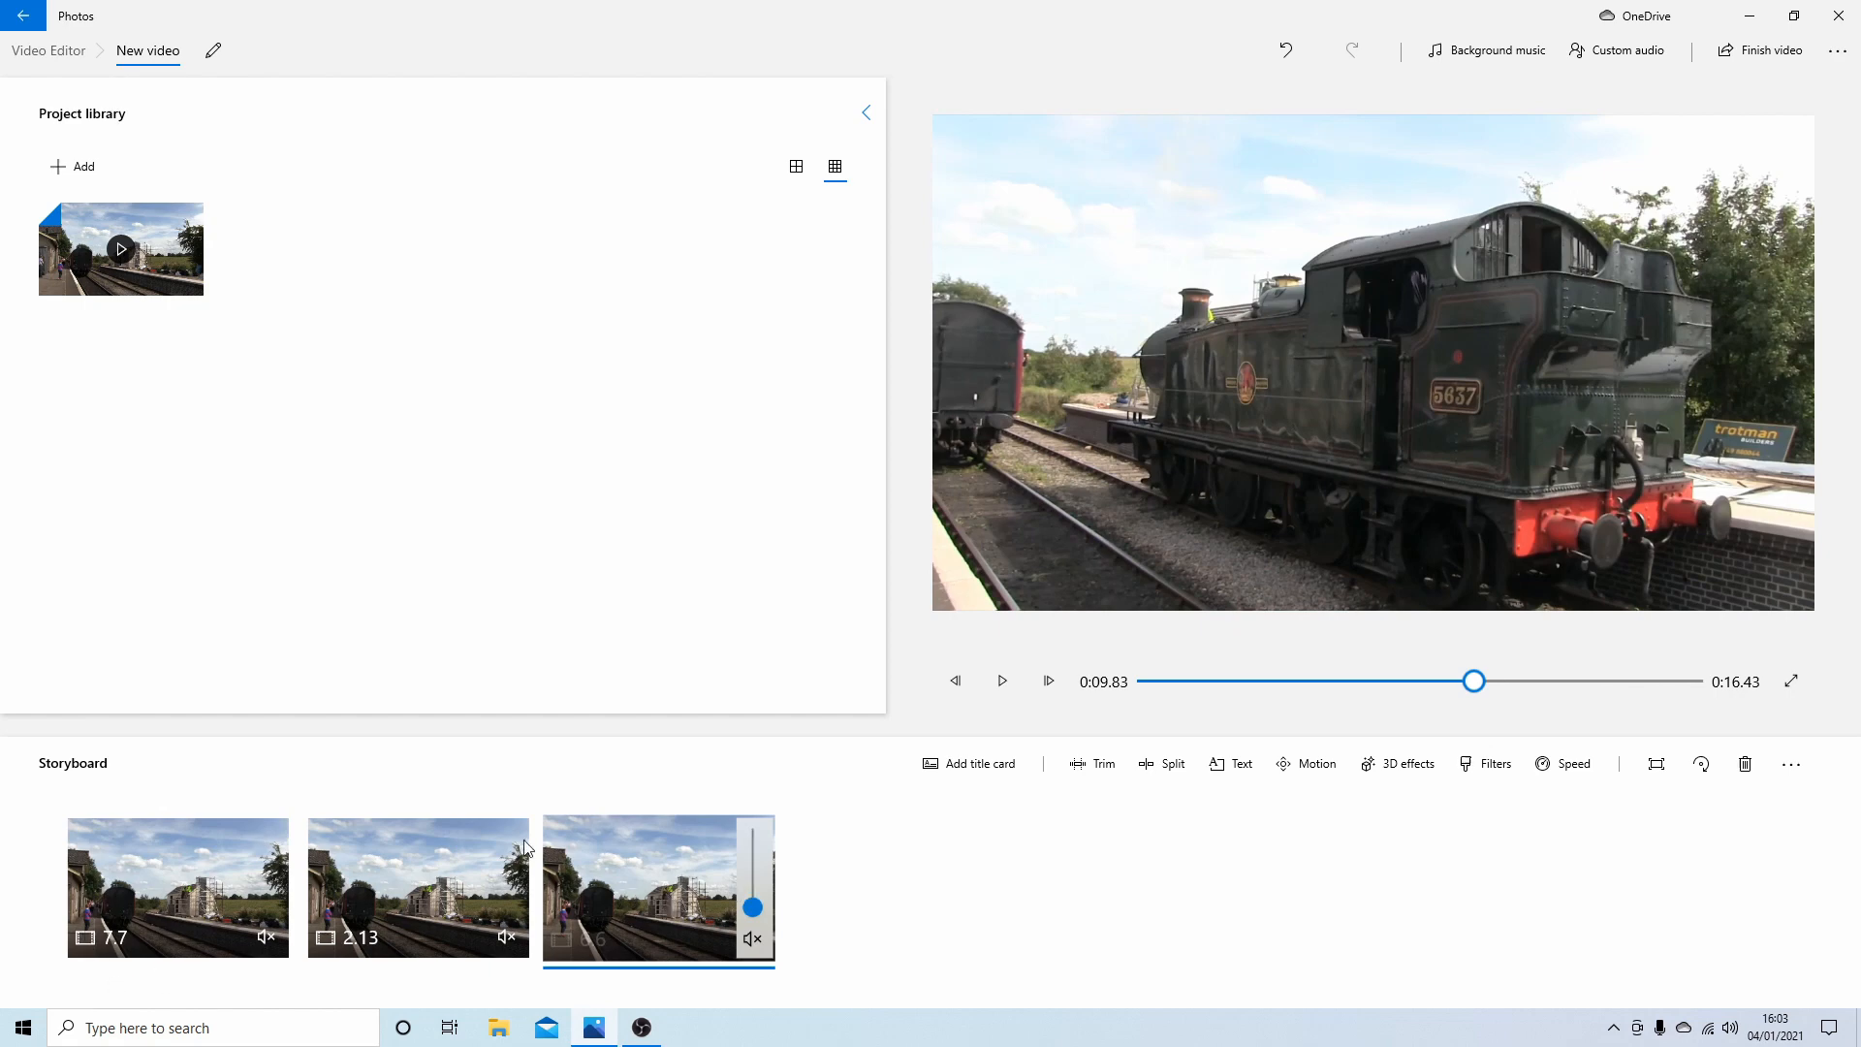
mouse_move(253, 881)
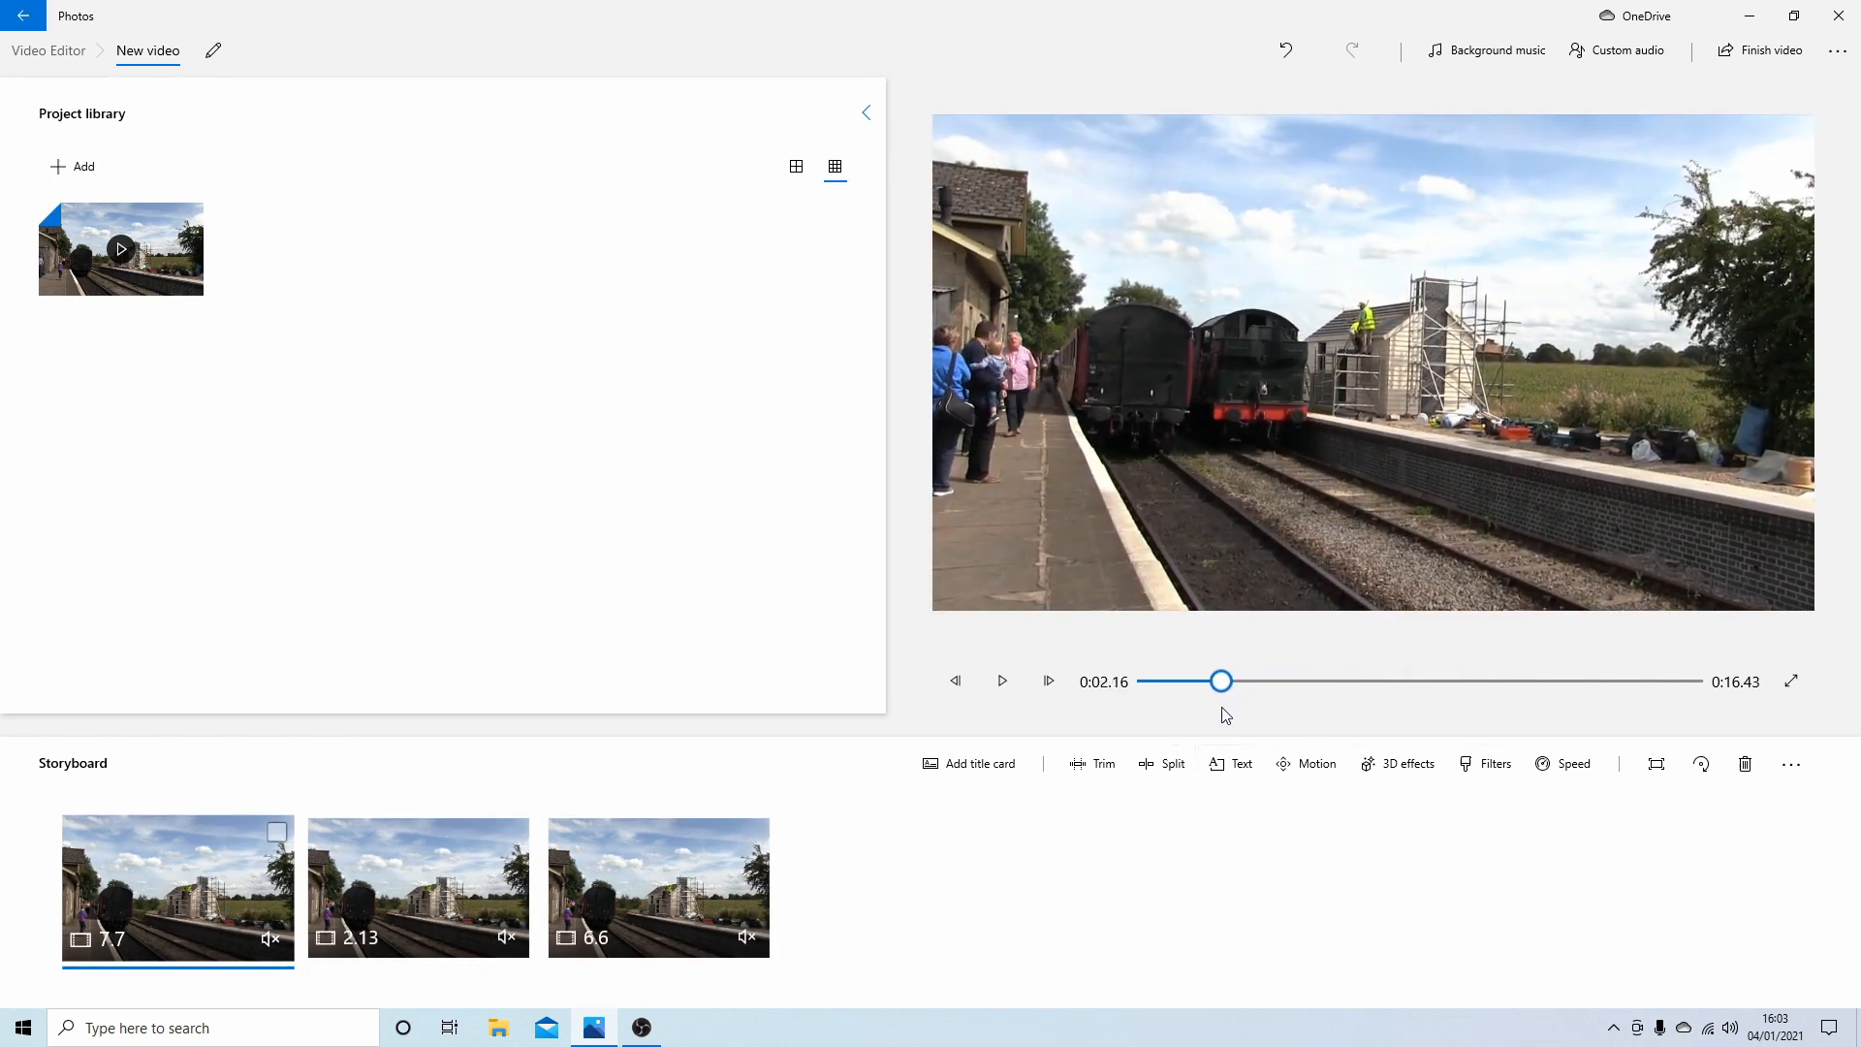
click(1048, 680)
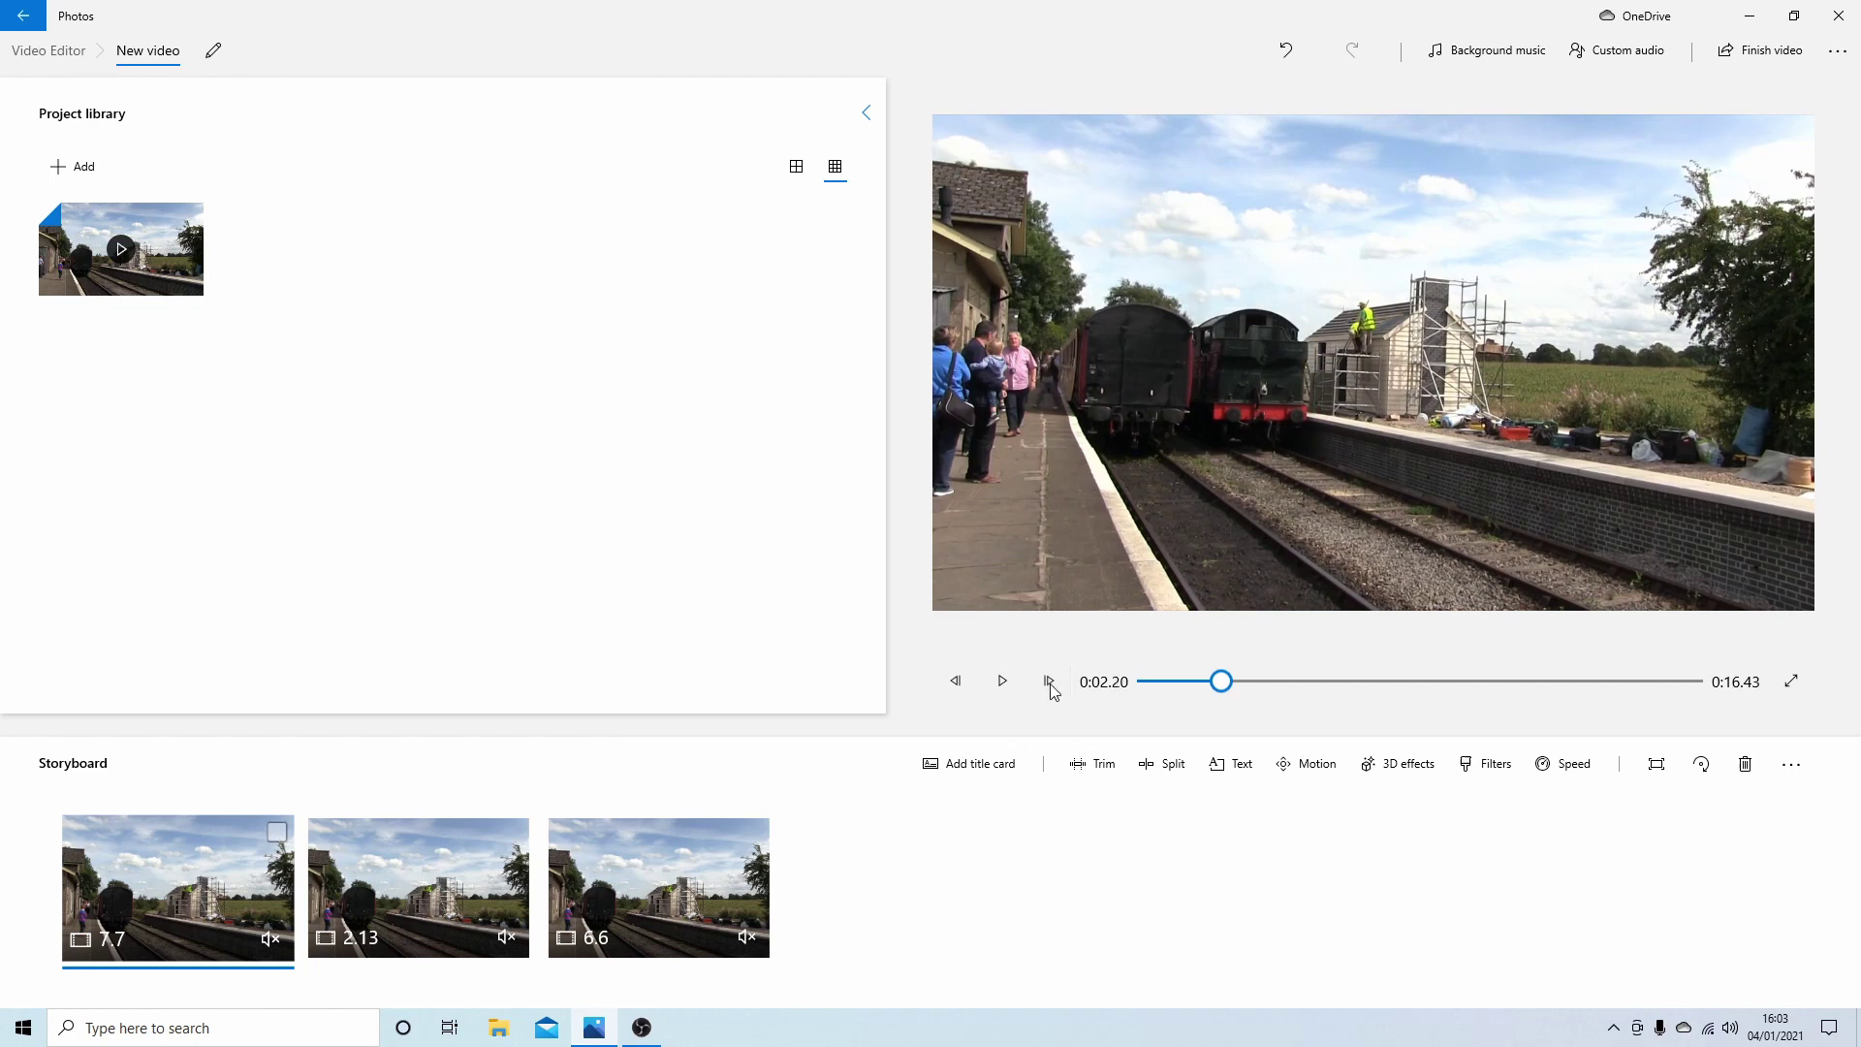
mouse_move(1000, 680)
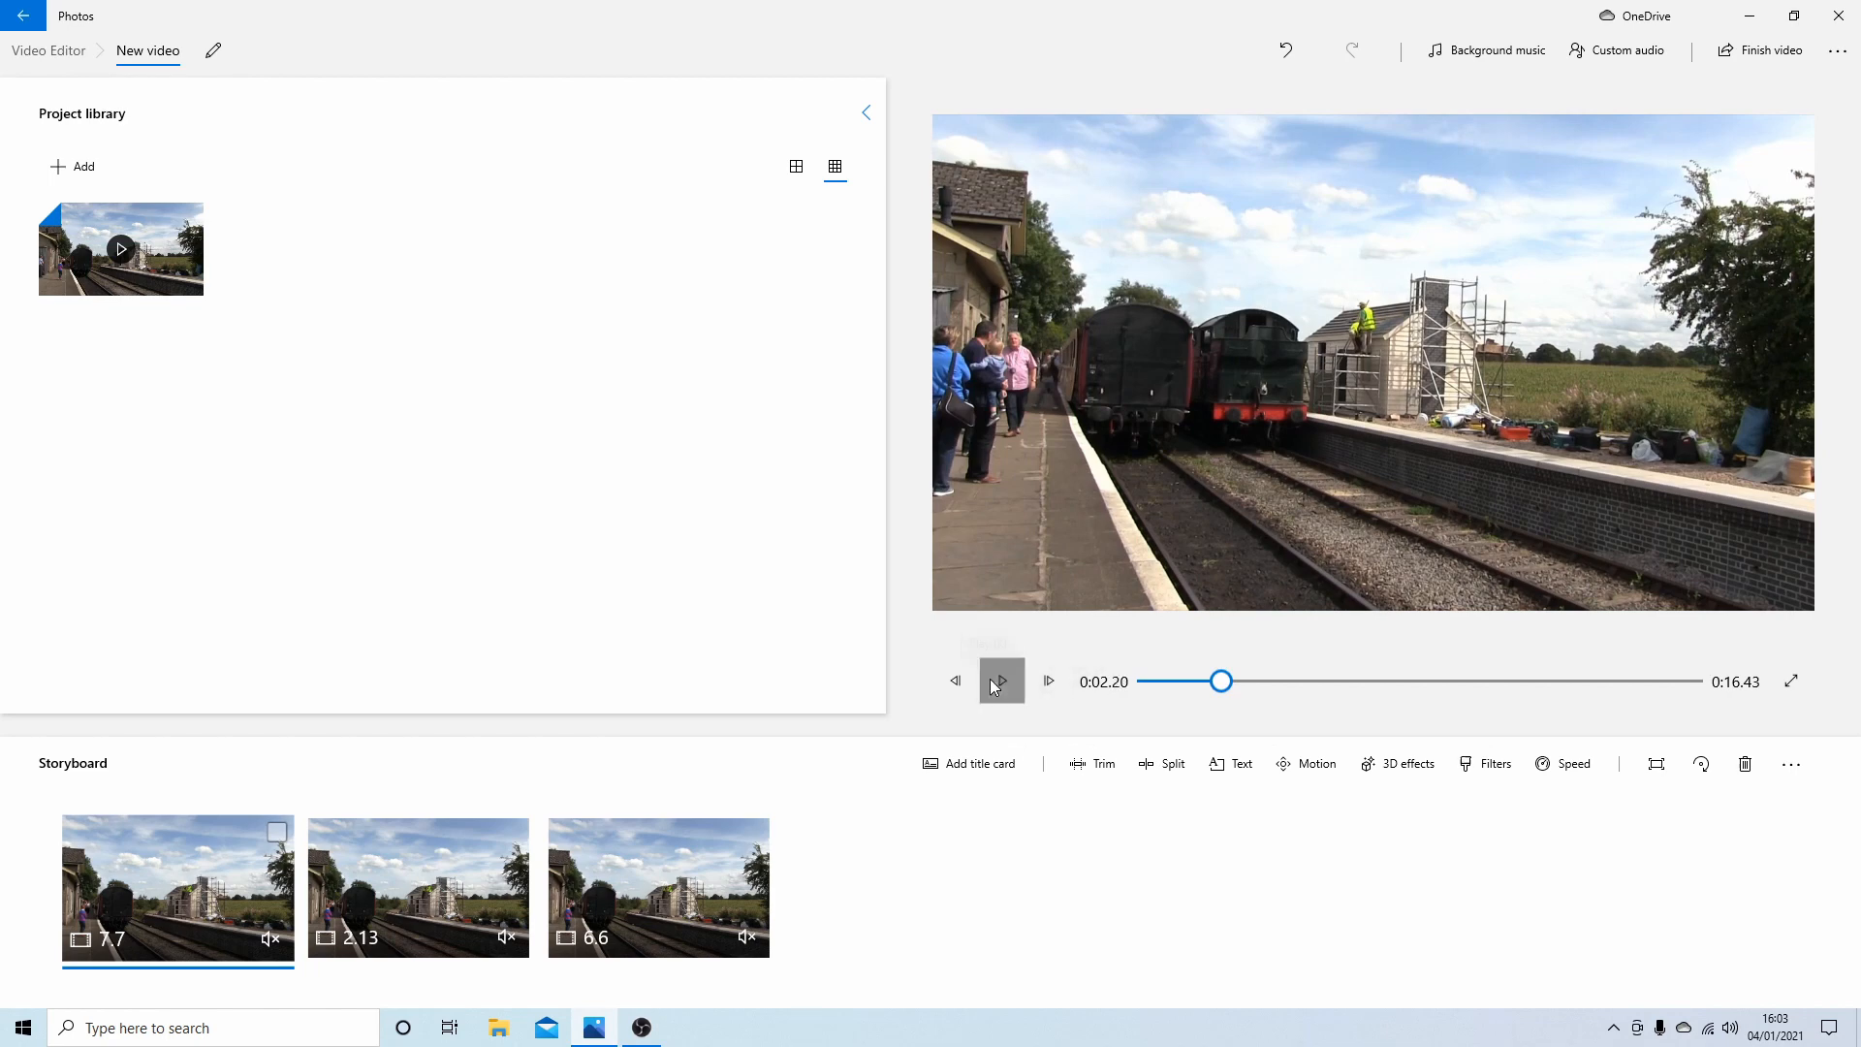
click(1000, 681)
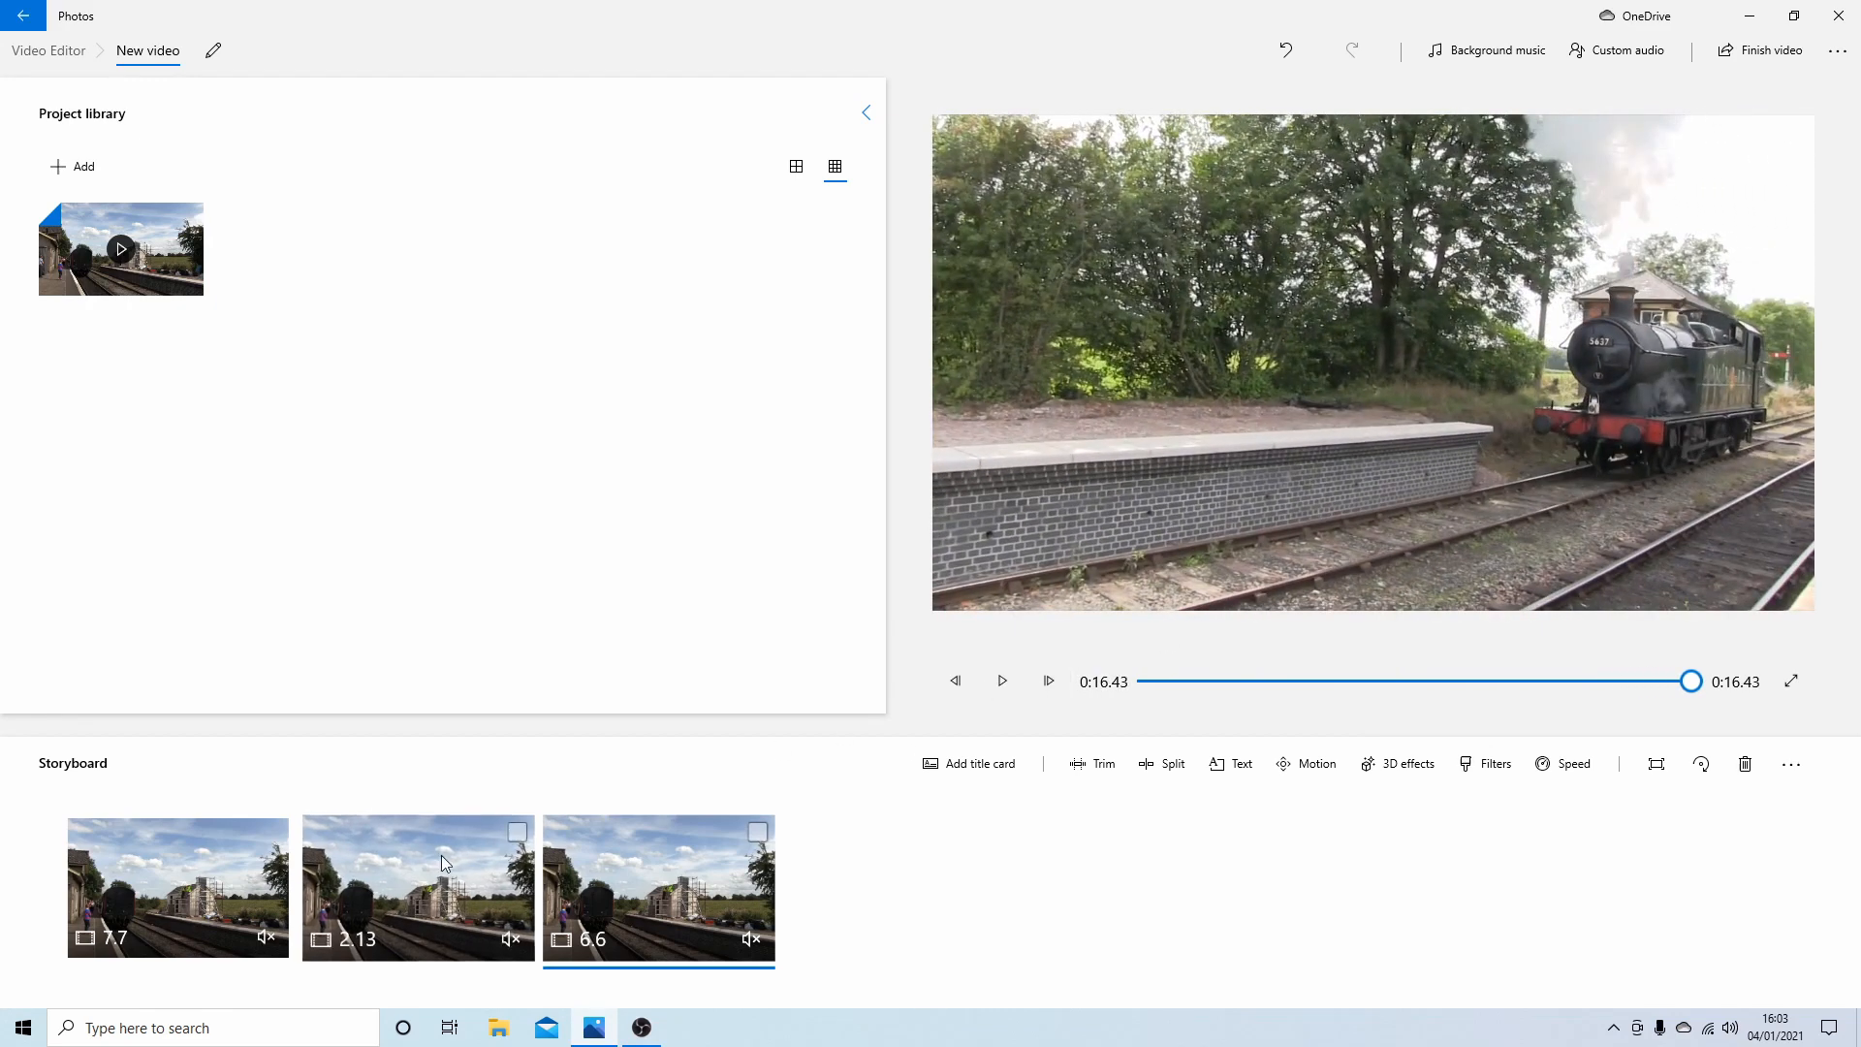
mouse_move(417, 887)
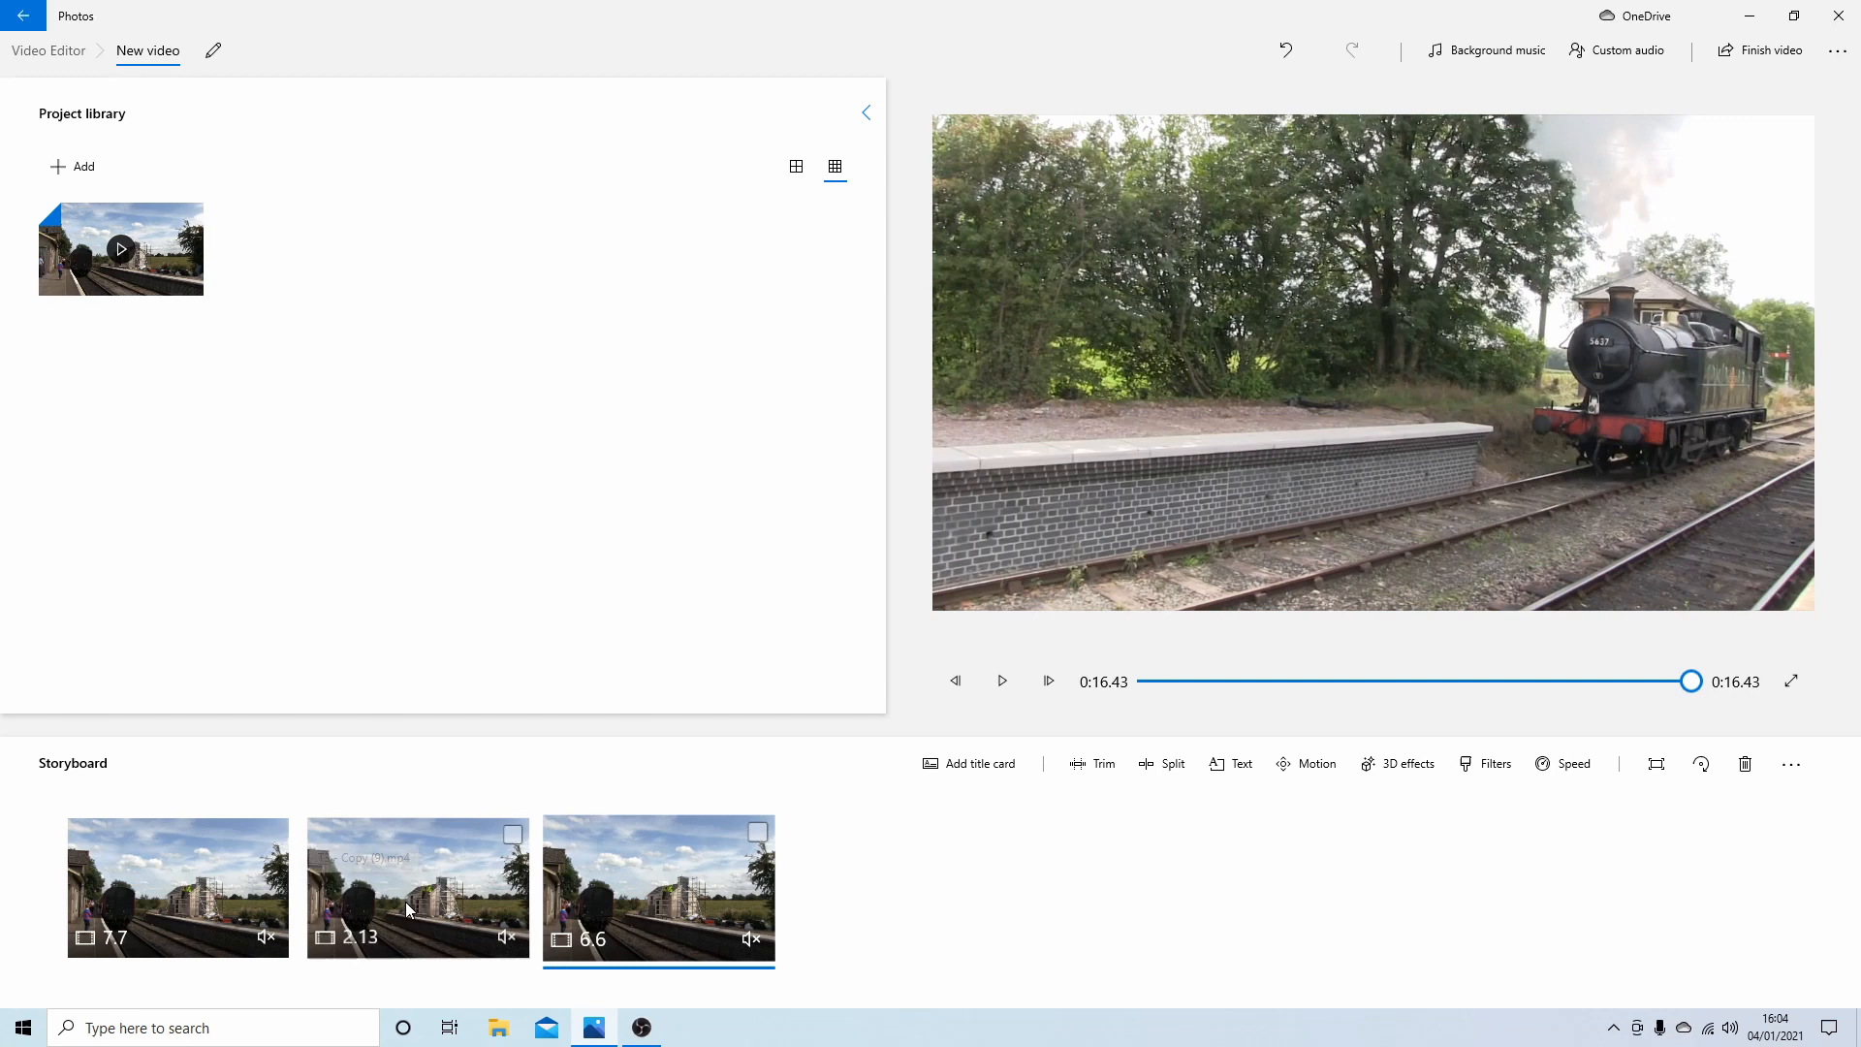
mouse_move(417, 878)
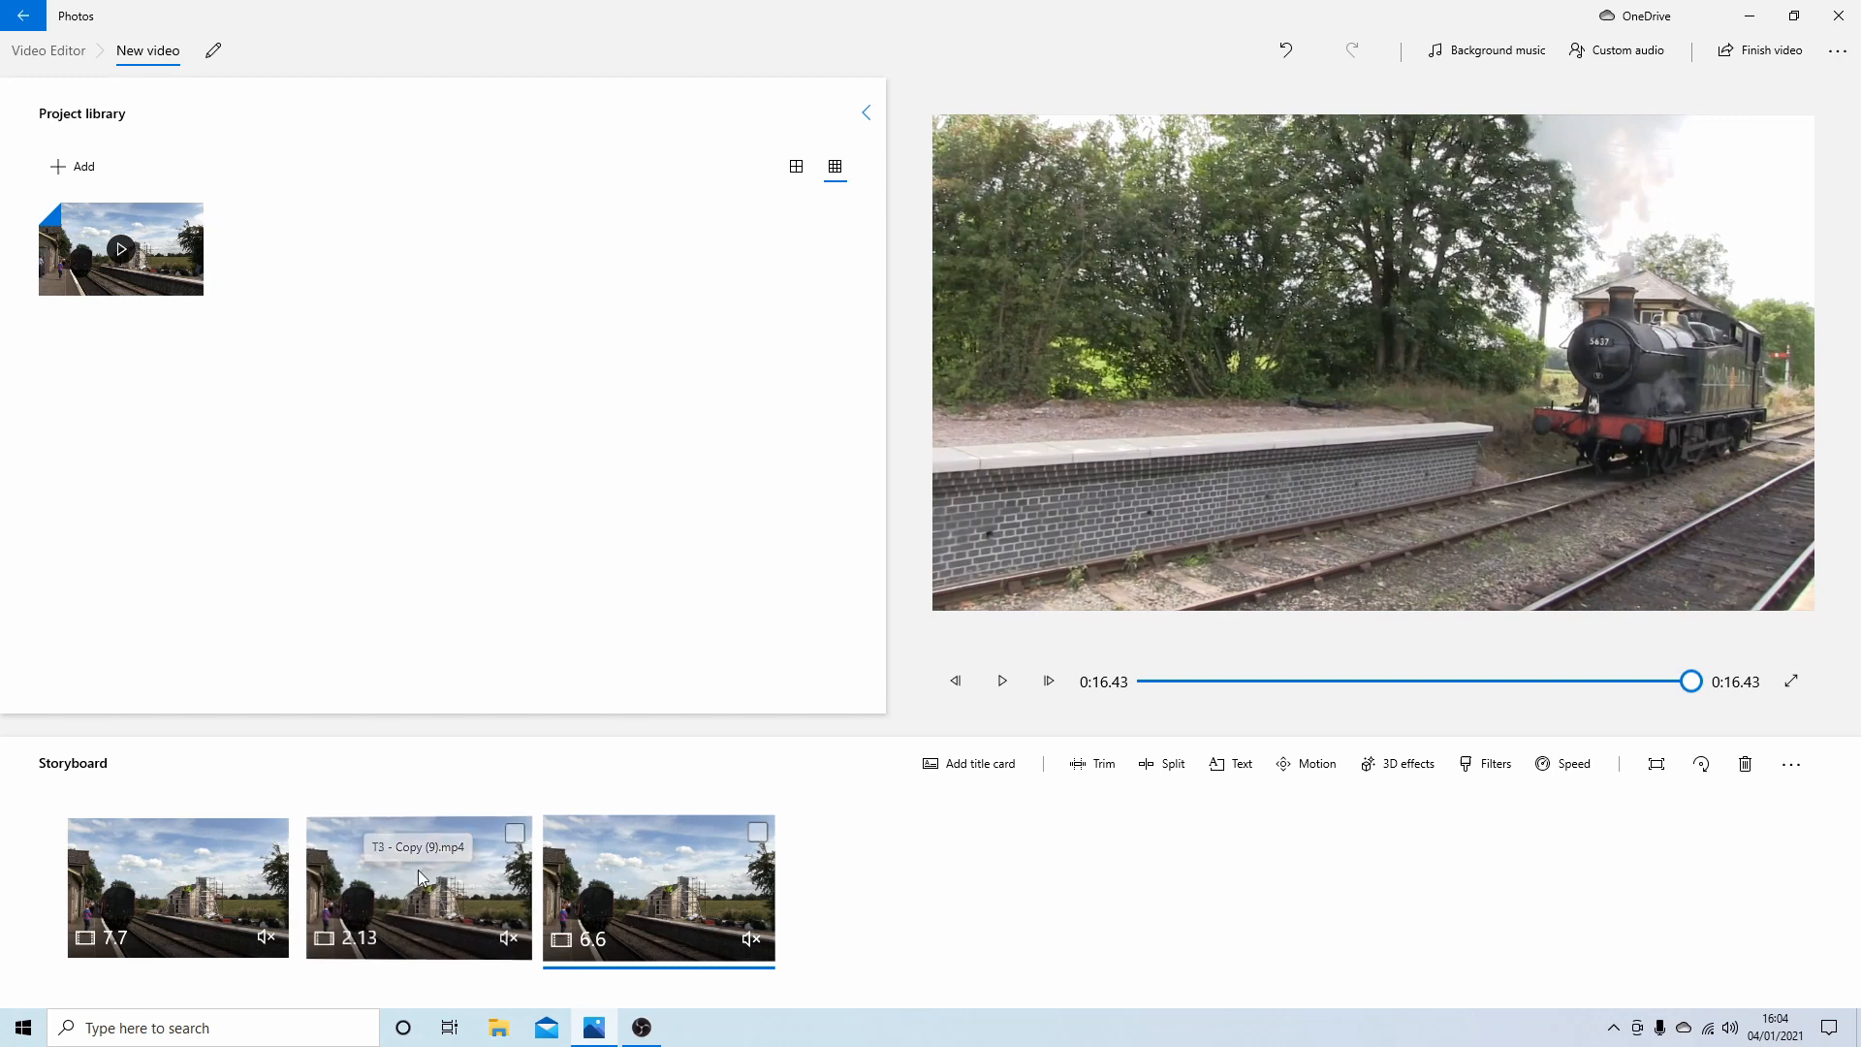
mouse_move(418, 884)
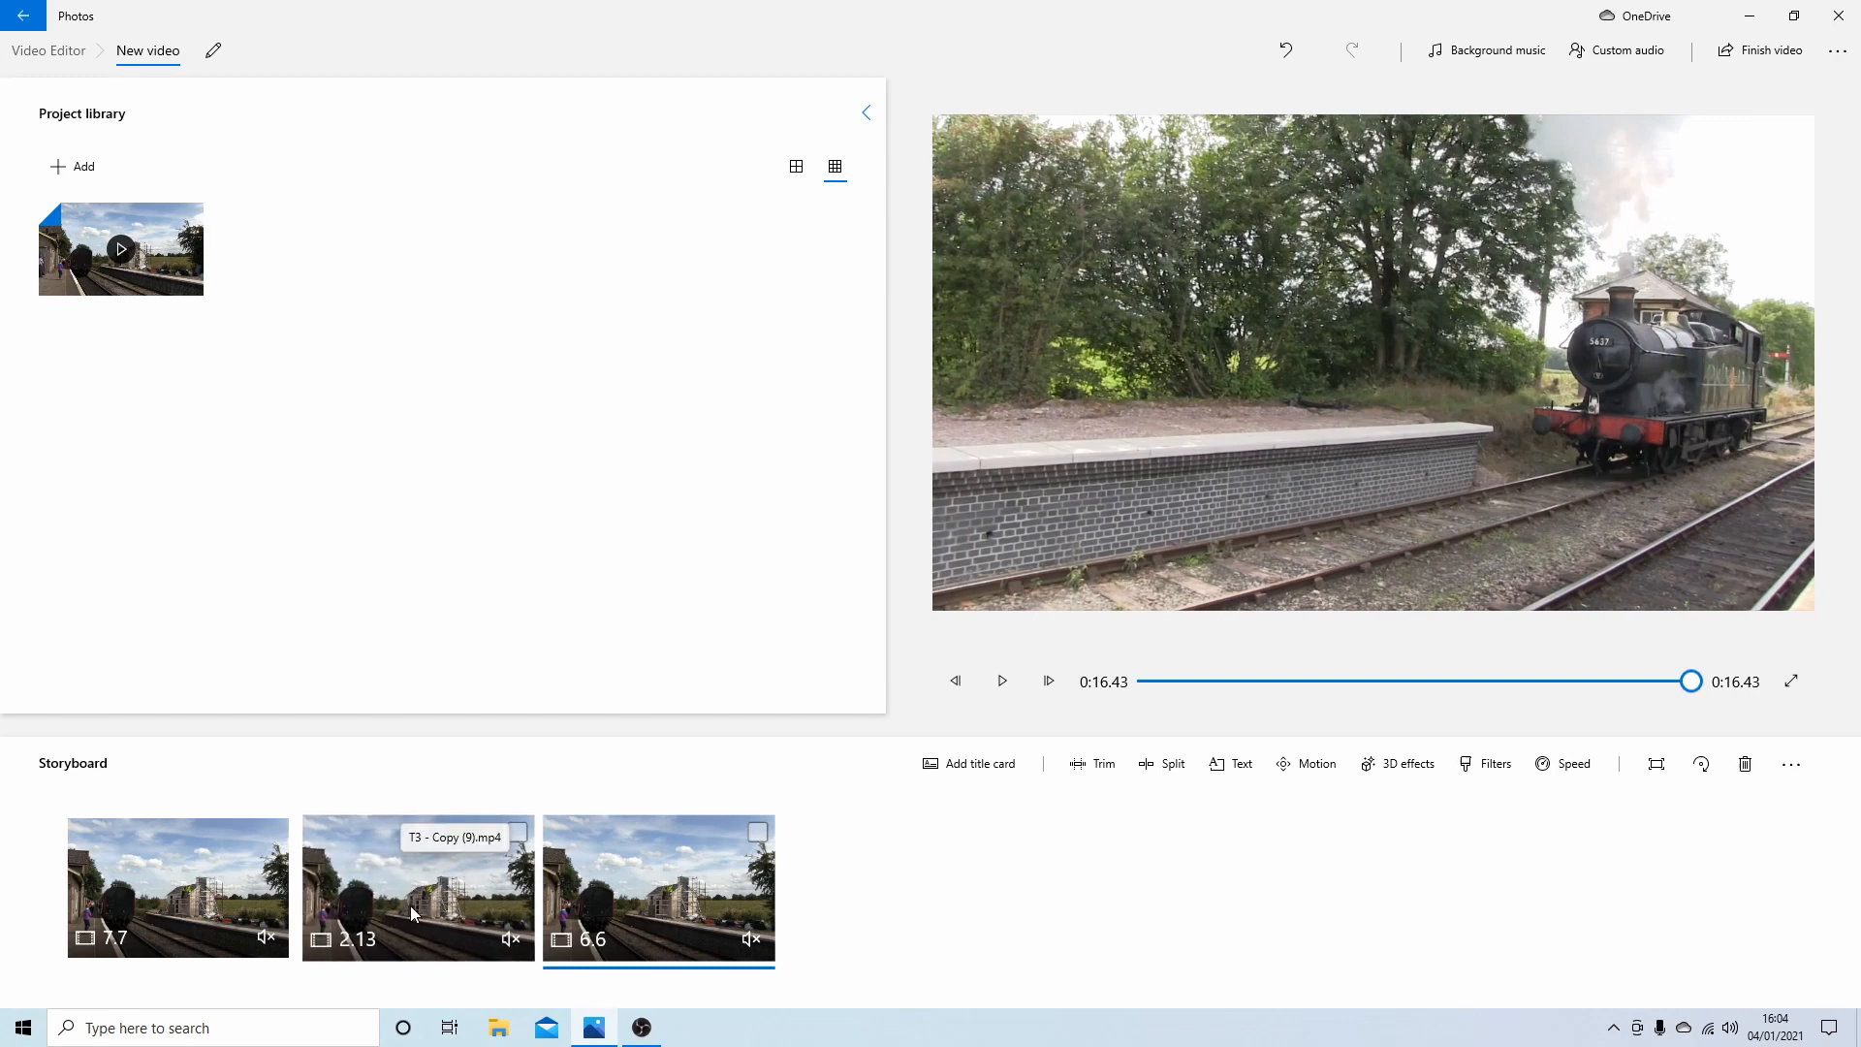
mouse_move(449, 862)
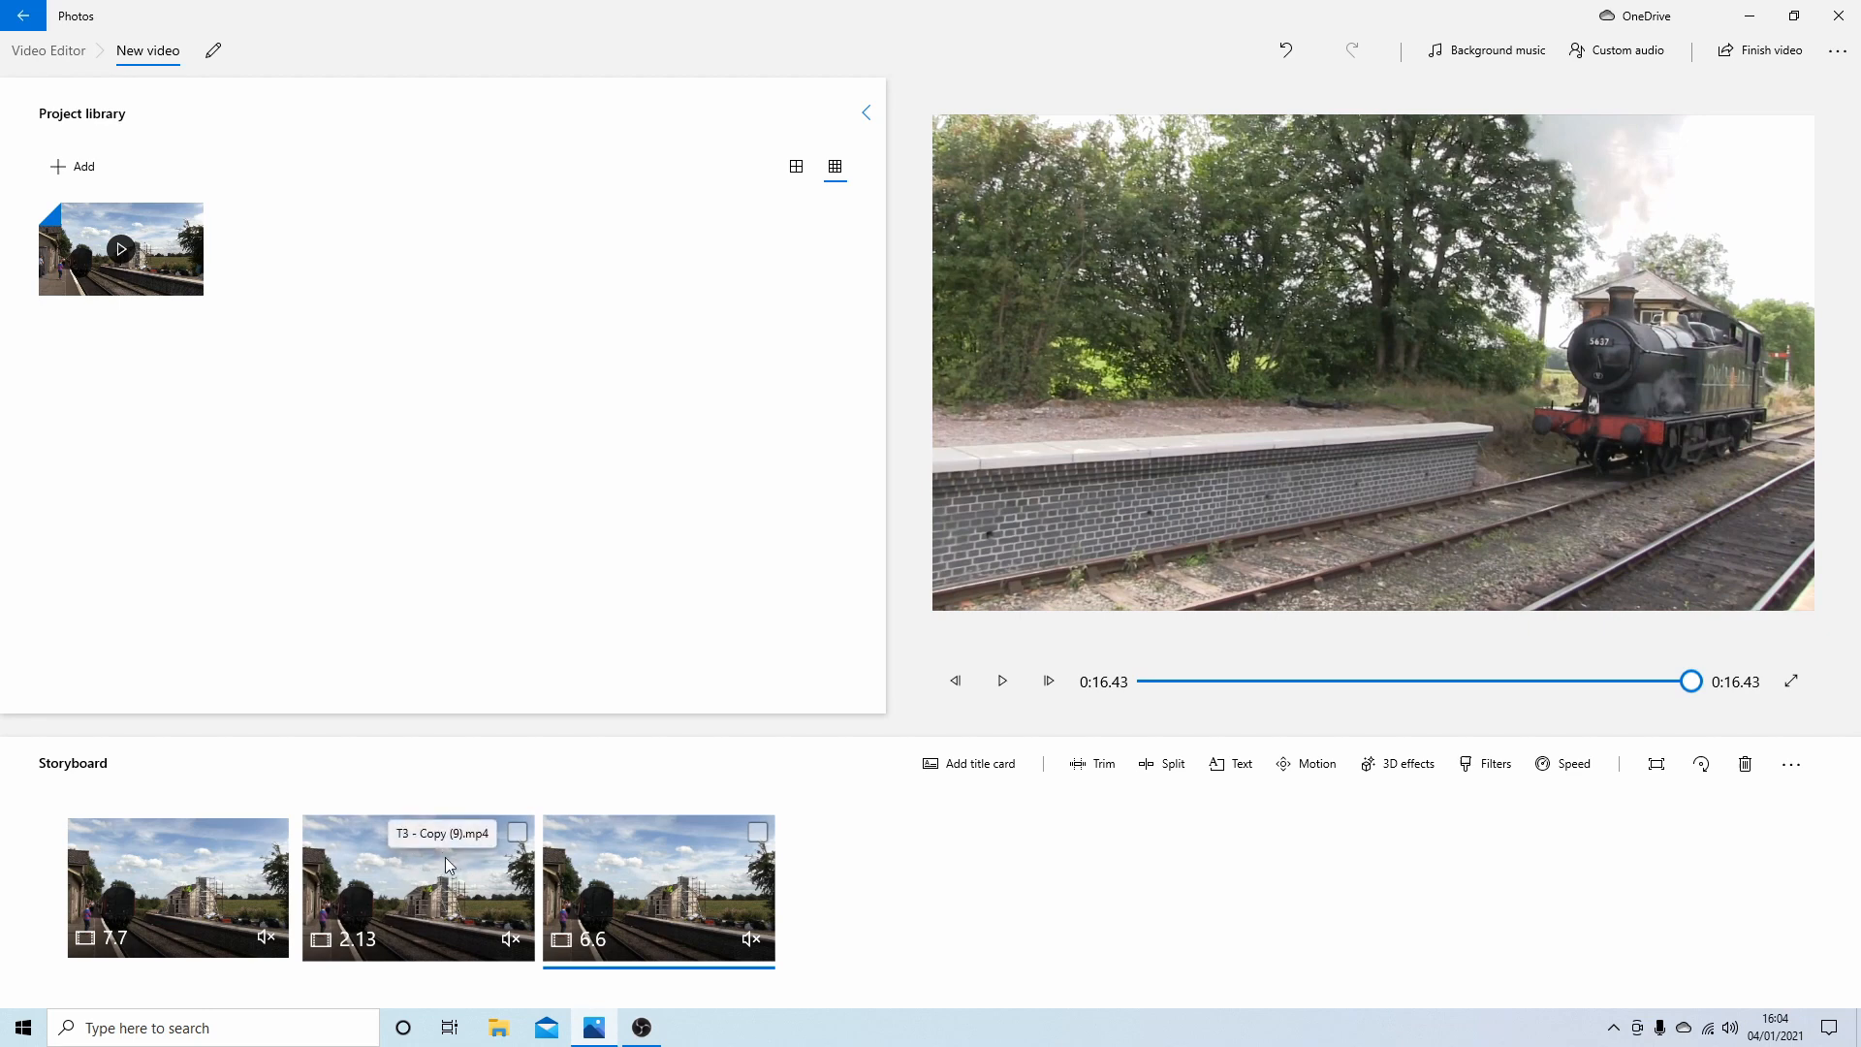
mouse_move(1292, 655)
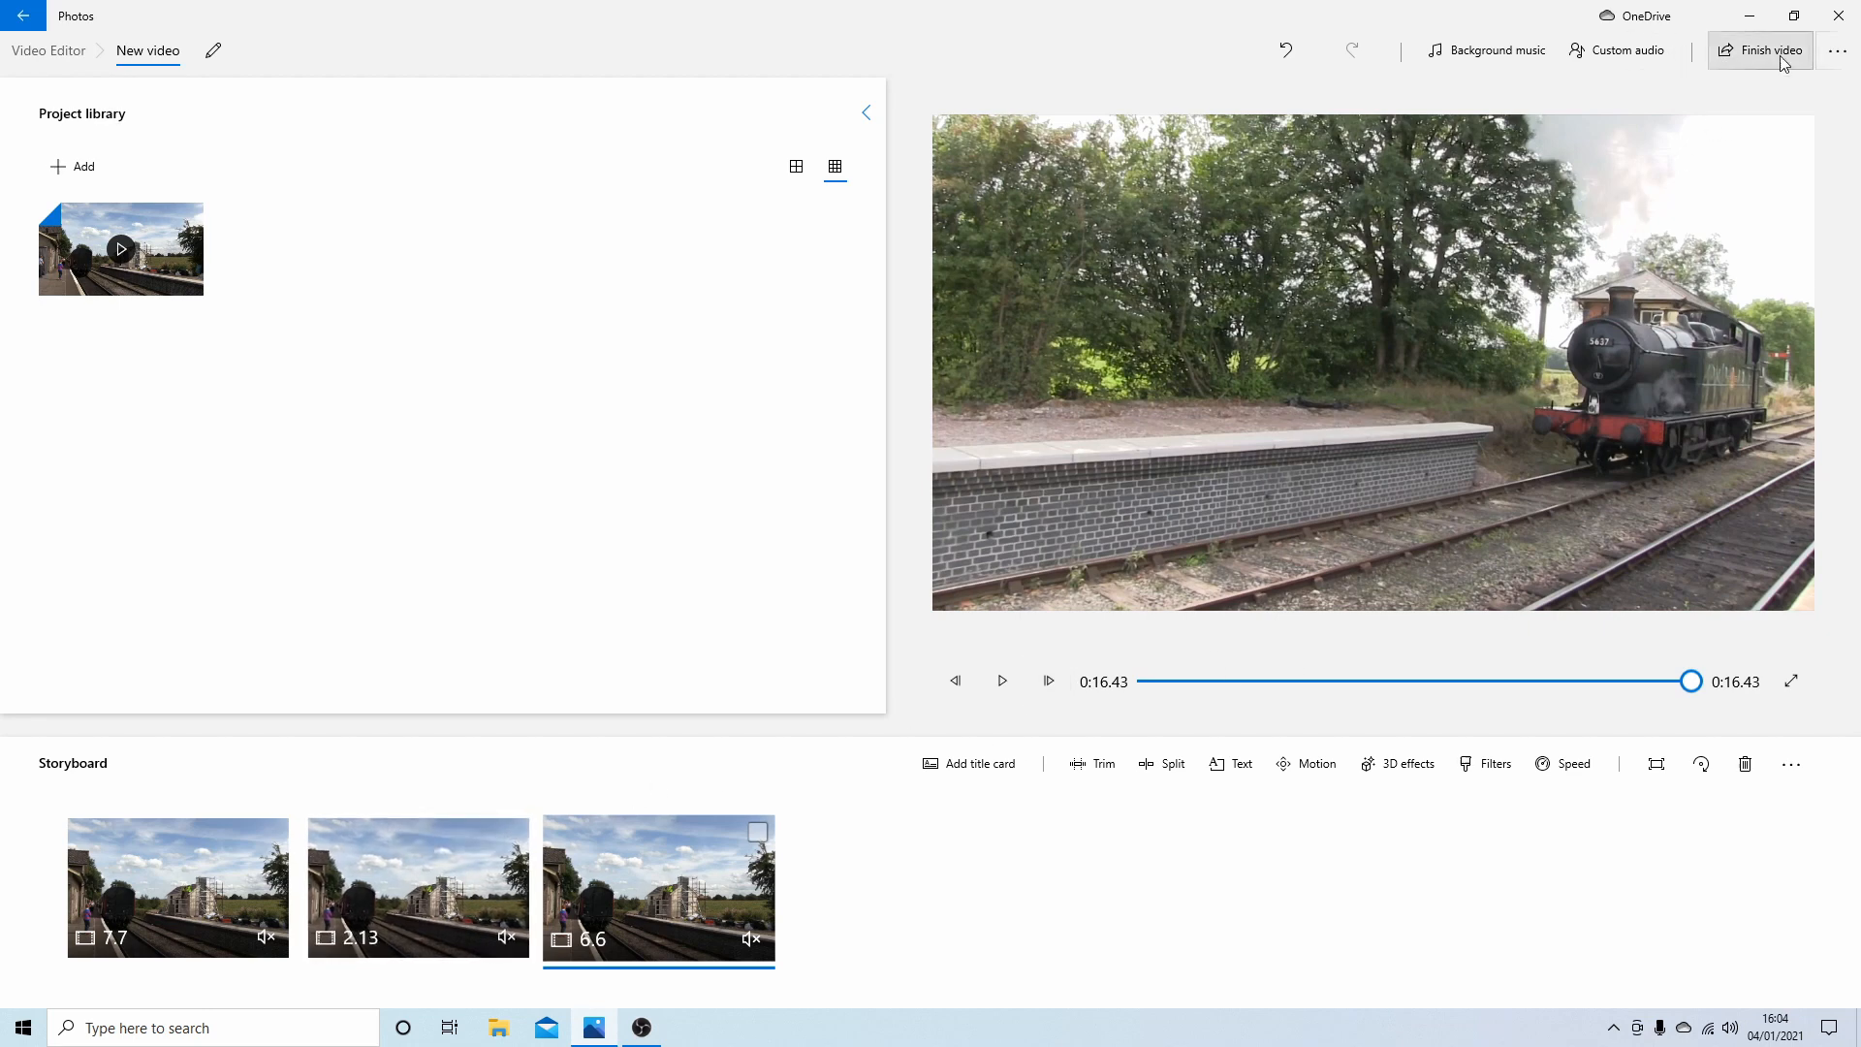
mouse_move(1770, 50)
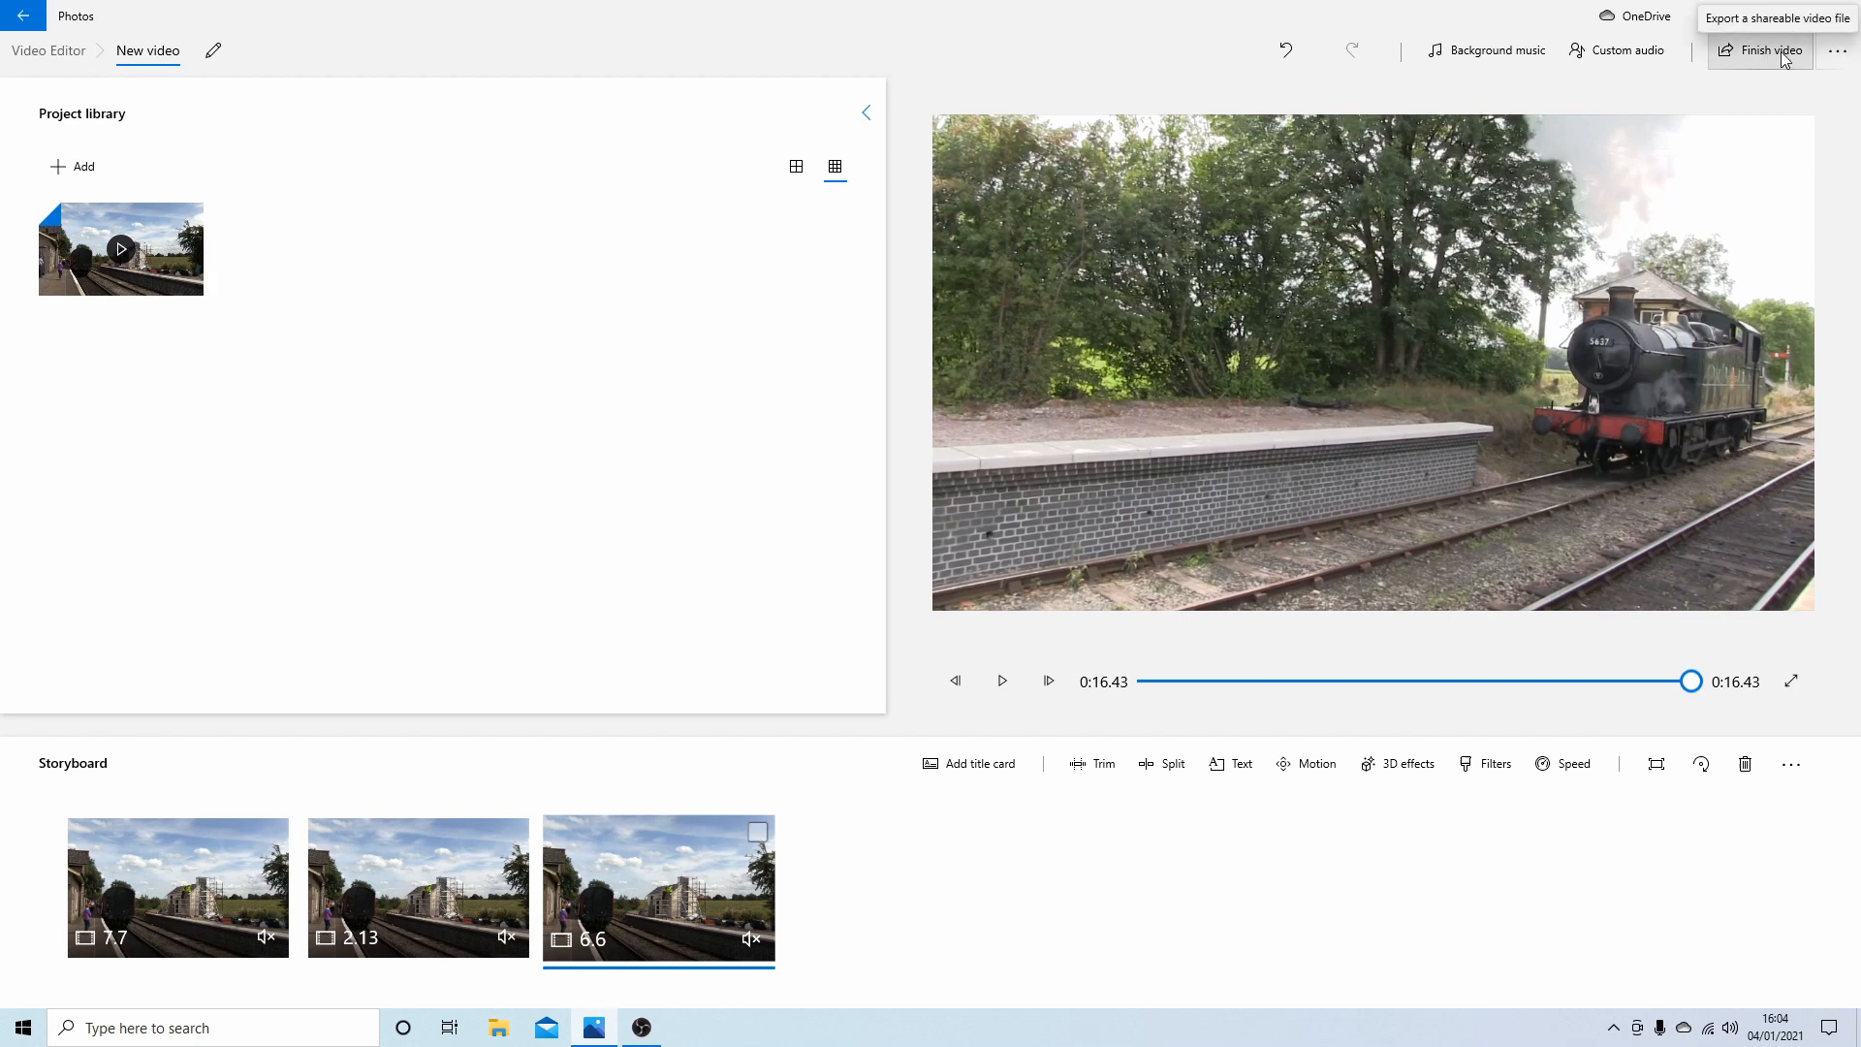
mouse_move(1157, 454)
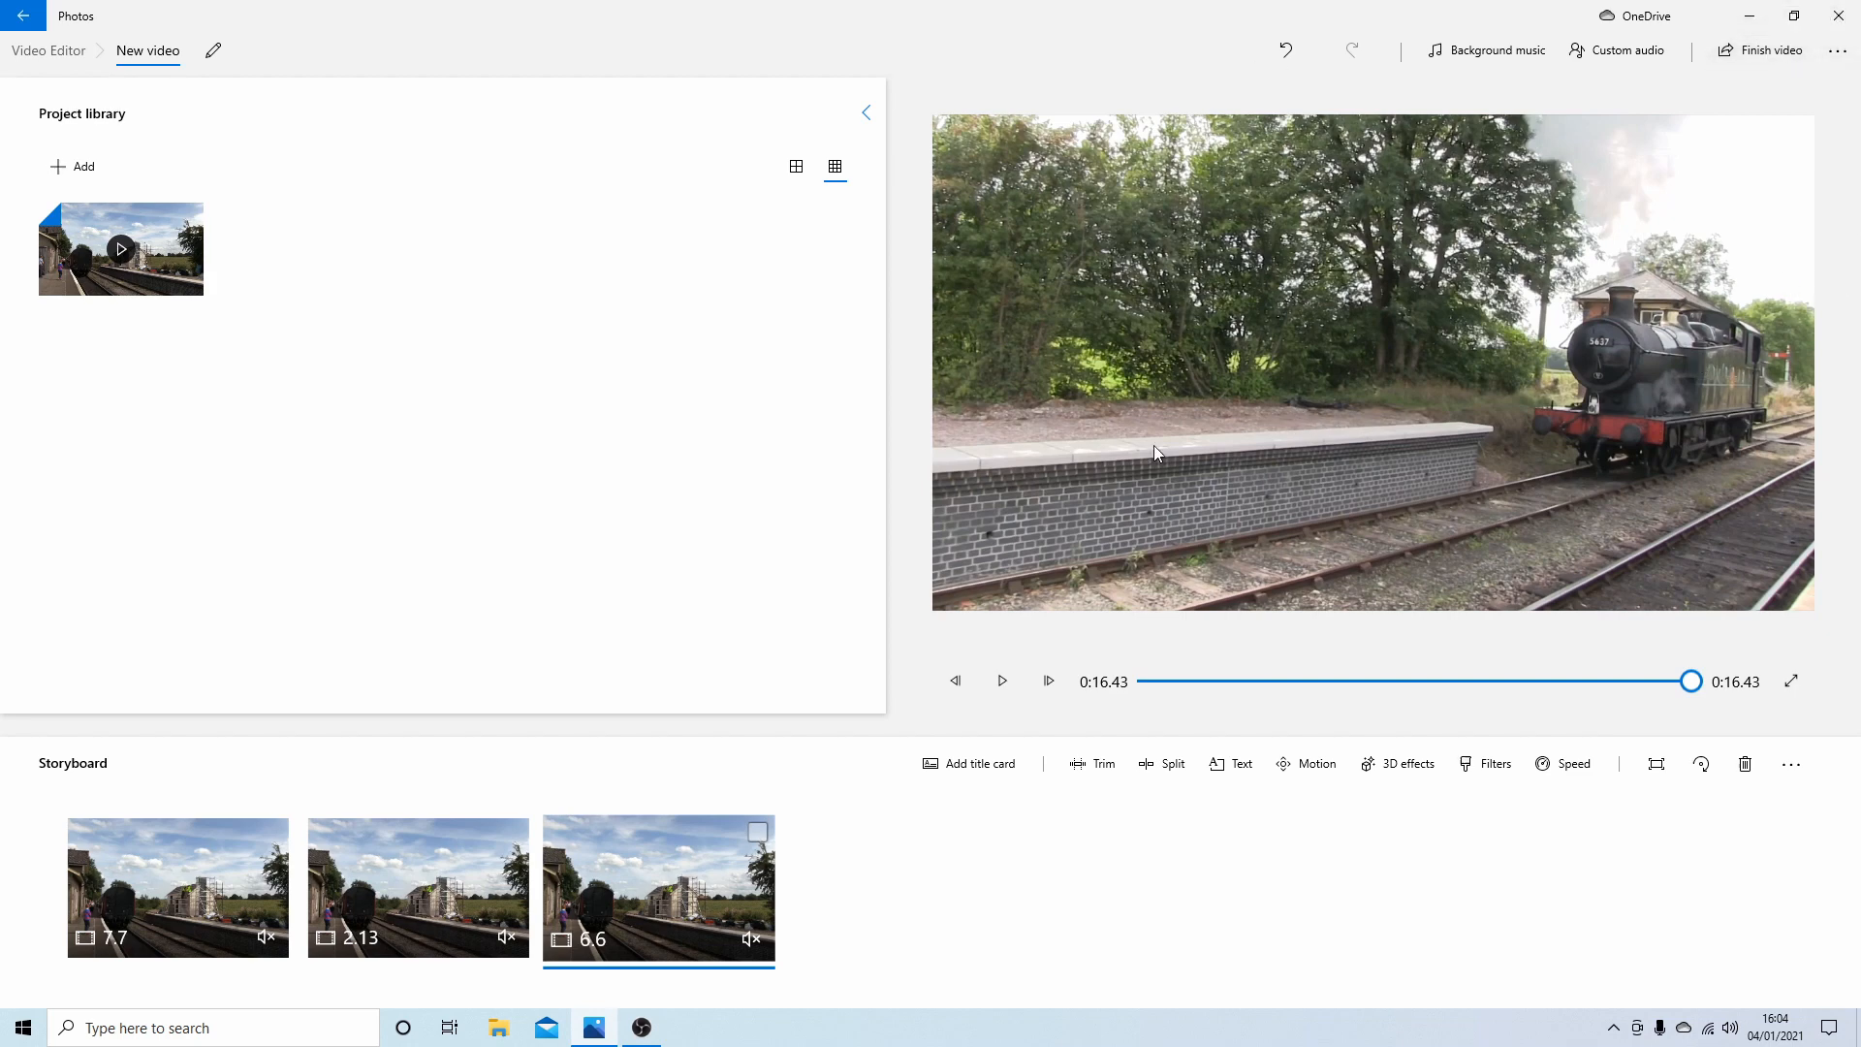
mouse_move(1634, 425)
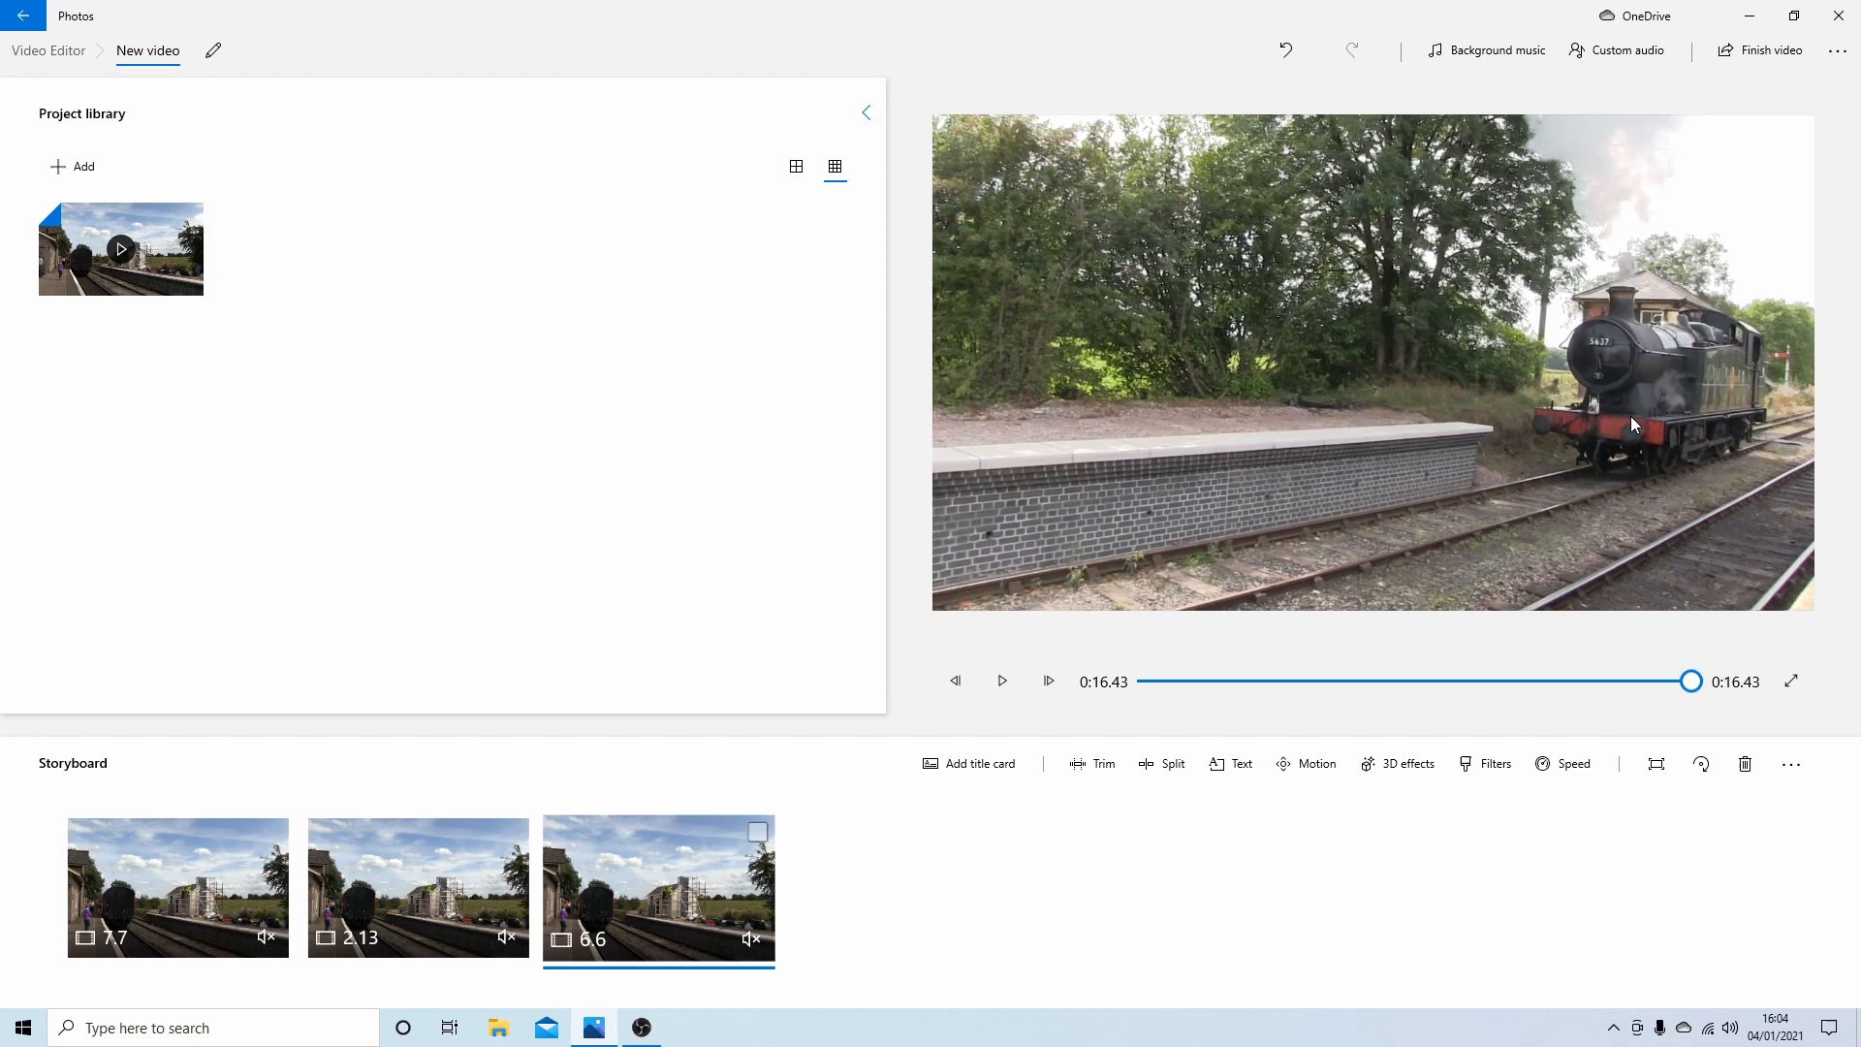